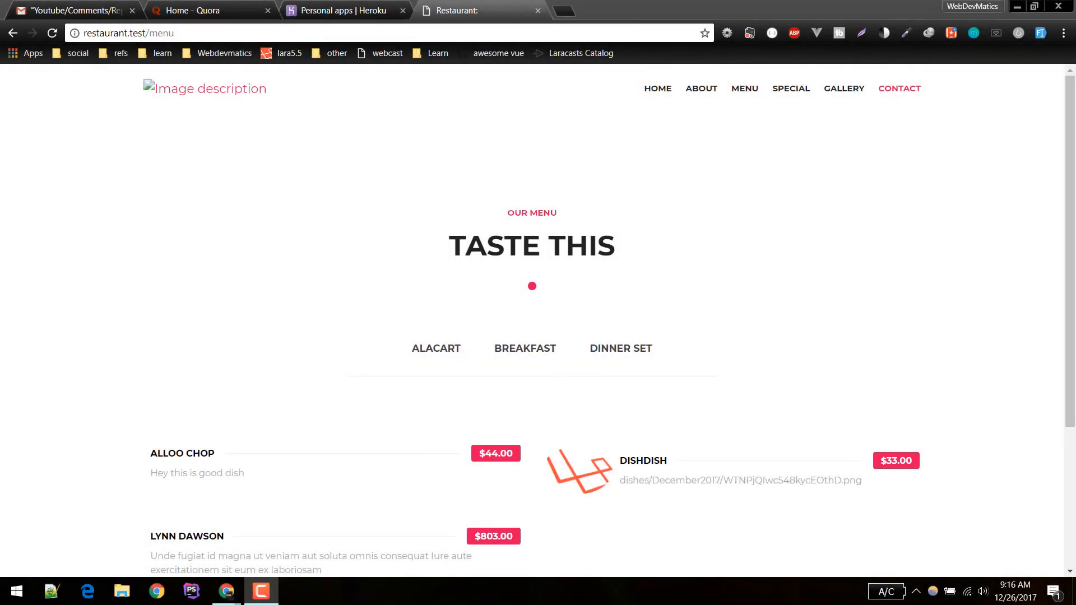
{"action": "mouse_move", "coordinate": [191, 238]}
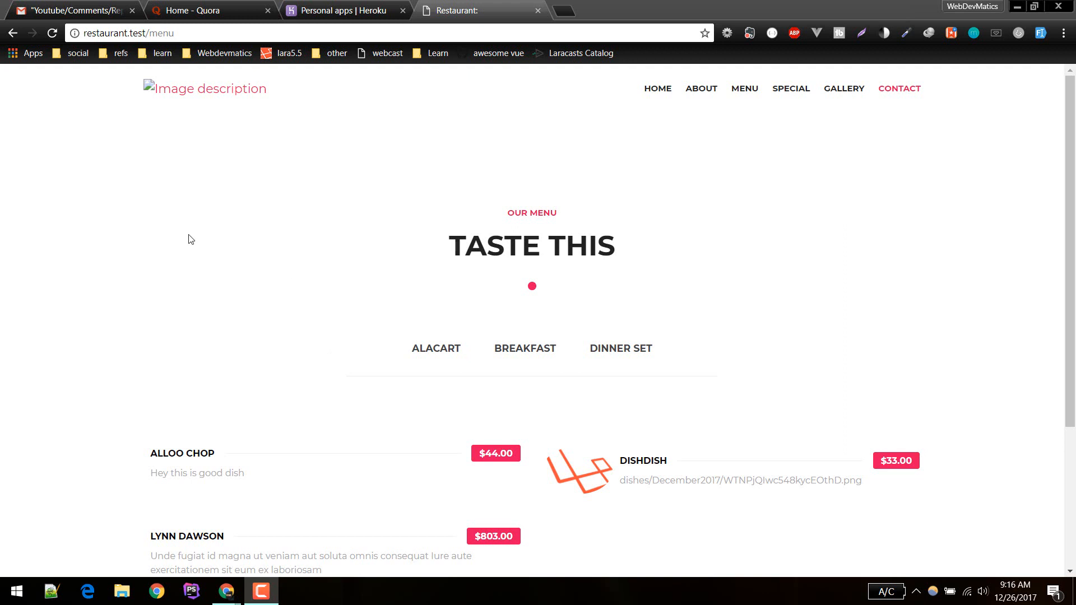
{"action": "mouse_move", "coordinate": [184, 242]}
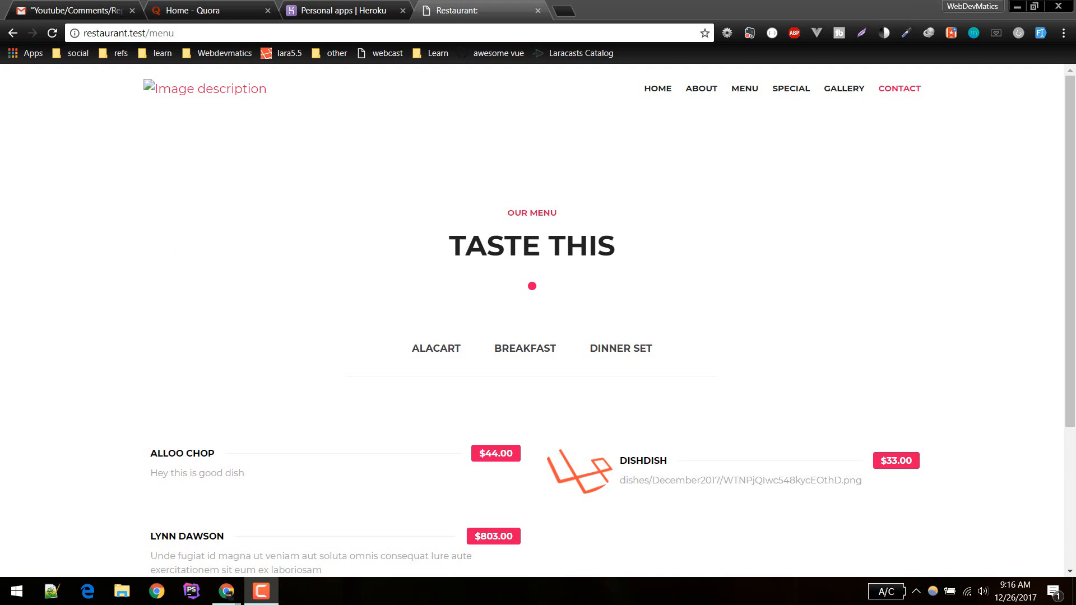
Switch to the 'Personal apps | Heroku' dashboard tab
{"action": "left_click", "coordinate": [343, 10]}
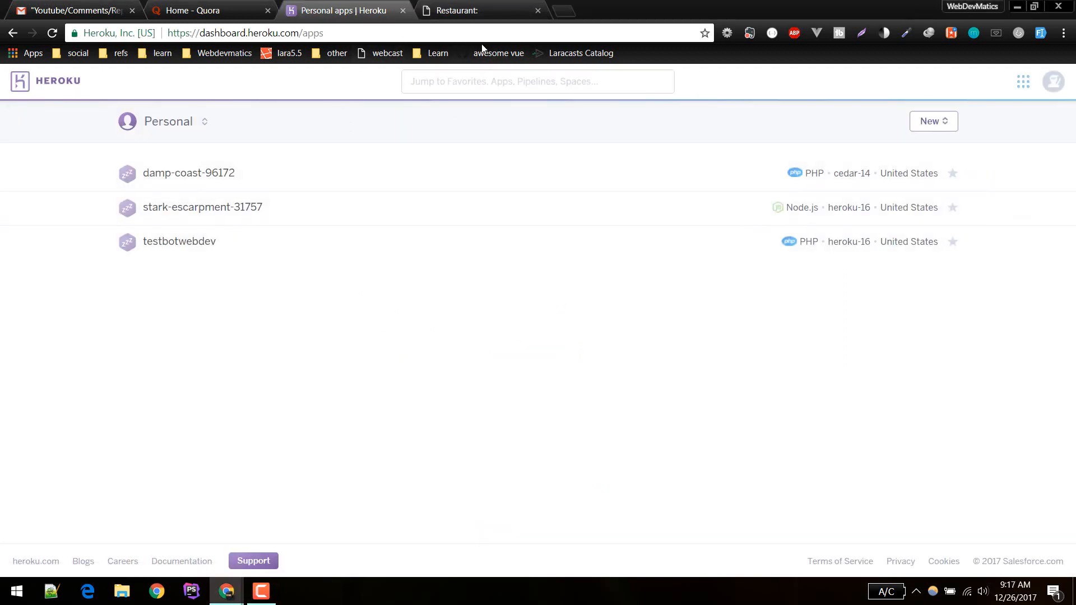
Open the PHP getting-started guide at the Set up section with the heroku login example
{"action": "left_click", "coordinate": [481, 10]}
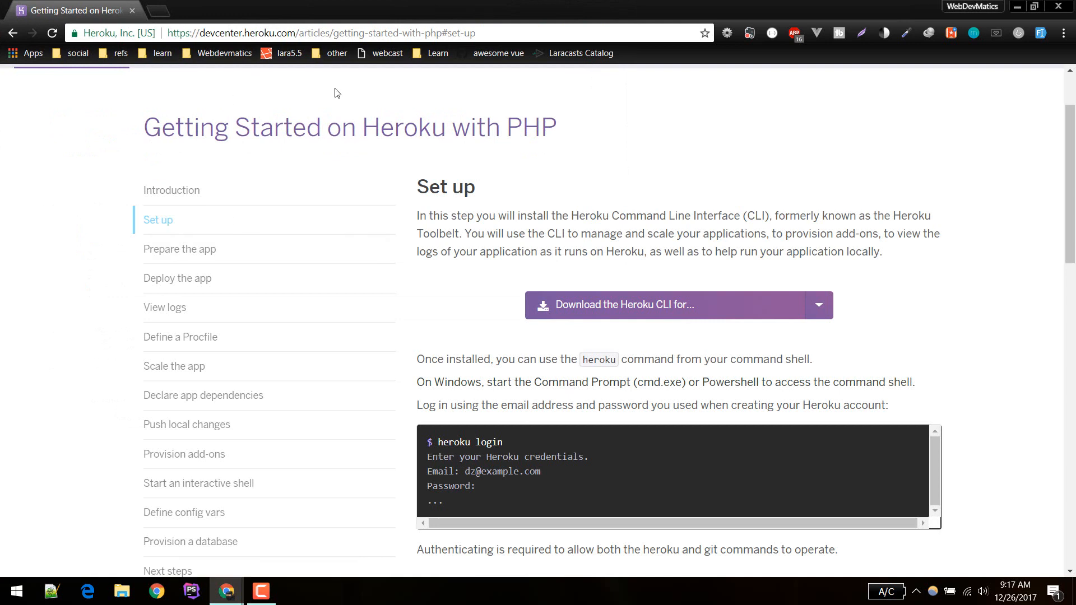
{"action": "mouse_move", "coordinate": [424, 287]}
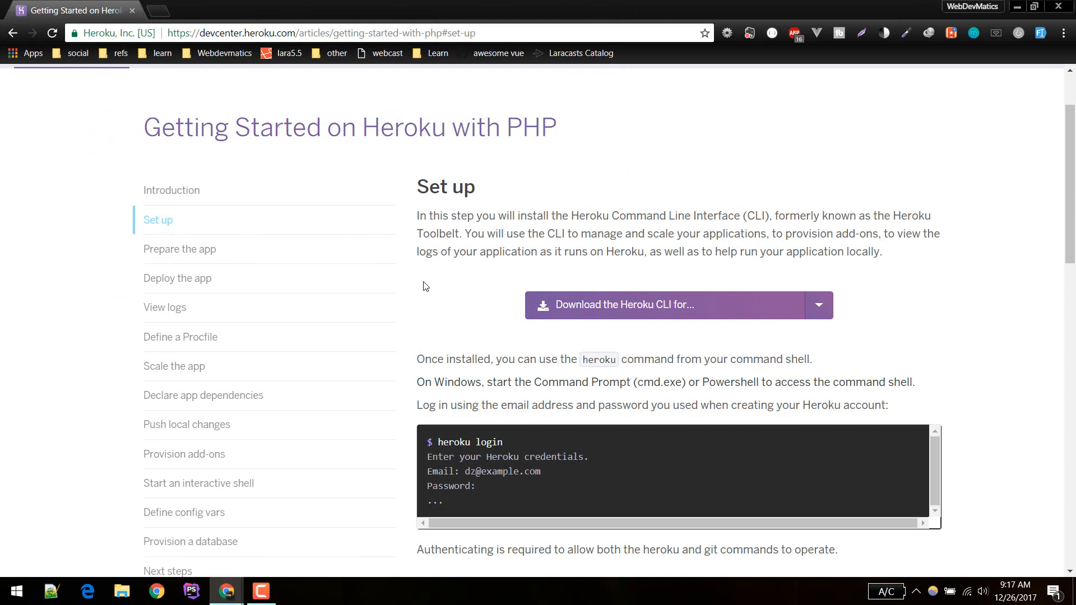
{"action": "mouse_move", "coordinate": [619, 305]}
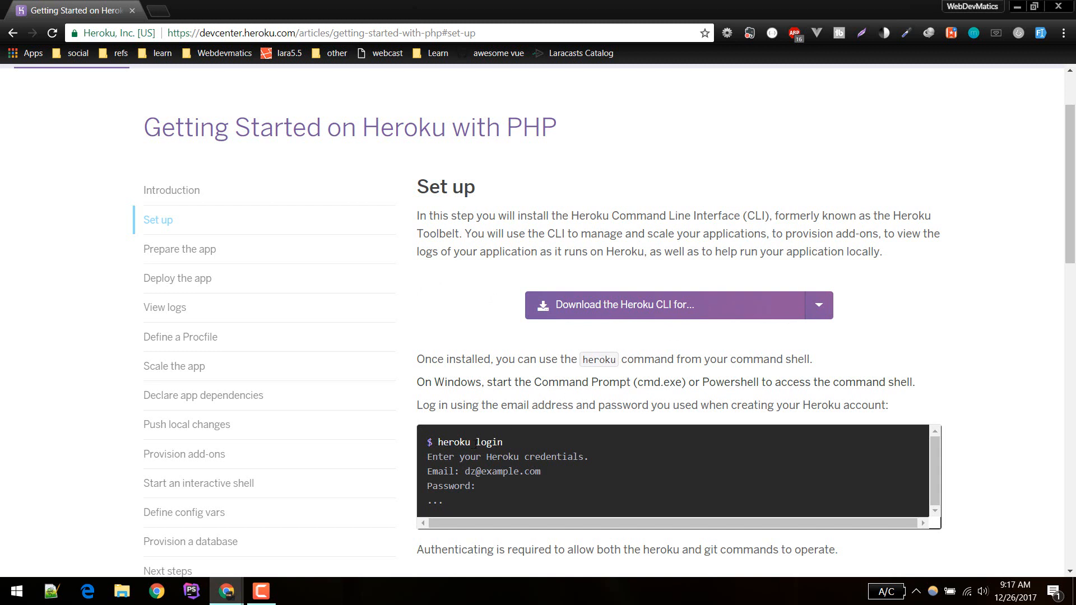
{"action": "double_click", "coordinate": [454, 442]}
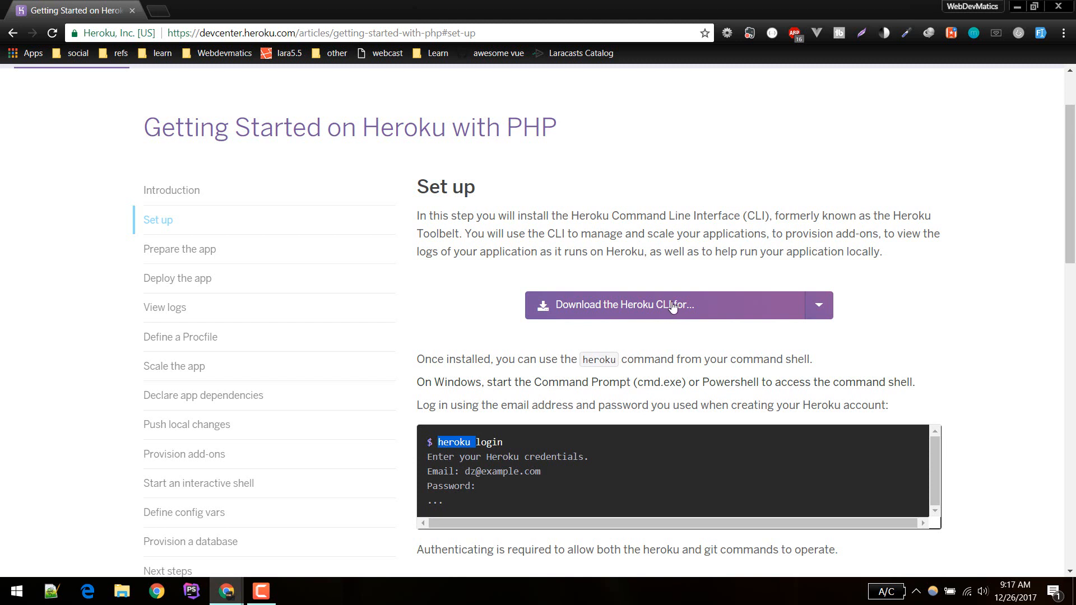
{"action": "mouse_move", "coordinate": [592, 309]}
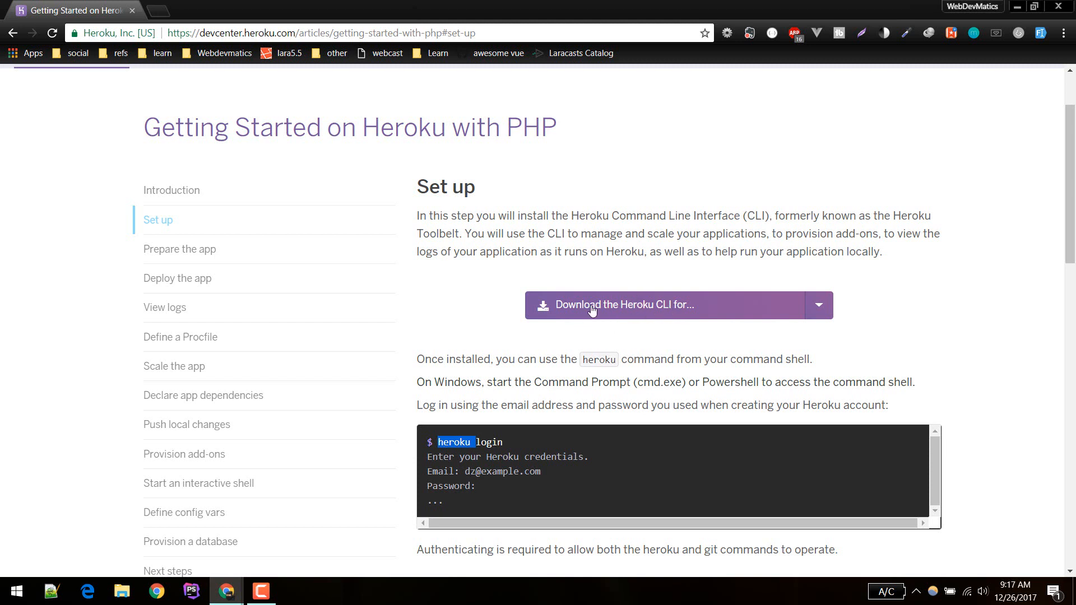
{"action": "scroll", "scroll_direction": "down", "scroll_amount": 3}
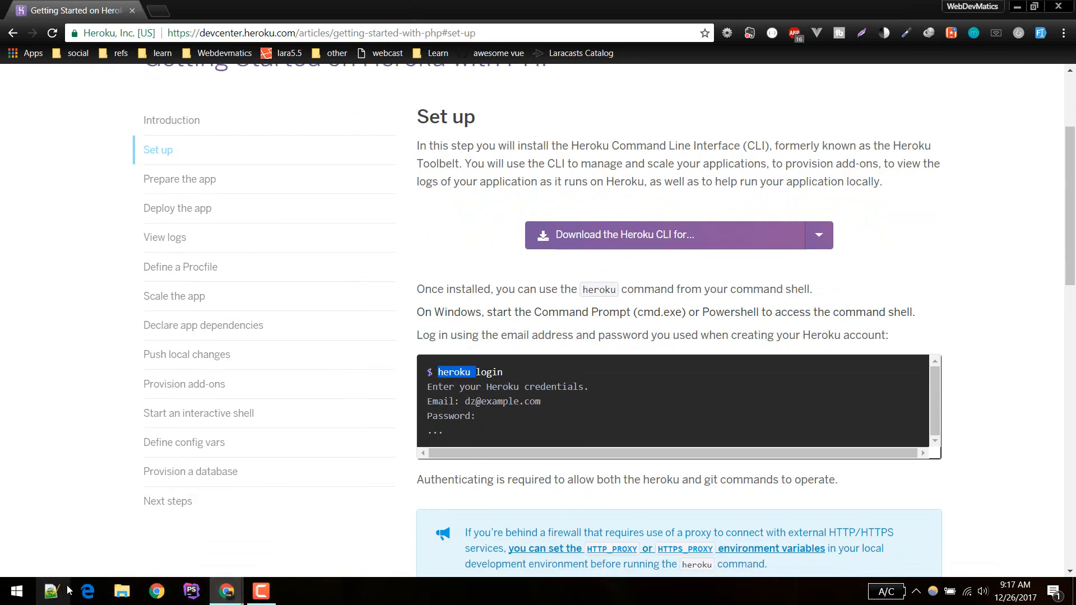
Run heroku login and heroku create to make the app hidden-gorge-24711
{"action": "left_click", "coordinate": [296, 590]}
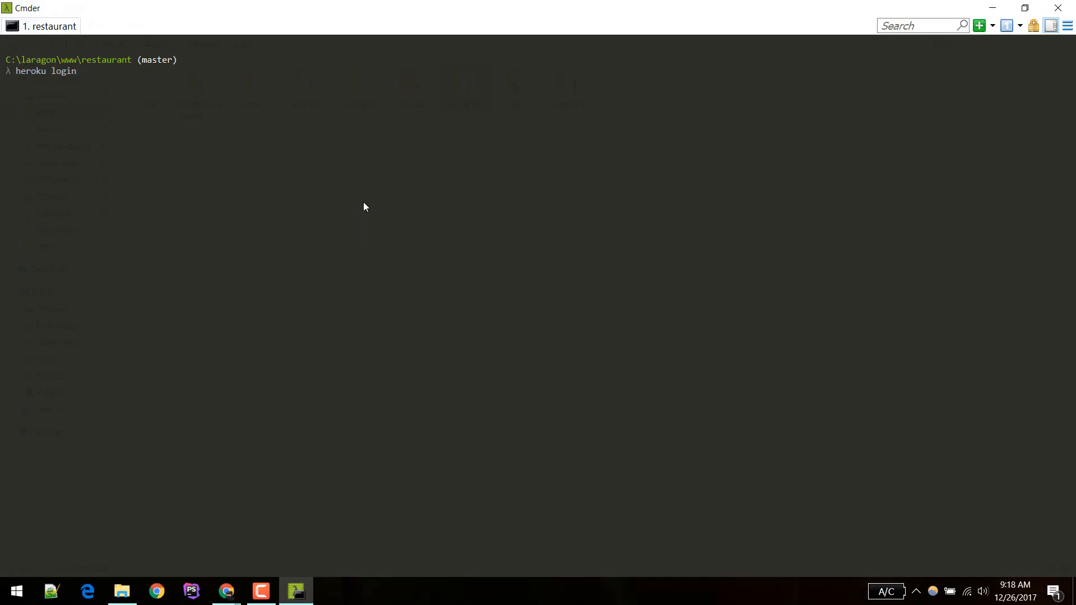
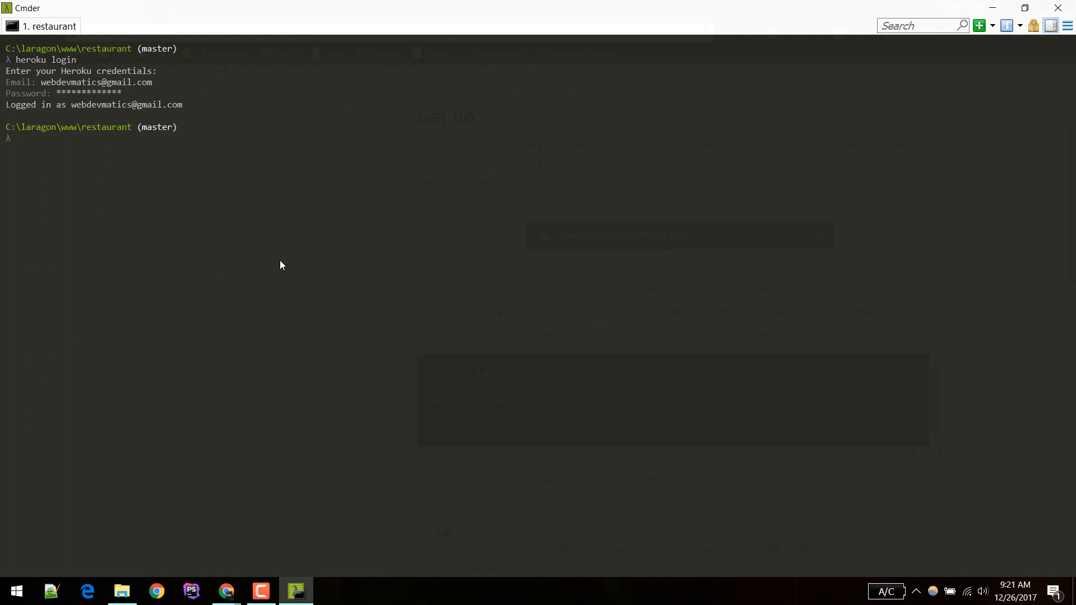
{"action": "left_click", "coordinate": [226, 590]}
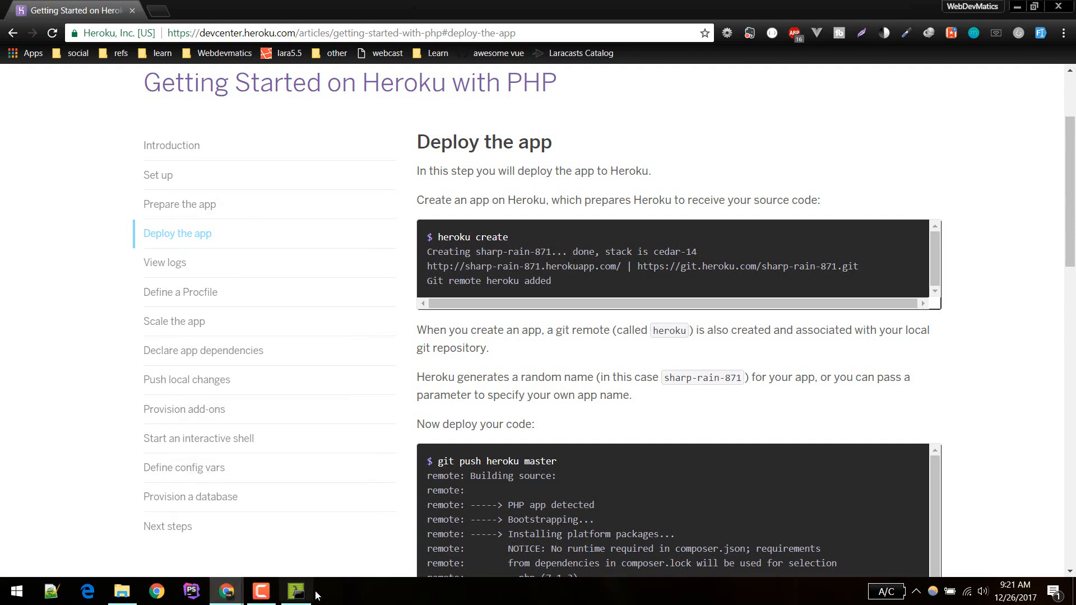
{"action": "left_click", "coordinate": [296, 591]}
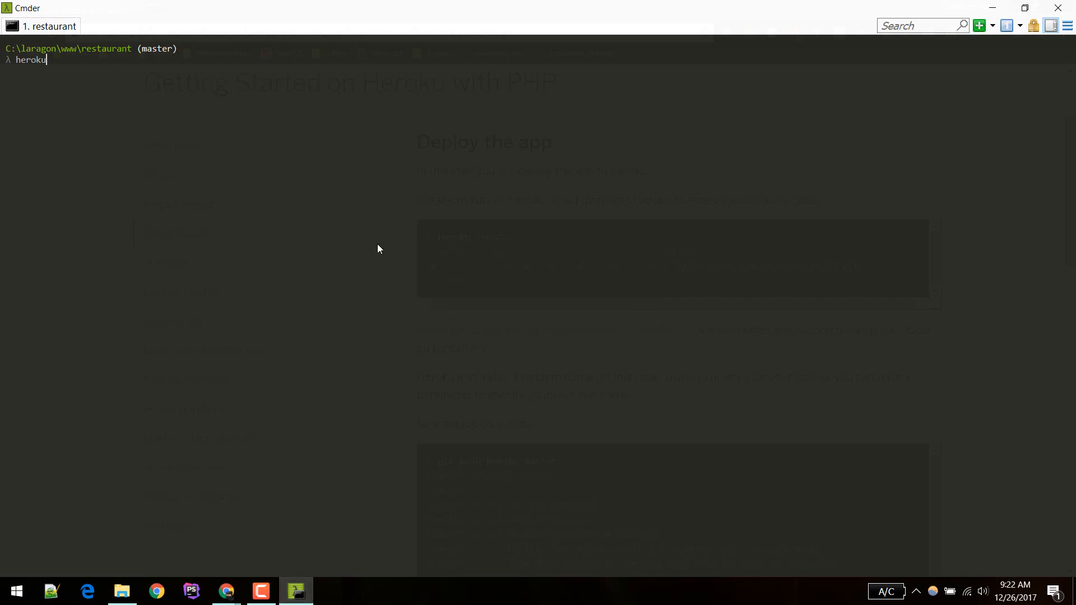
{"action": "type", "text": "create"}
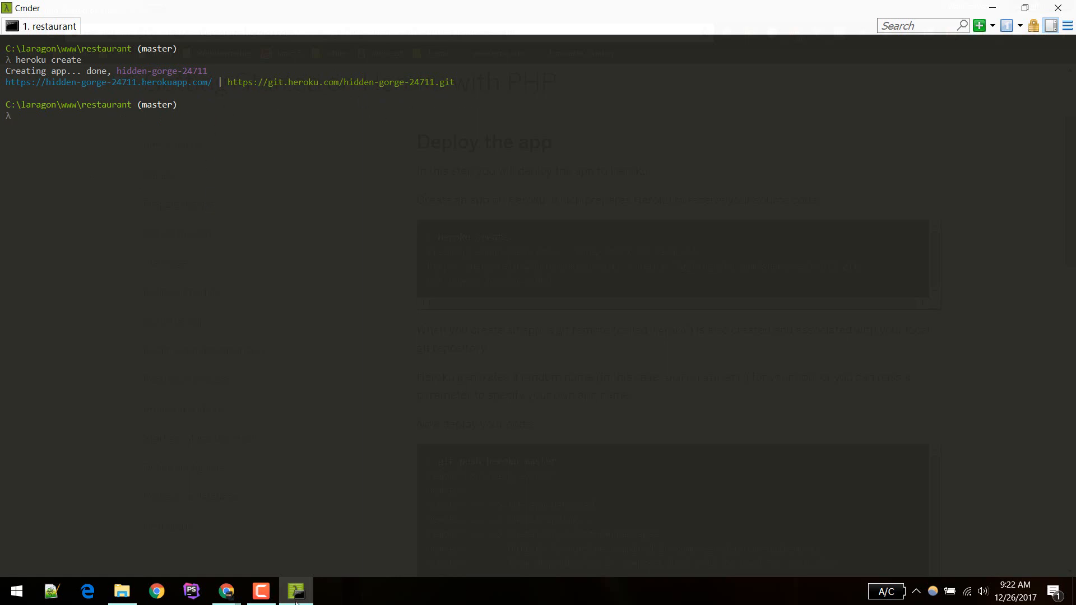
Read the guide's Define a Procfile example, then return to Cmder
{"action": "left_click", "coordinate": [225, 590]}
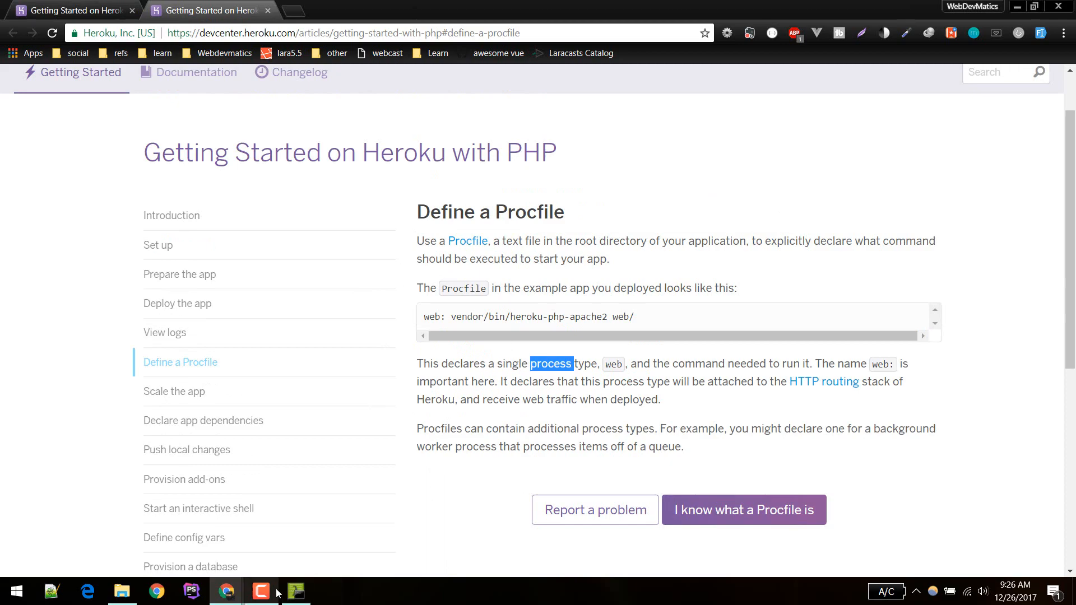
{"action": "left_click", "coordinate": [295, 590]}
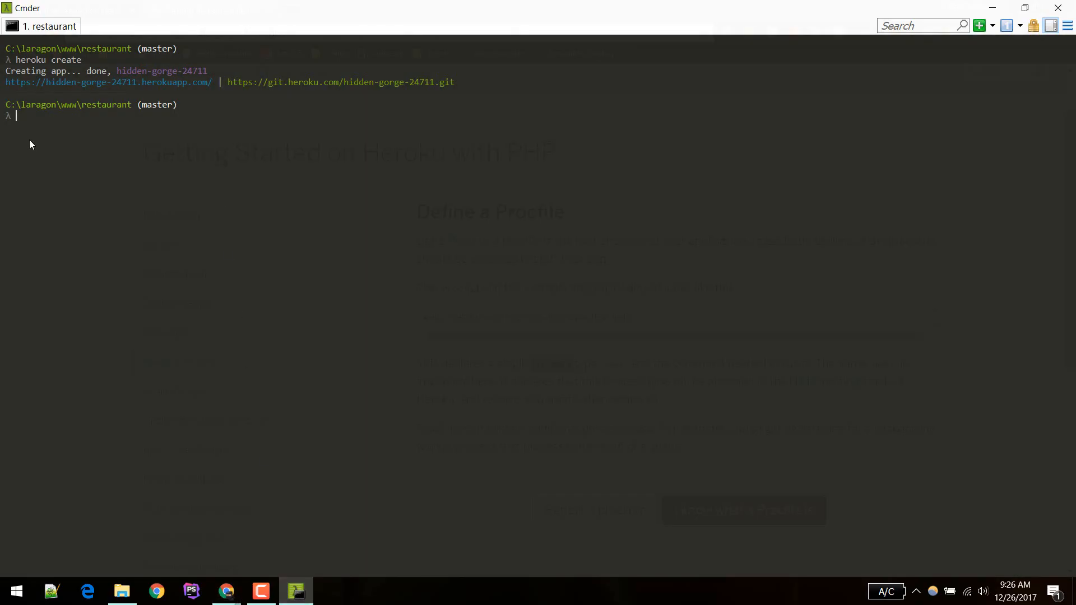
Run touch Procfile and code . to open the project in VS Code
{"action": "double_click", "coordinate": [104, 104]}
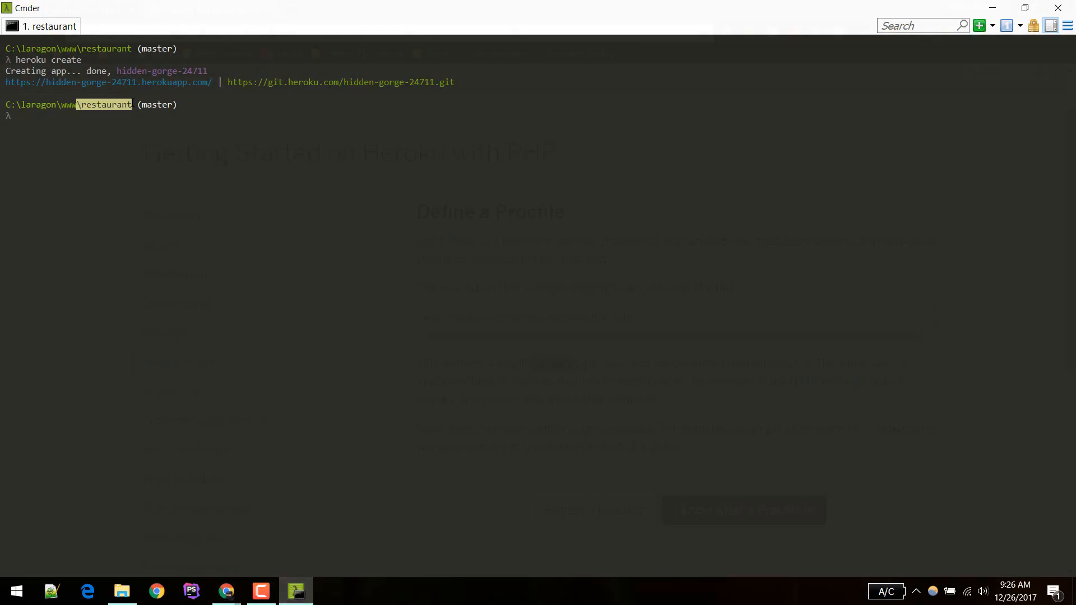
{"action": "type", "text": "t"}
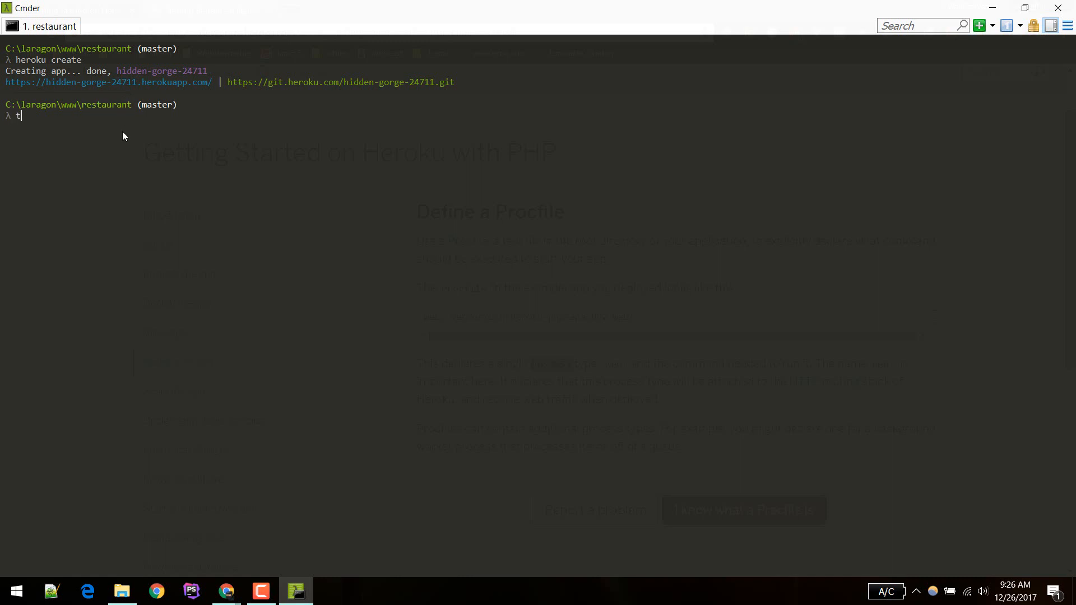
{"action": "type", "text": "ouch"}
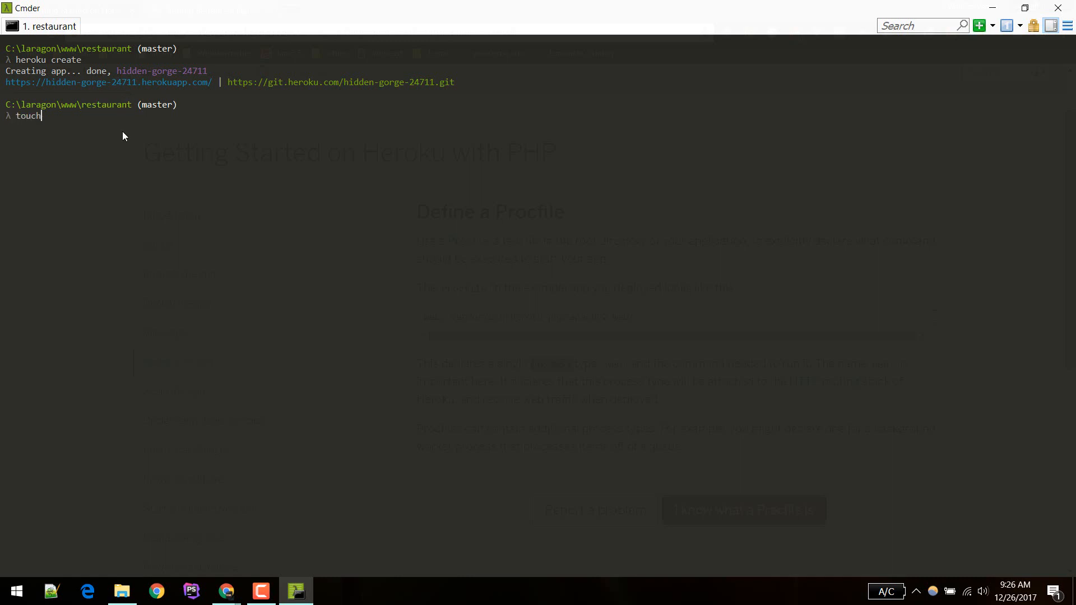
{"action": "type", "text": "Pro"}
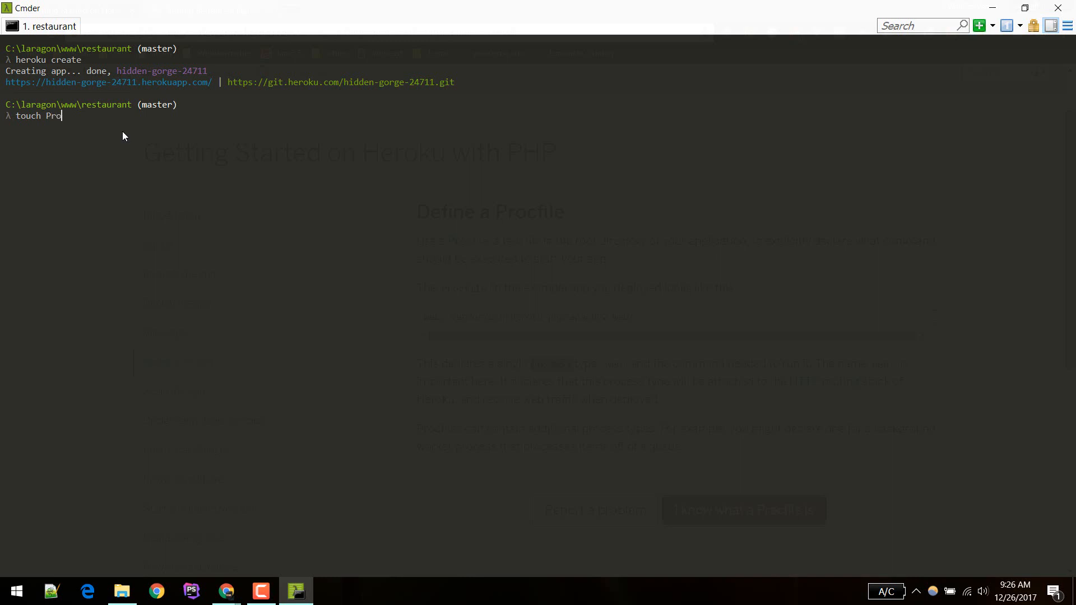
{"action": "type", "text": "cfile"}
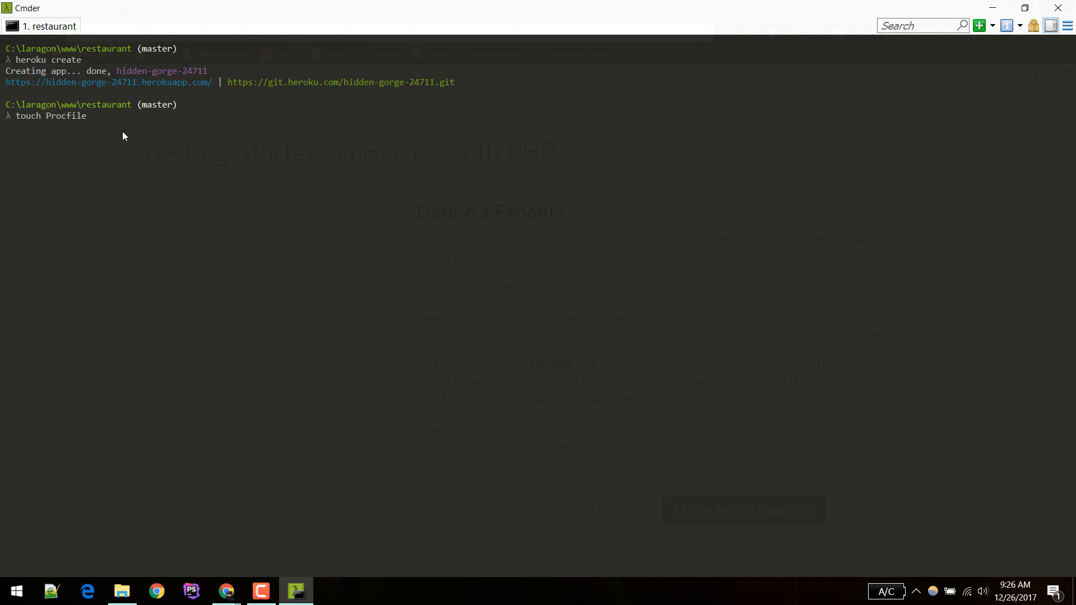
{"action": "type", "text": "cod"}
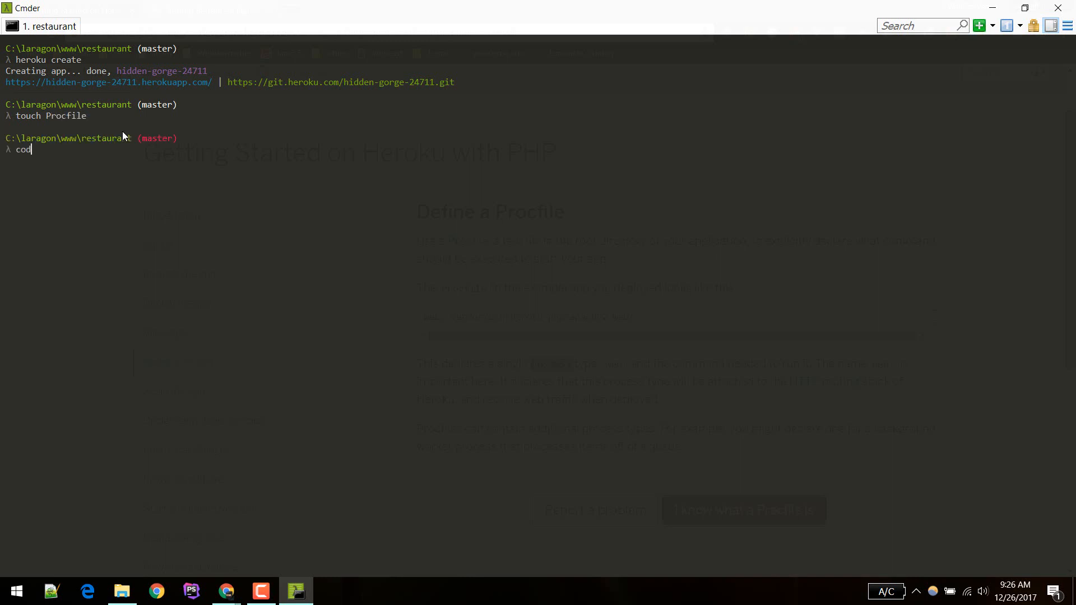
{"action": "key", "text": "enter"}
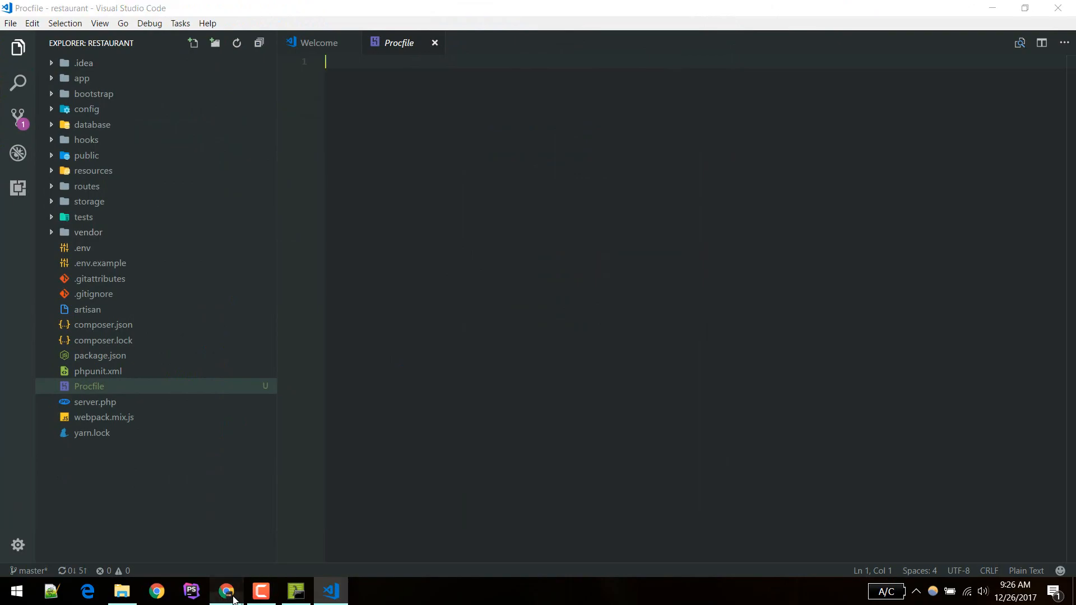
{"action": "left_click", "coordinate": [226, 591]}
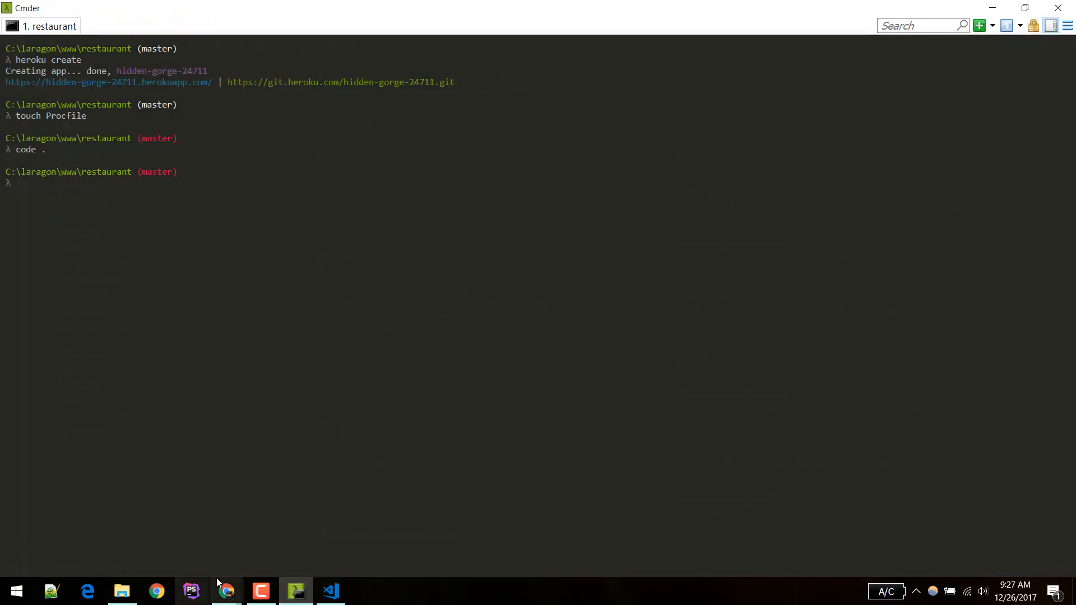
Push the app to Heroku with git push heroku master and wait for the deploy
{"action": "left_click", "coordinate": [226, 590]}
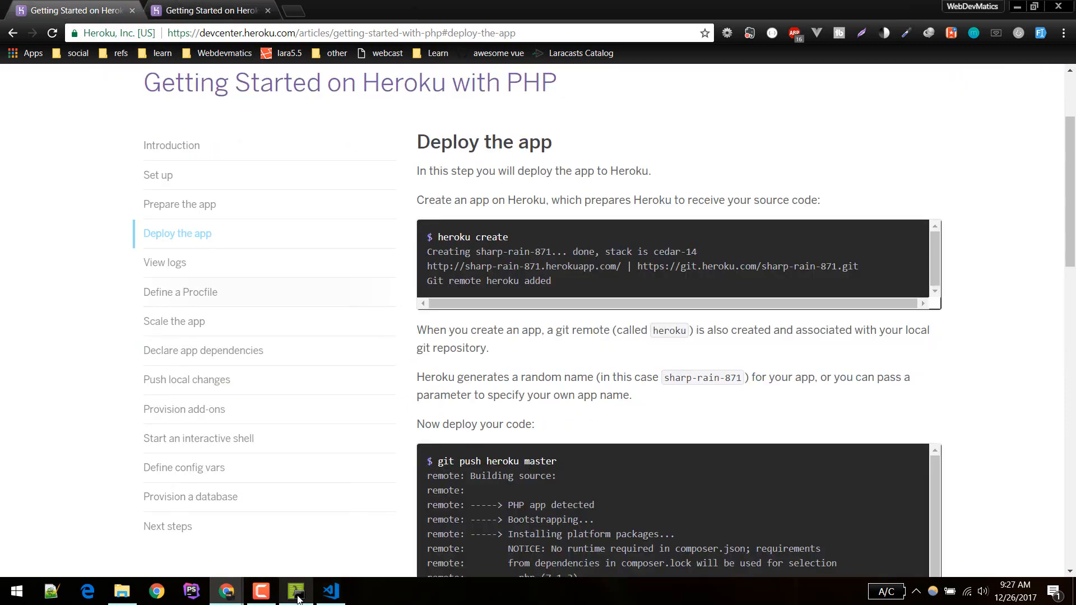
{"action": "left_click", "coordinate": [296, 591]}
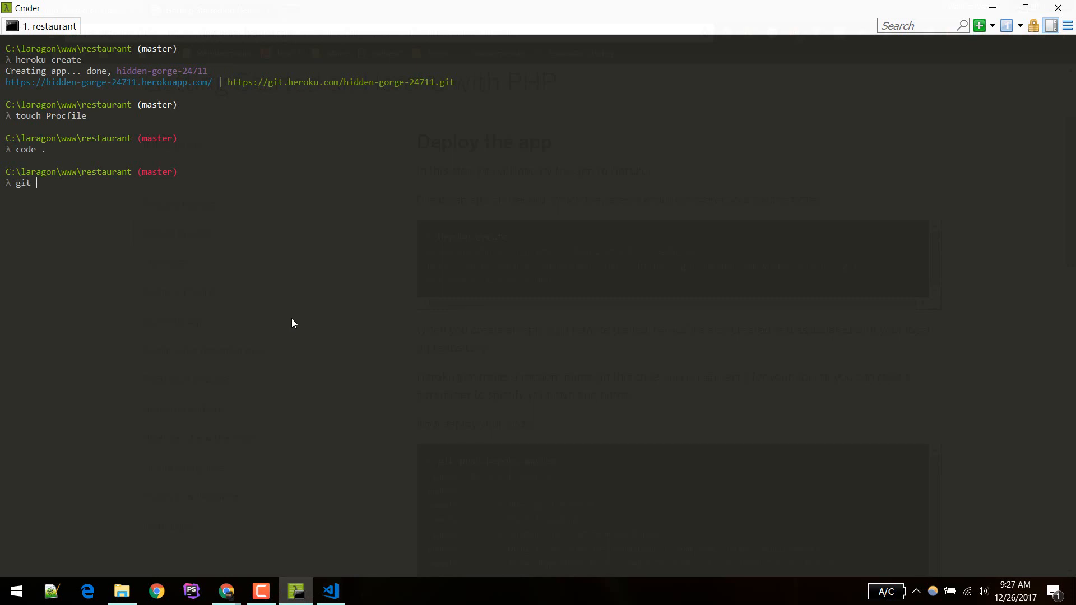
{"action": "type", "text": "push he"}
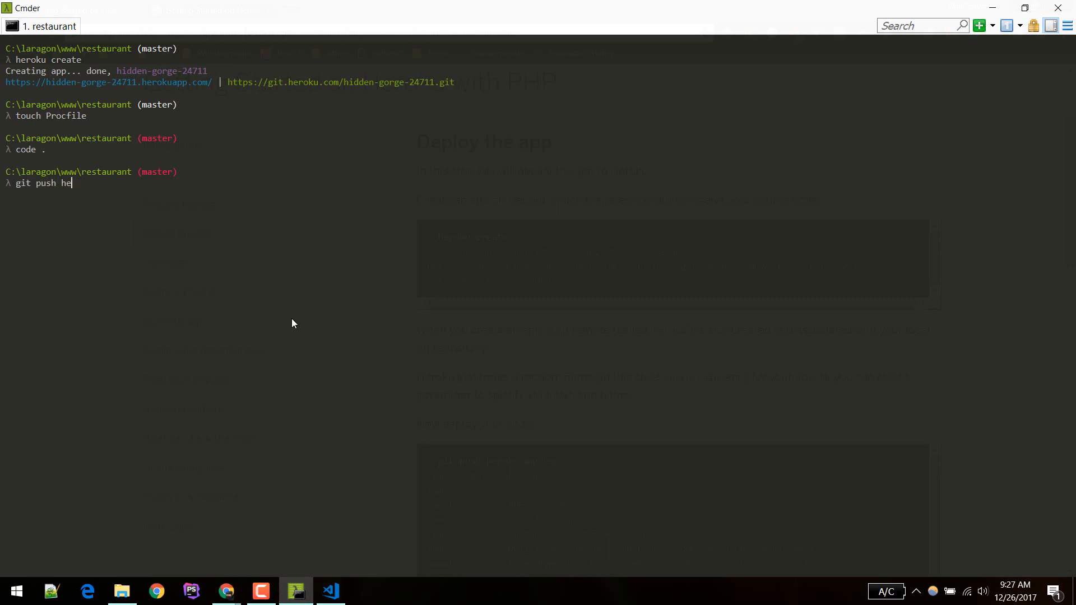
{"action": "type", "text": "roku master"}
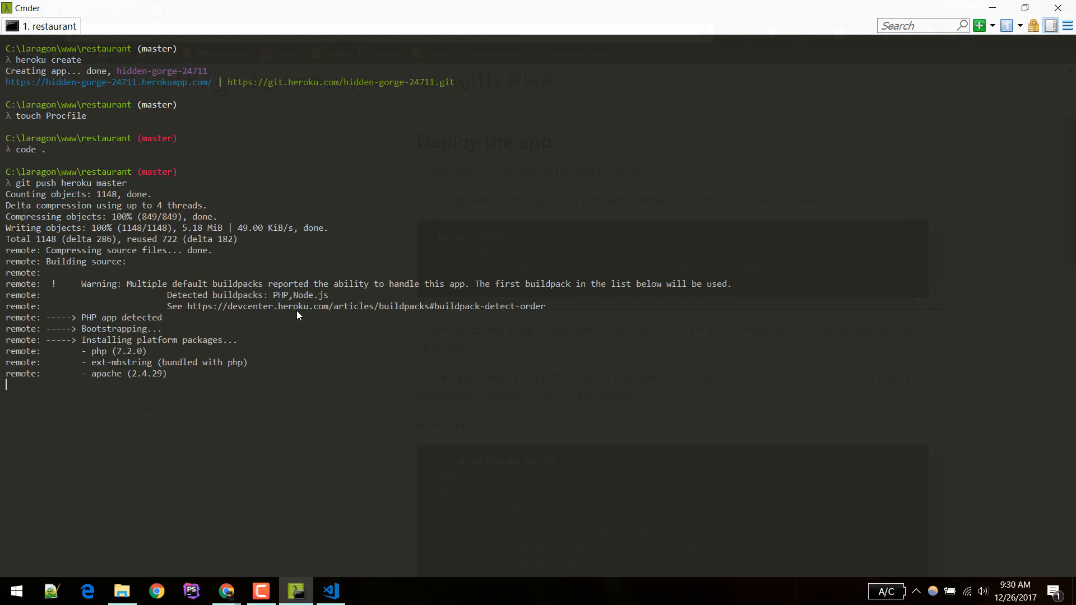
{"action": "scroll", "scroll_direction": "down", "scroll_amount": 3}
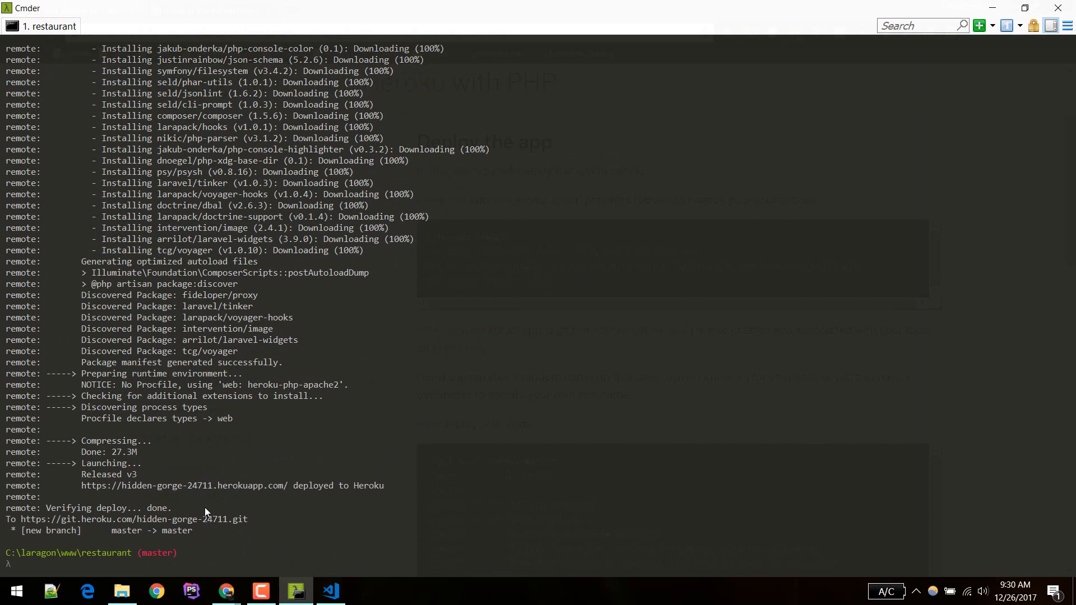
Stage and commit the Procfile as 'procfile added' and start another Heroku push
{"action": "type", "text": "gs"}
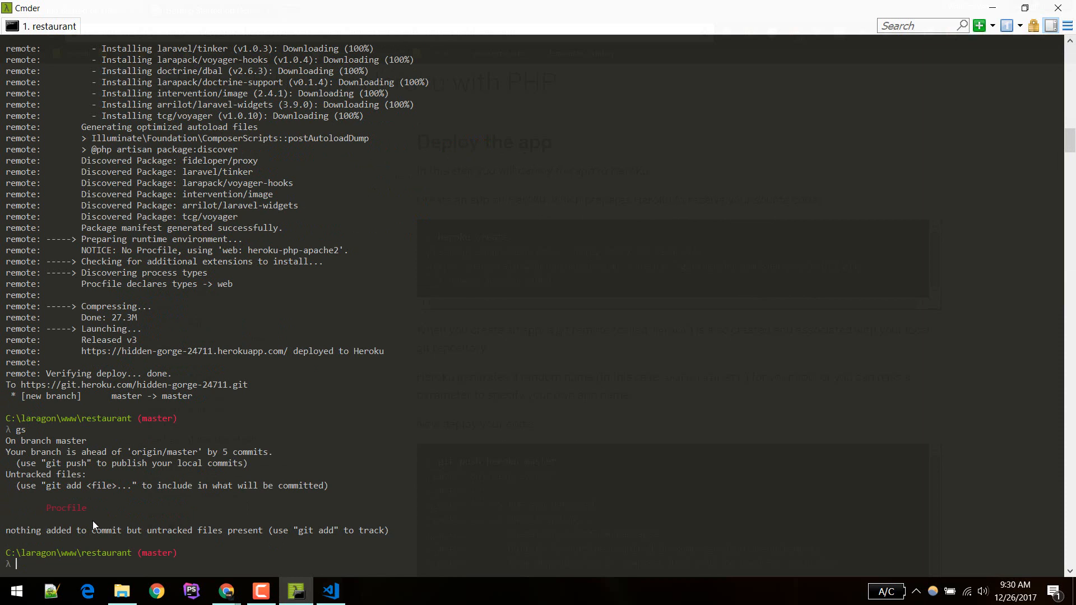
{"action": "mouse_move", "coordinate": [69, 584]}
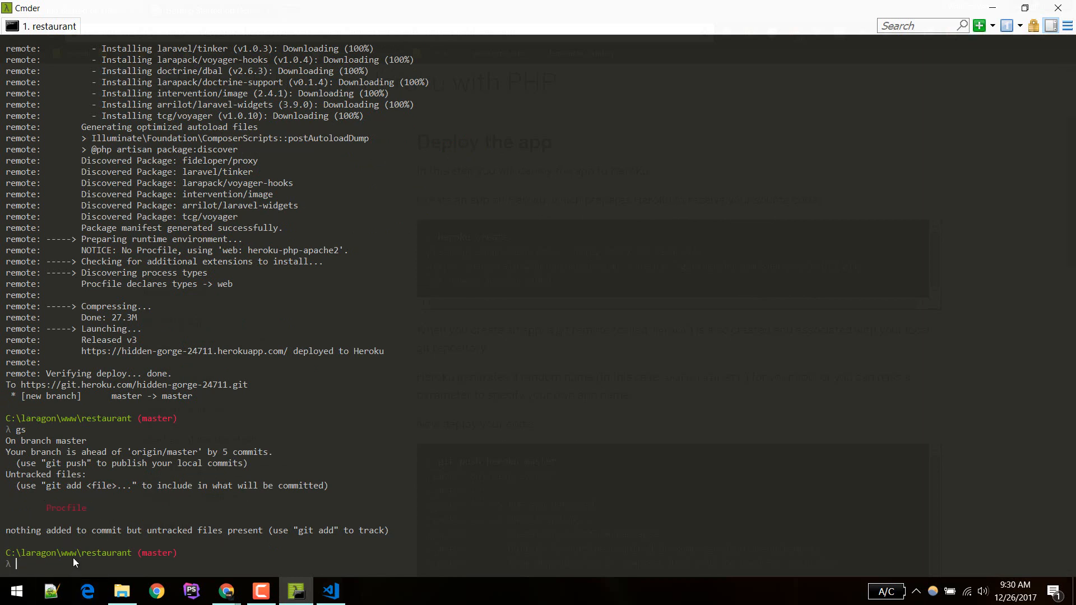
{"action": "type", "text": "git"}
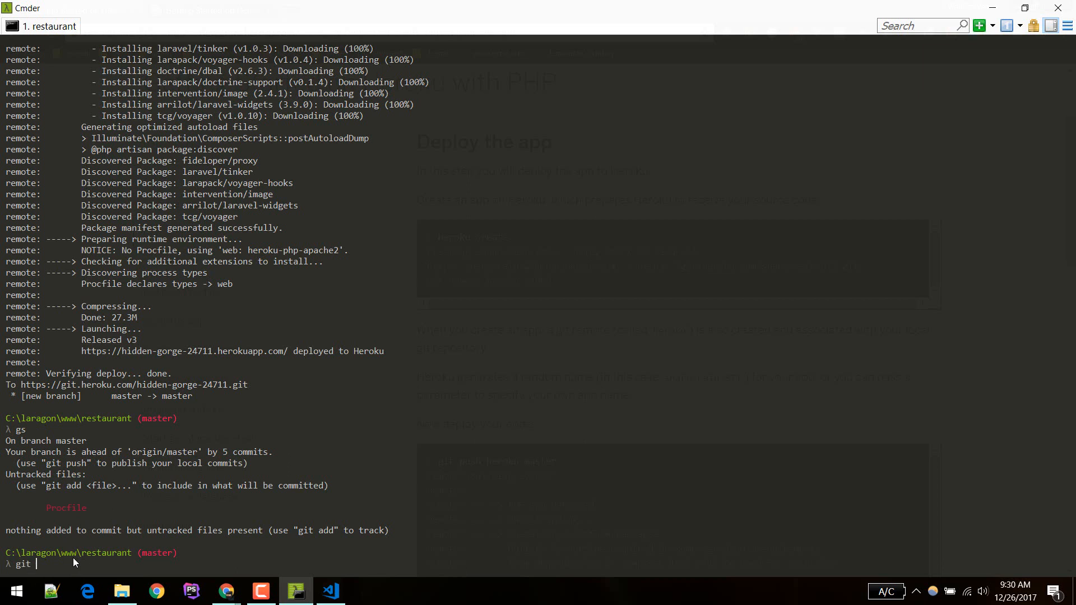
{"action": "type", "text": "add"}
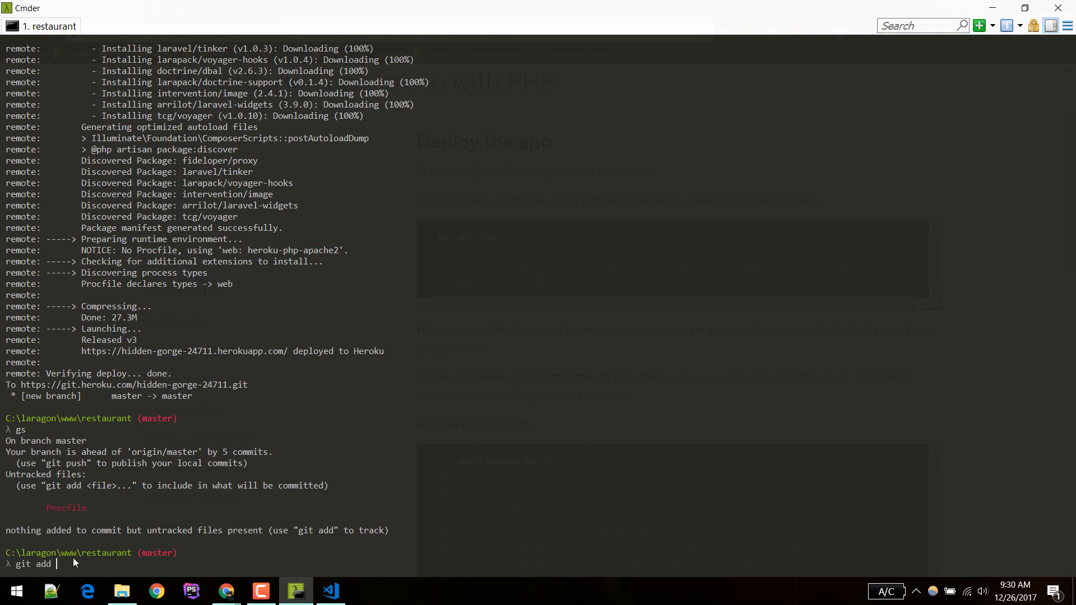
{"action": "type", "text": "."}
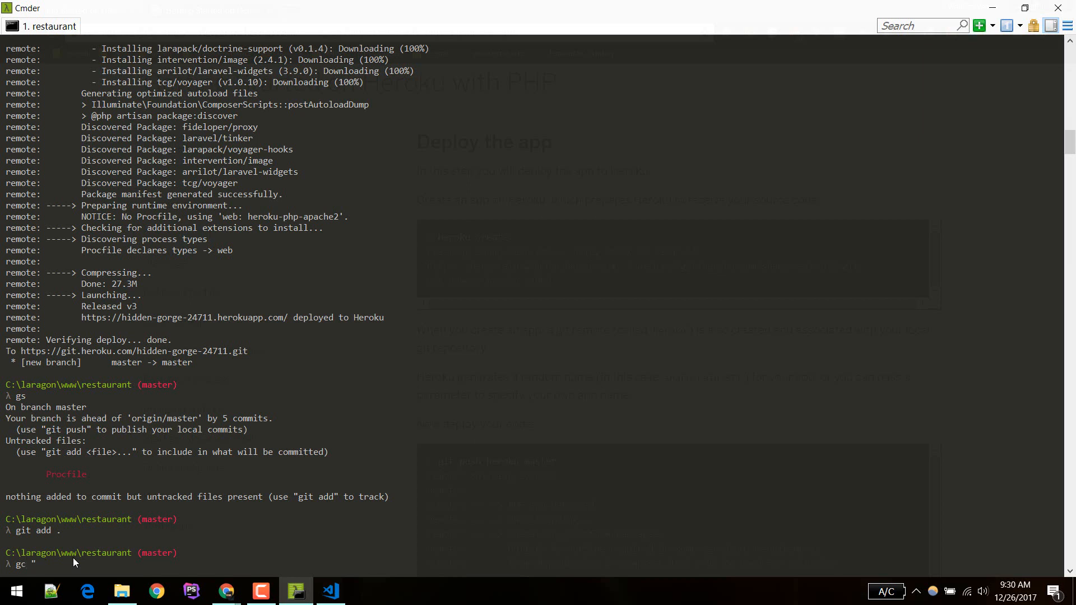
{"action": "type", "text": "procfile added"}
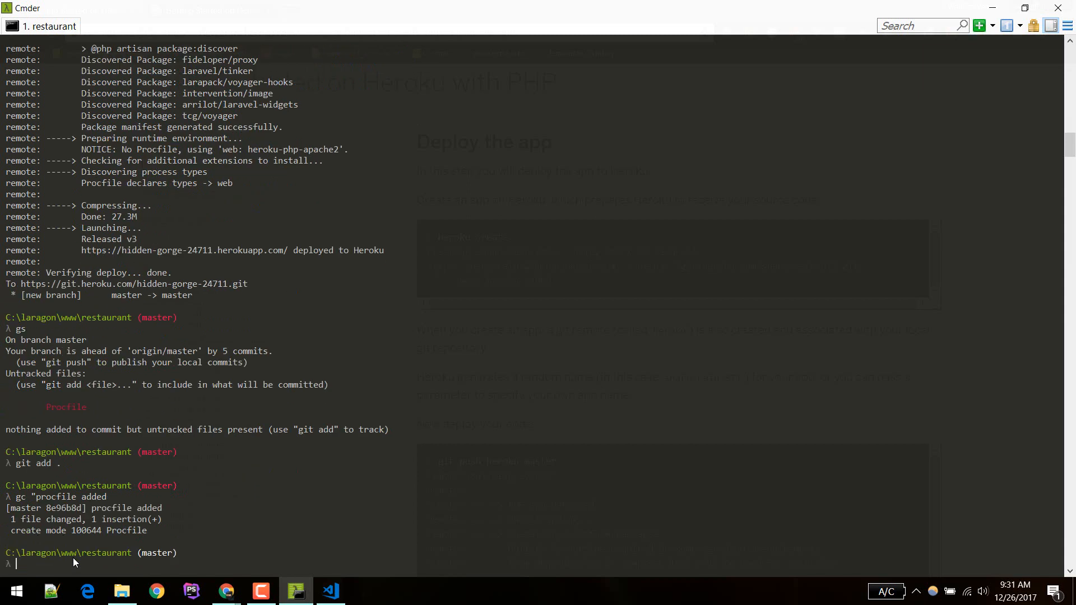
{"action": "type", "text": "git"}
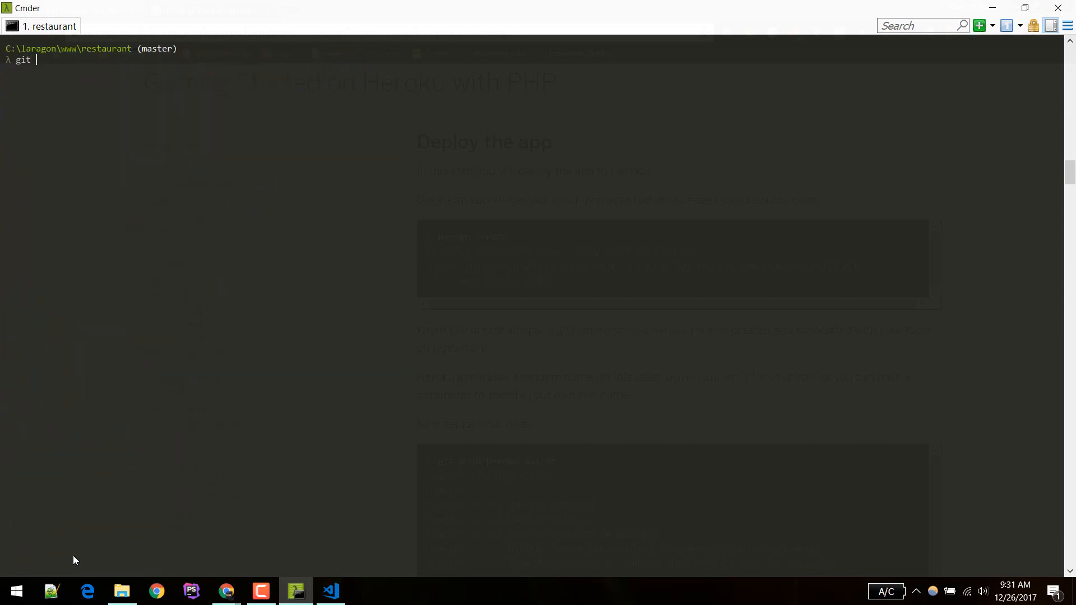
{"action": "type", "text": "push"}
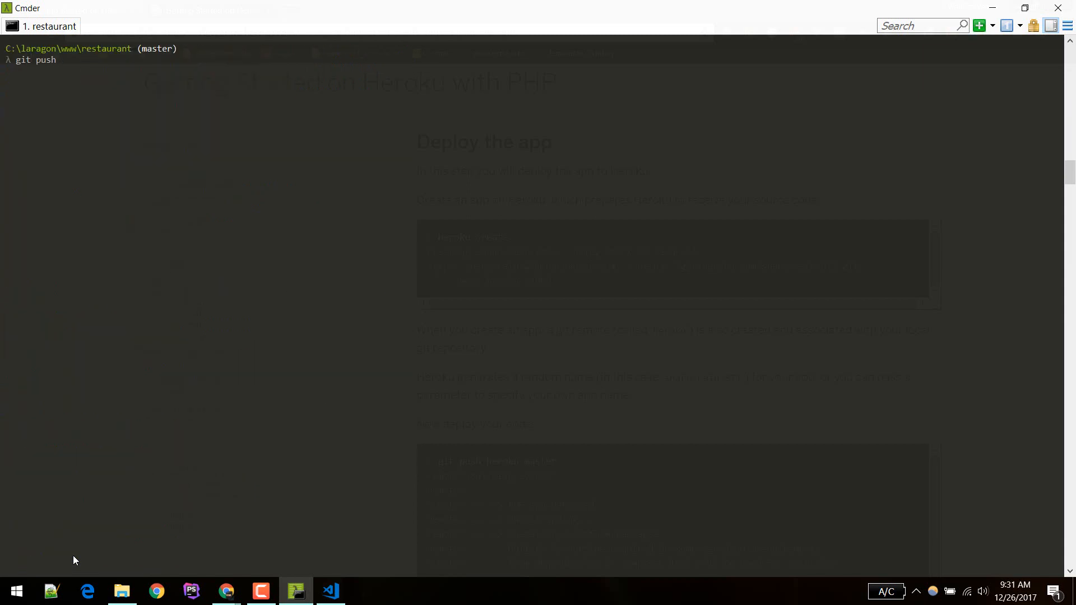
{"action": "type", "text": "heroku mast"}
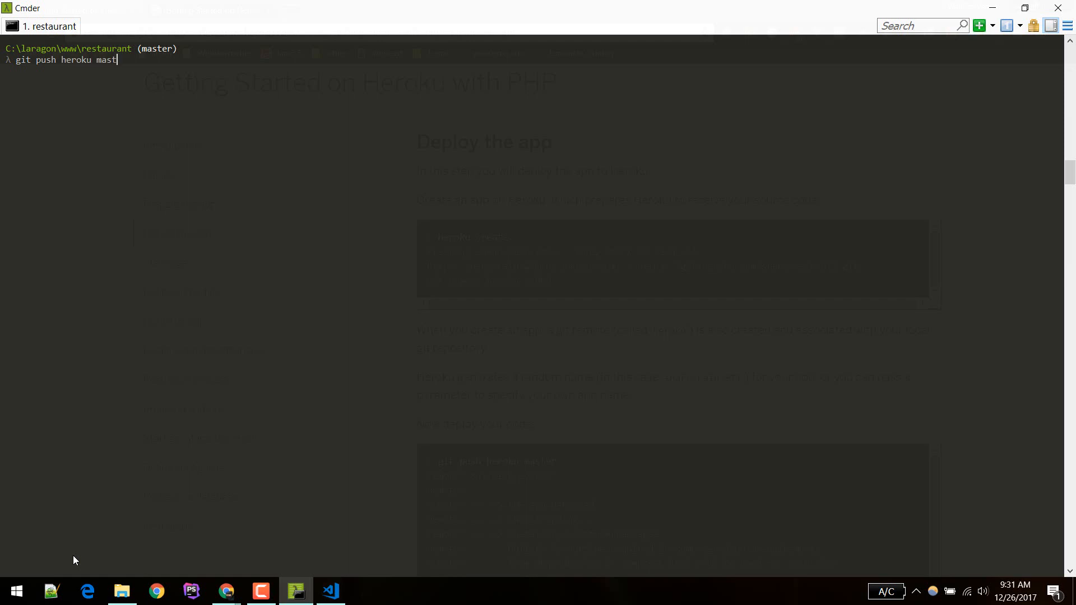
{"action": "left_click", "coordinate": [330, 590]}
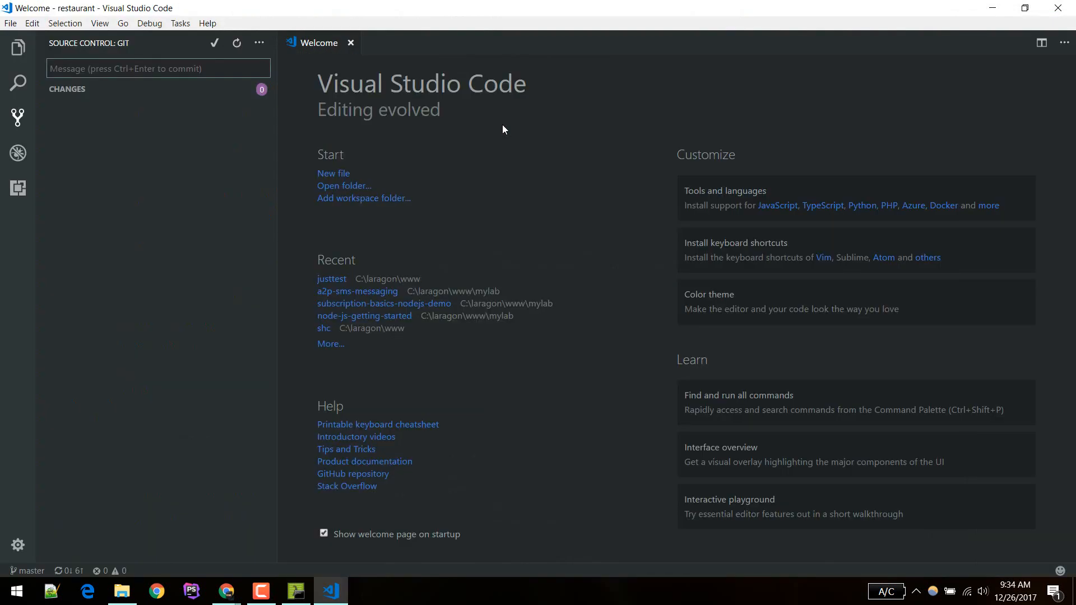
Change the Procfile's heroku-php-apache2 document root from web/ to public/
{"action": "type", "text": "p"}
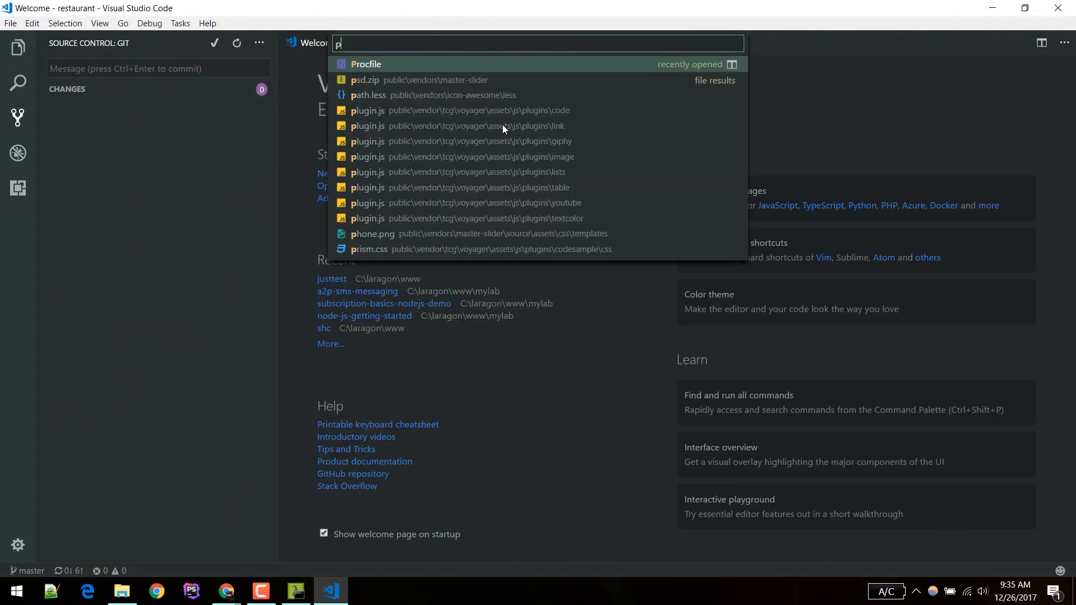
{"action": "left_click", "coordinate": [366, 64]}
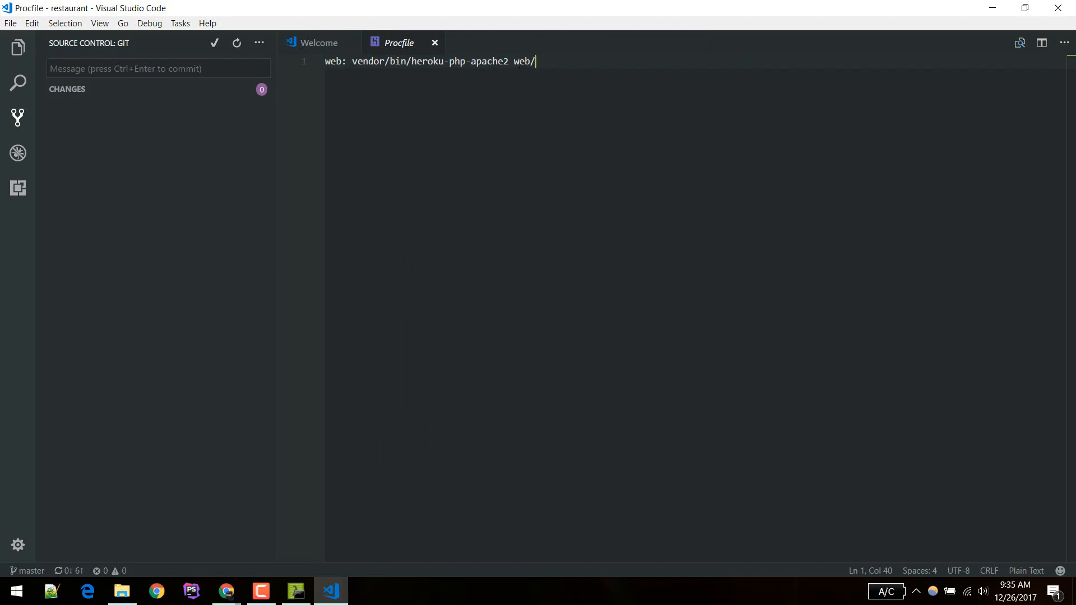
{"action": "left_click", "coordinate": [17, 46]}
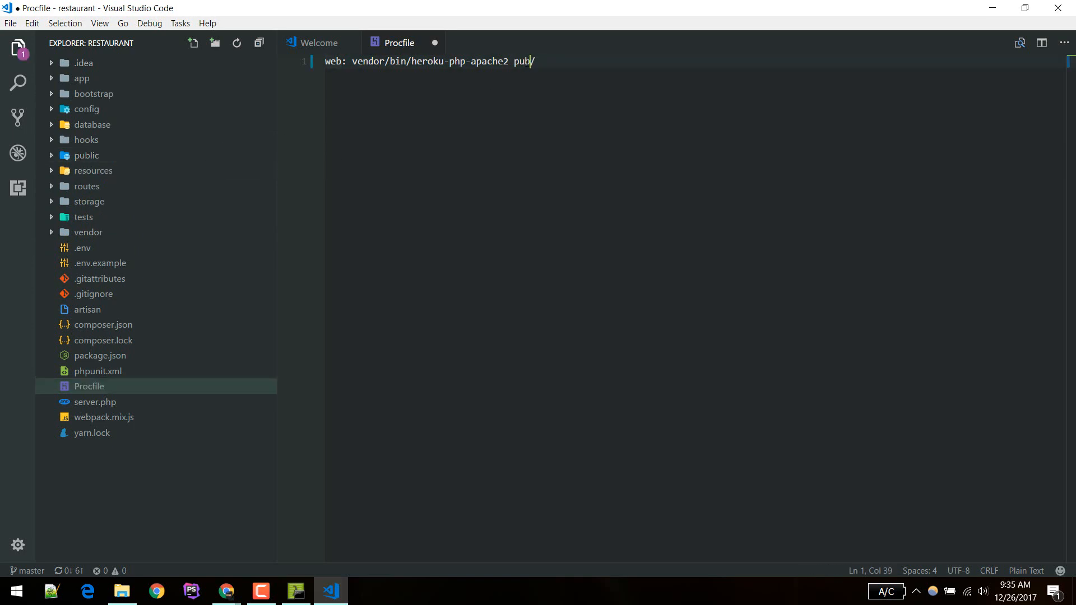
{"action": "type", "text": "lic"}
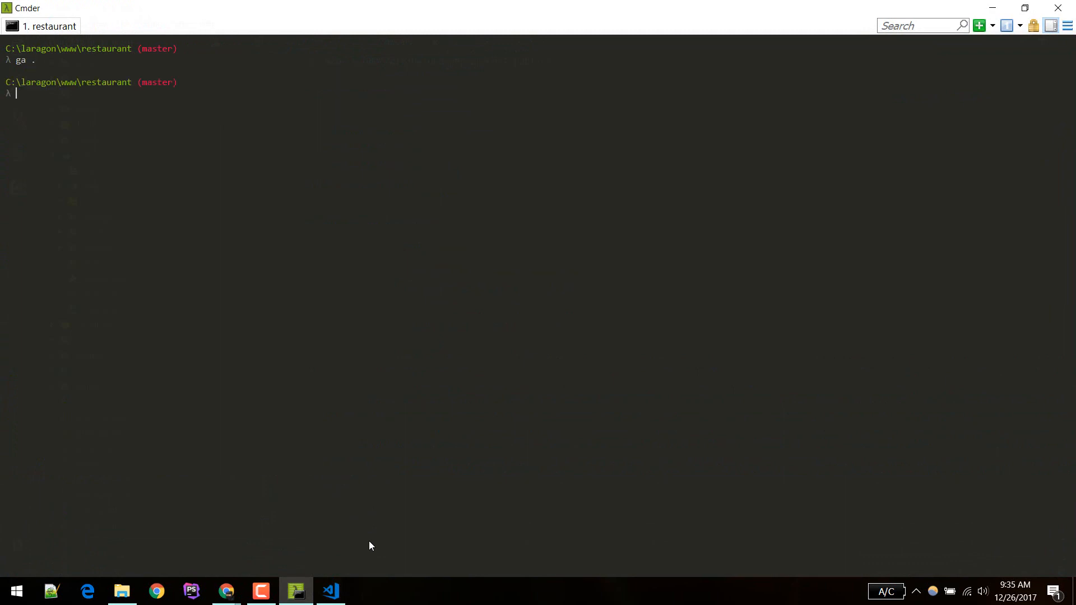
Commit as 'procfile fix' and push to Heroku, producing release v5
{"action": "type", "text": "gc \""}
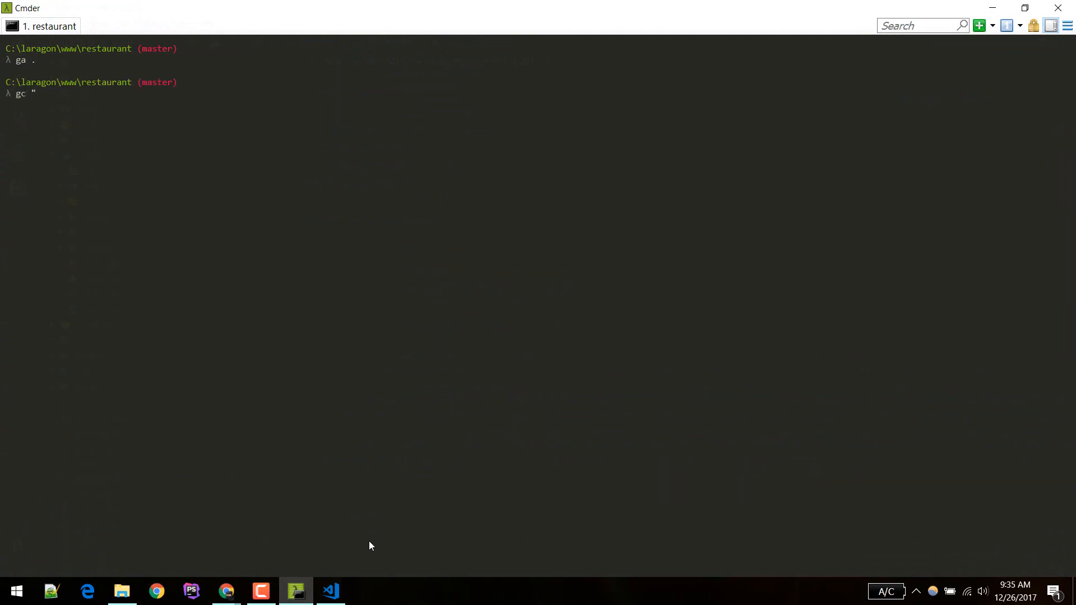
{"action": "type", "text": "file fi"}
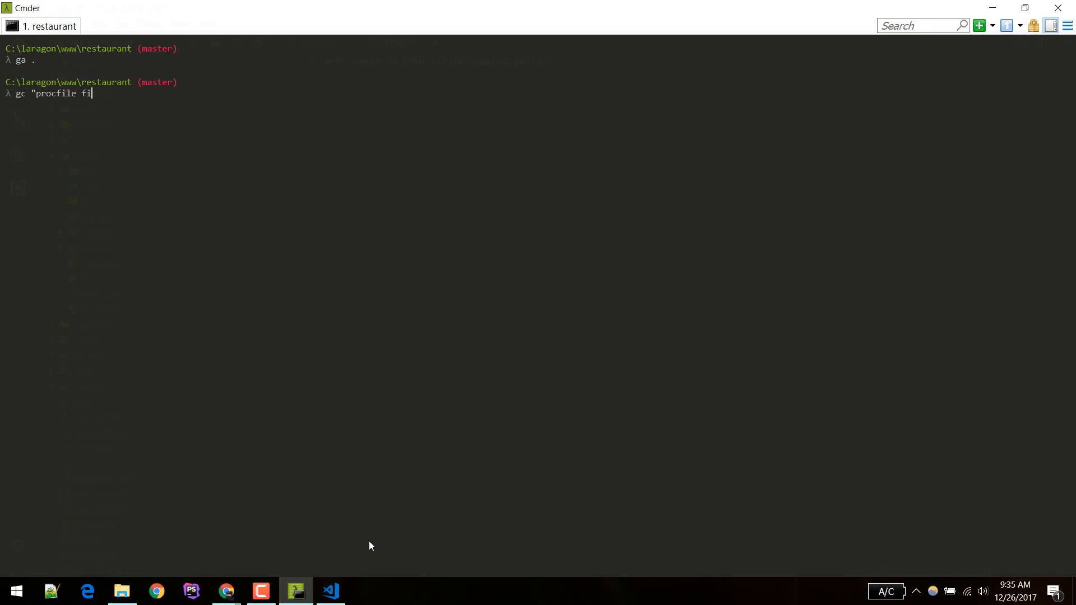
{"action": "type", "text": "git push hero"}
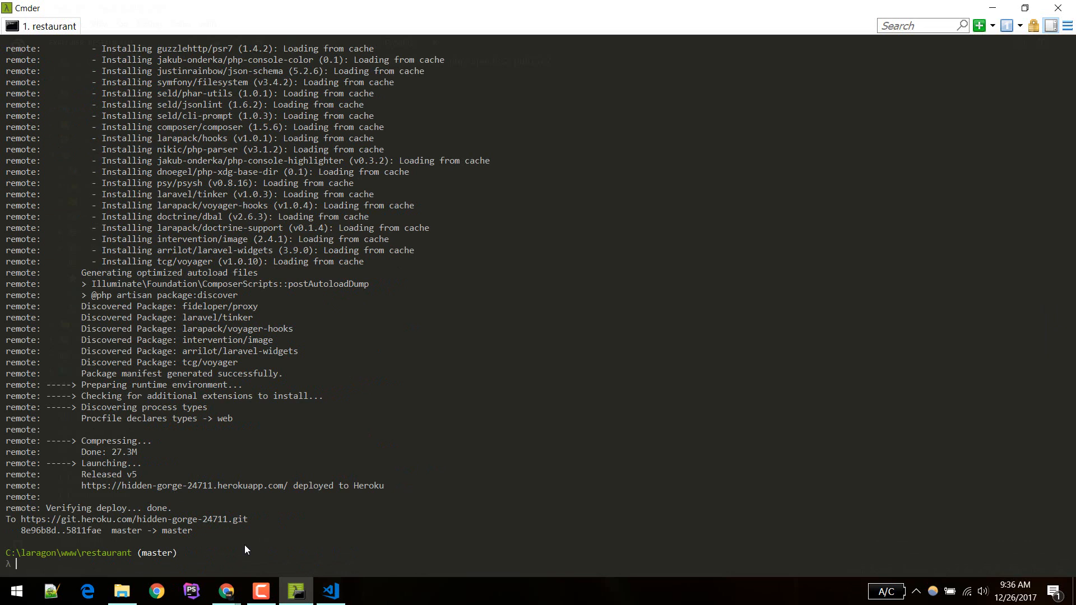
{"action": "type", "text": "herokuapp.com"}
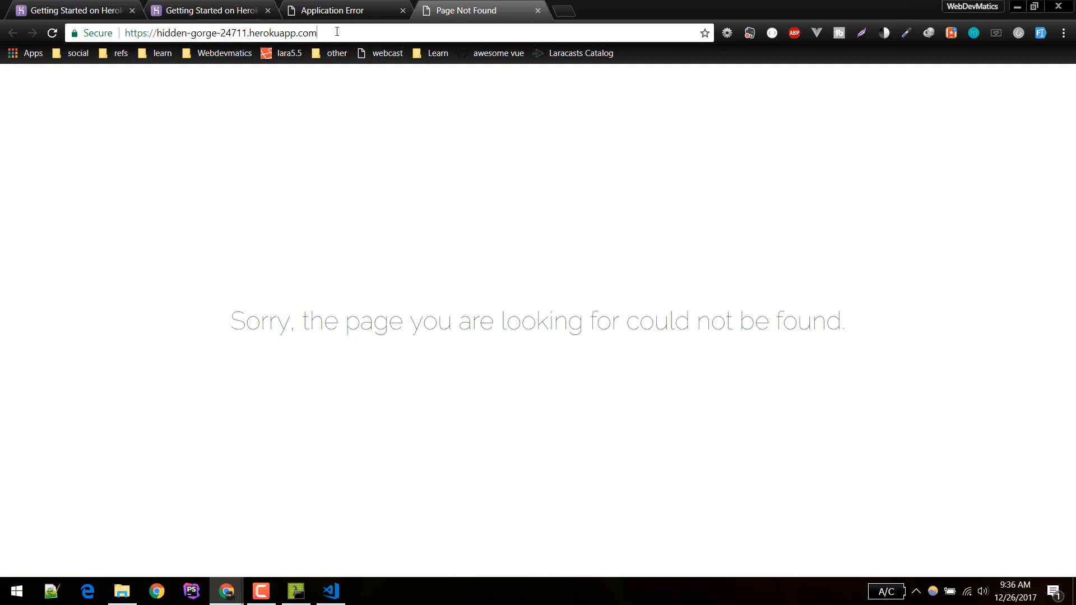
Load the app's /menu route, which errors, then begin entering /admin
{"action": "left_click", "coordinate": [336, 32]}
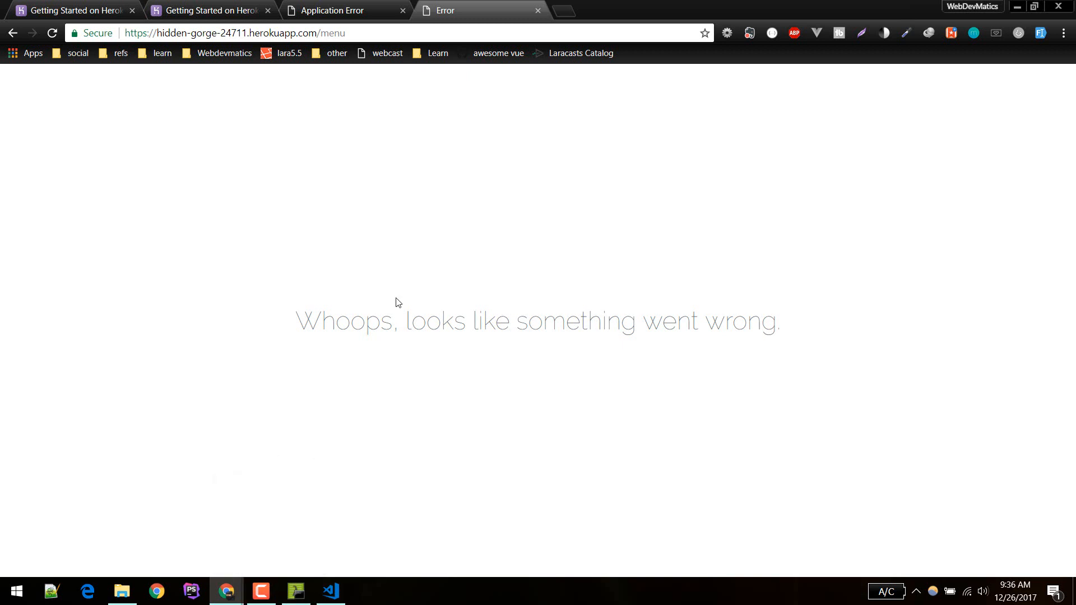
{"action": "mouse_move", "coordinate": [386, 300]}
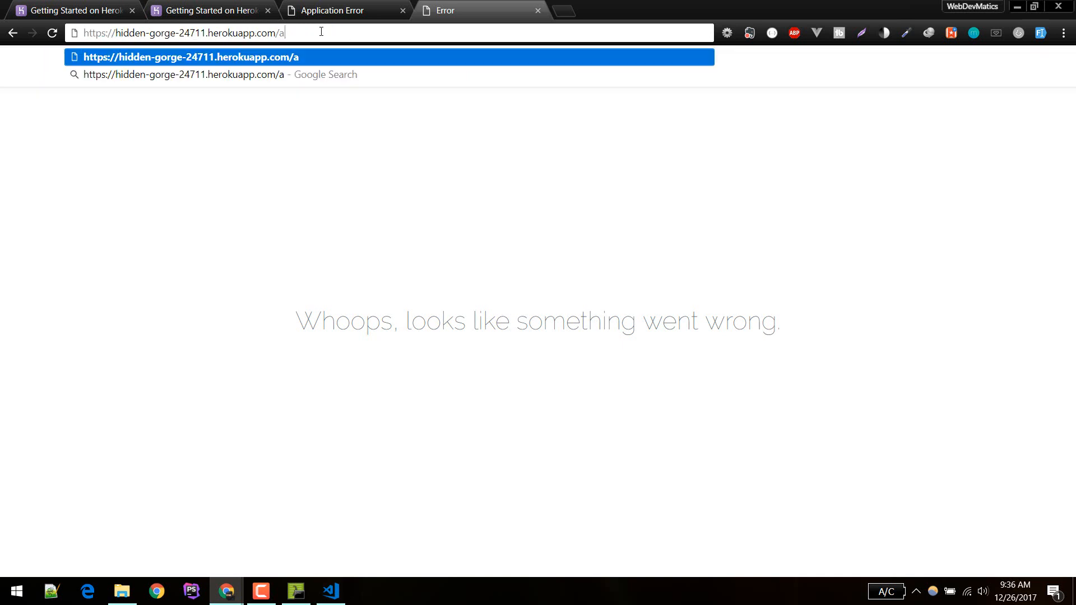
{"action": "type", "text": "dmin"}
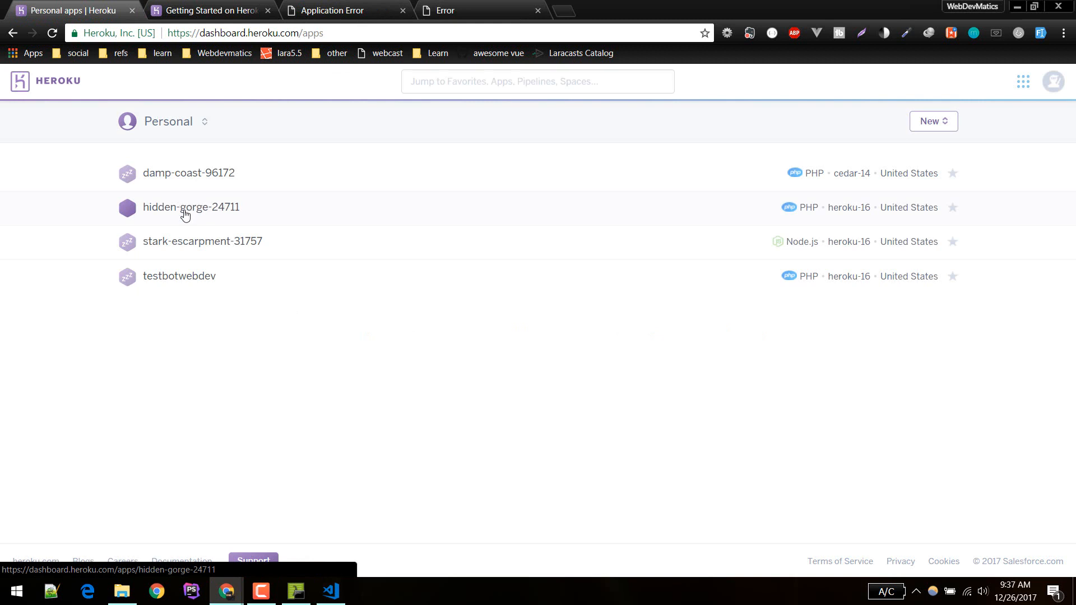
Add config var APP_DEBUG = true in hidden-gorge-24711's settings
{"action": "left_click", "coordinate": [191, 207]}
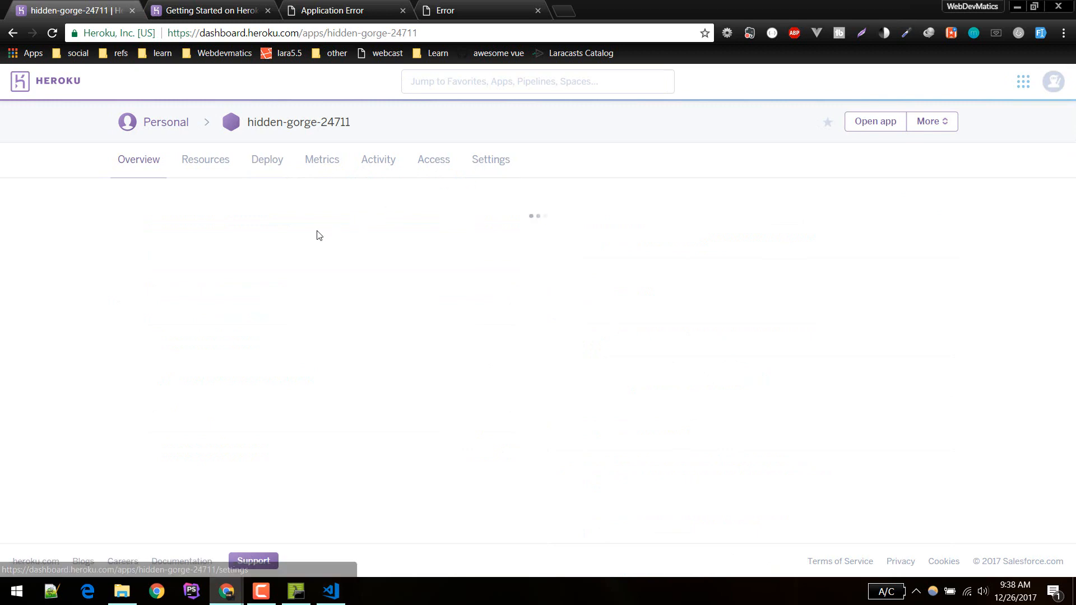
{"action": "left_click", "coordinate": [490, 159]}
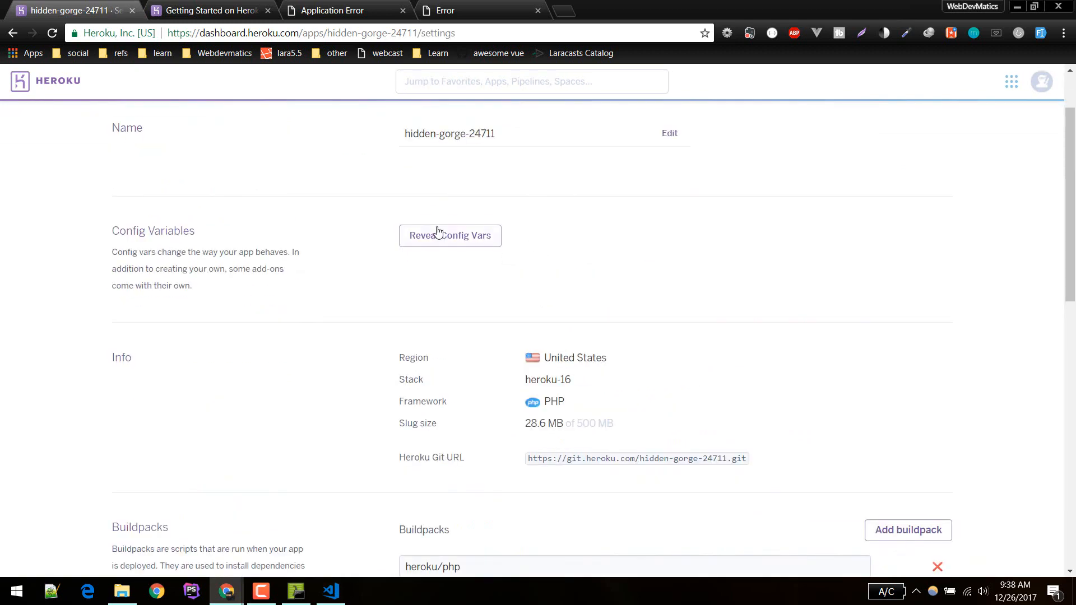
{"action": "left_click", "coordinate": [450, 235]}
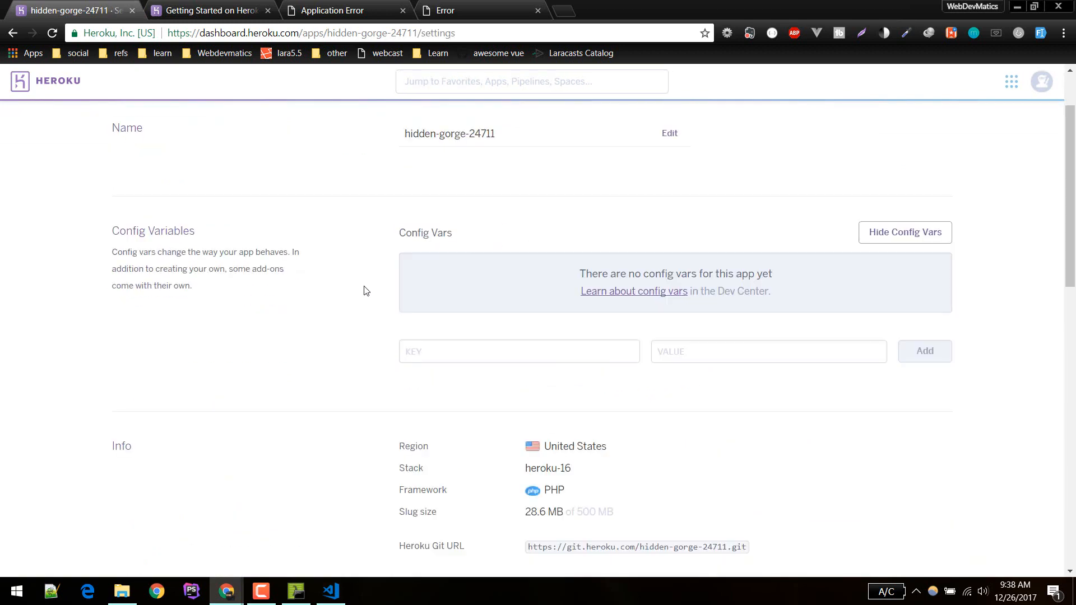
{"action": "type", "text": "APP_DE"}
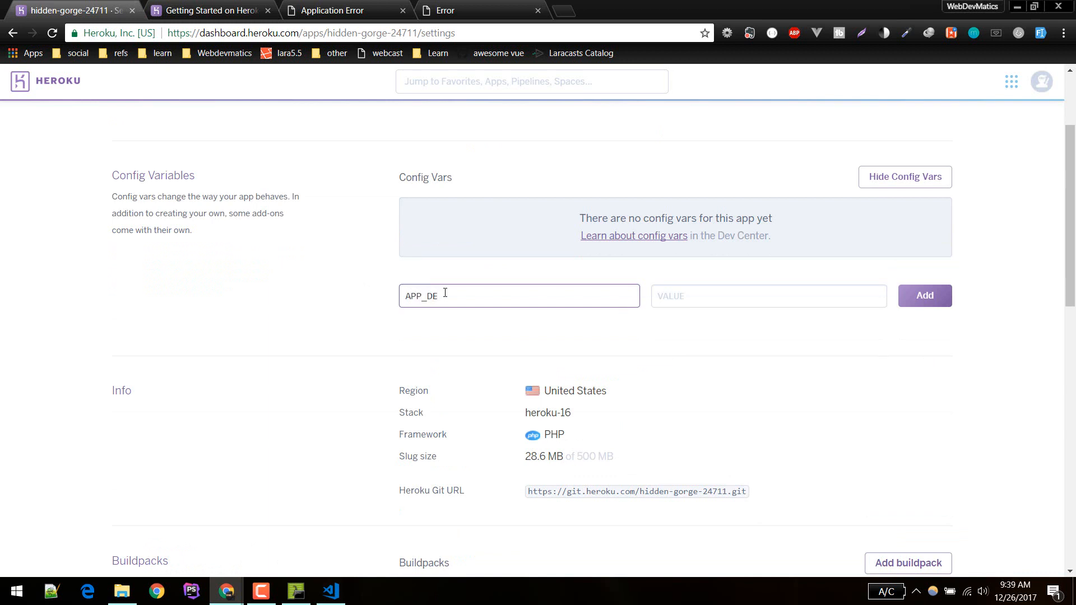
{"action": "type", "text": "BUG"}
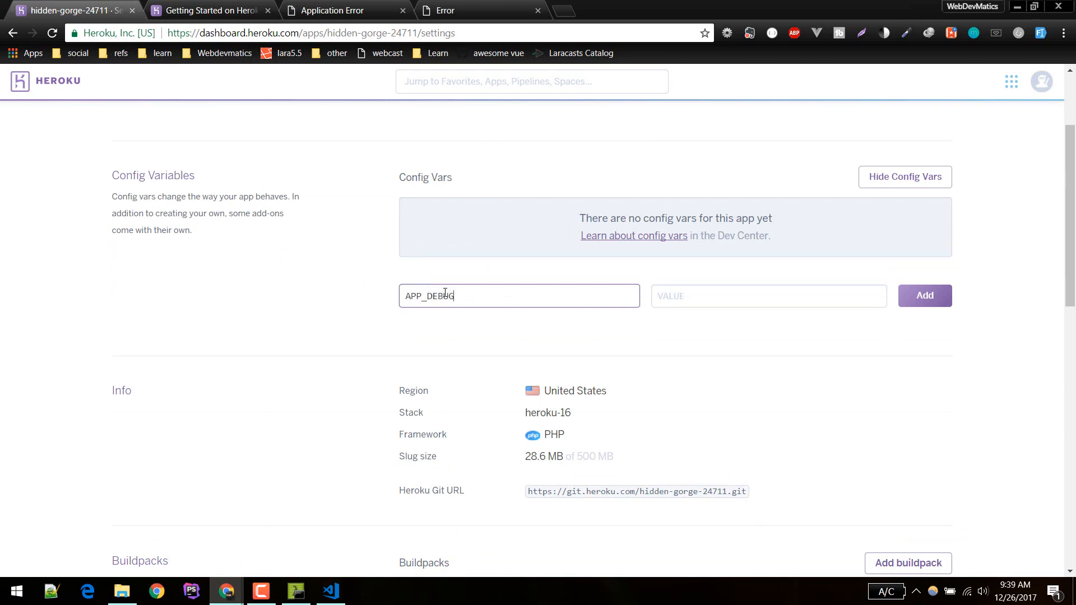
{"action": "type", "text": "t"}
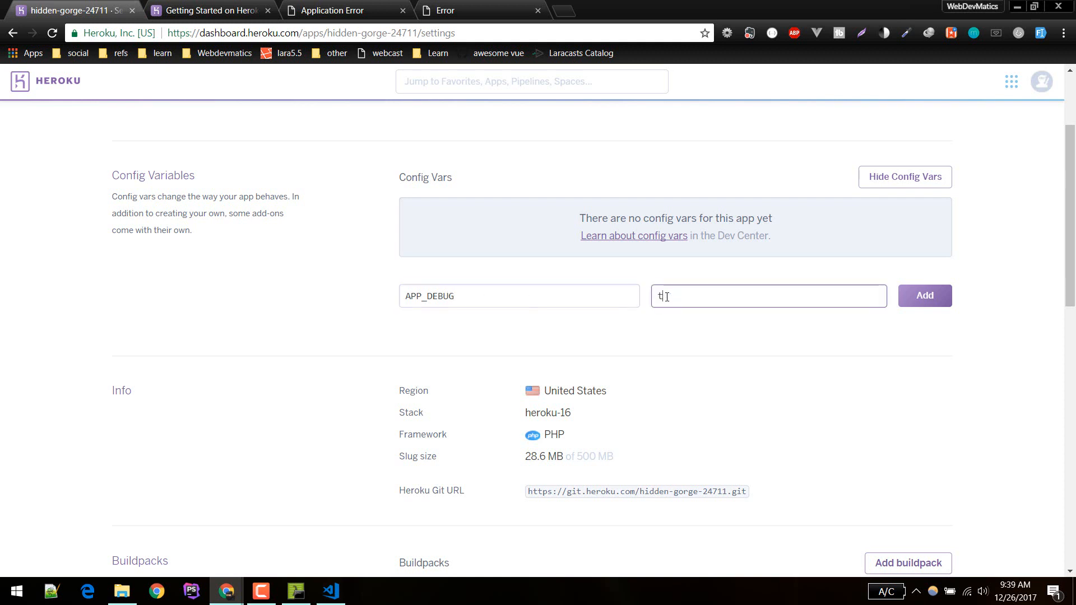
{"action": "type", "text": "rue"}
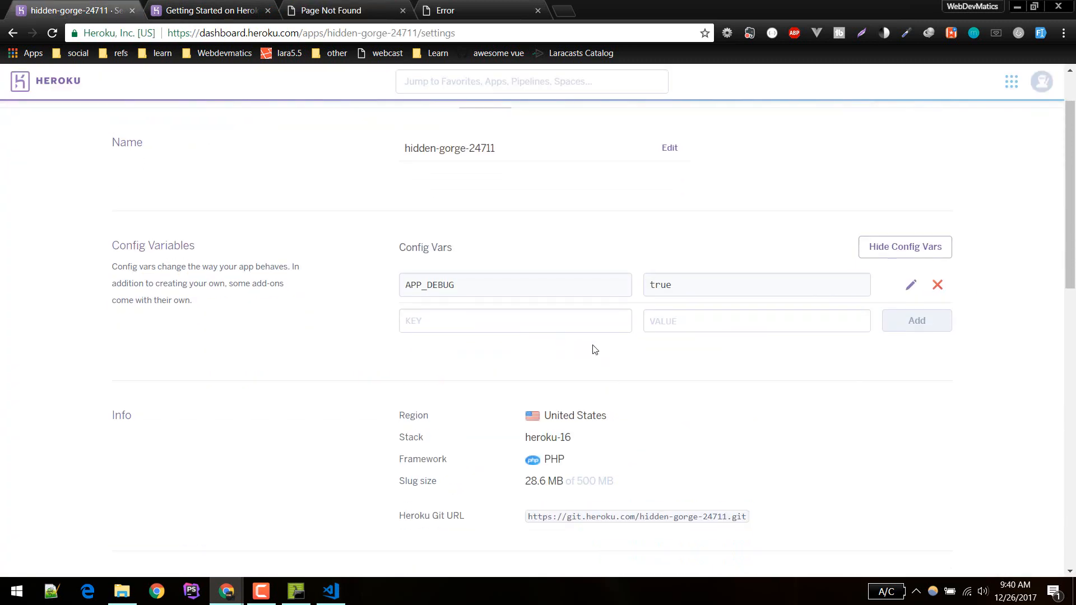
{"action": "mouse_move", "coordinate": [189, 369]}
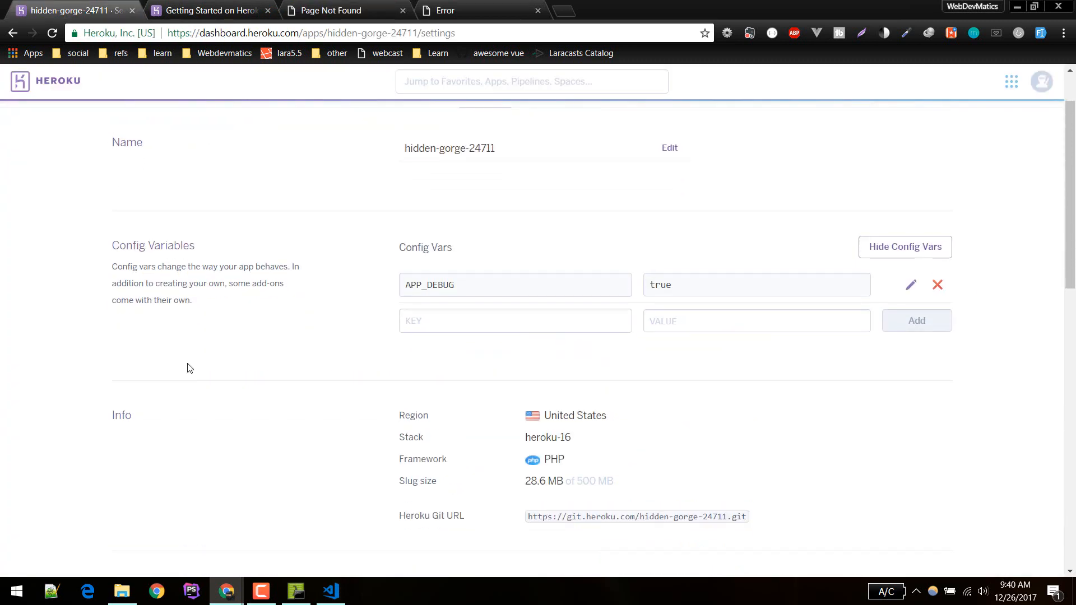
{"action": "type", "text": "APP_KEY"}
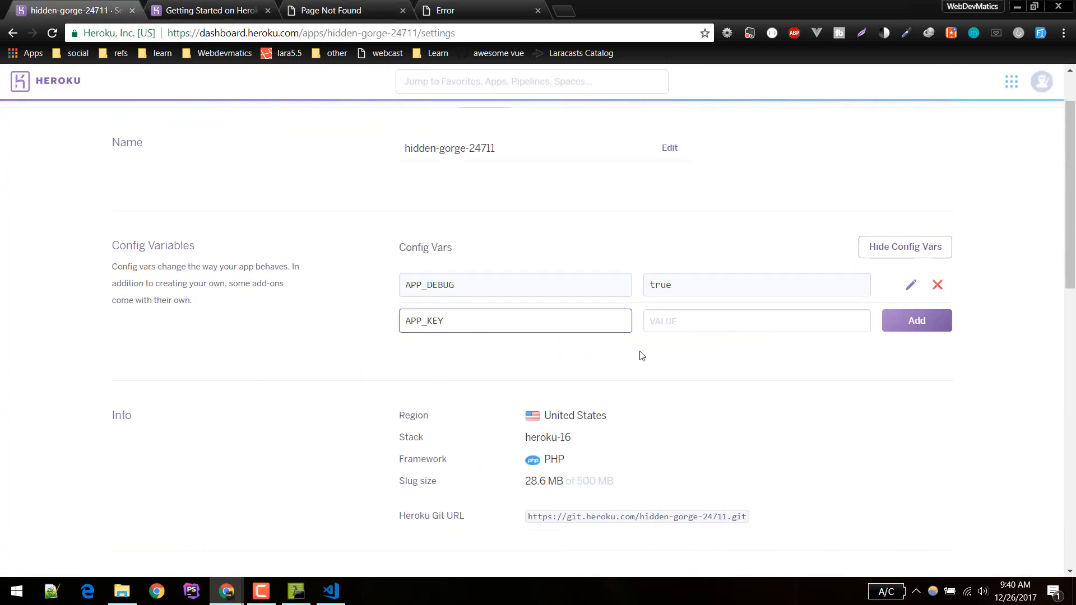
{"action": "left_click", "coordinate": [756, 320]}
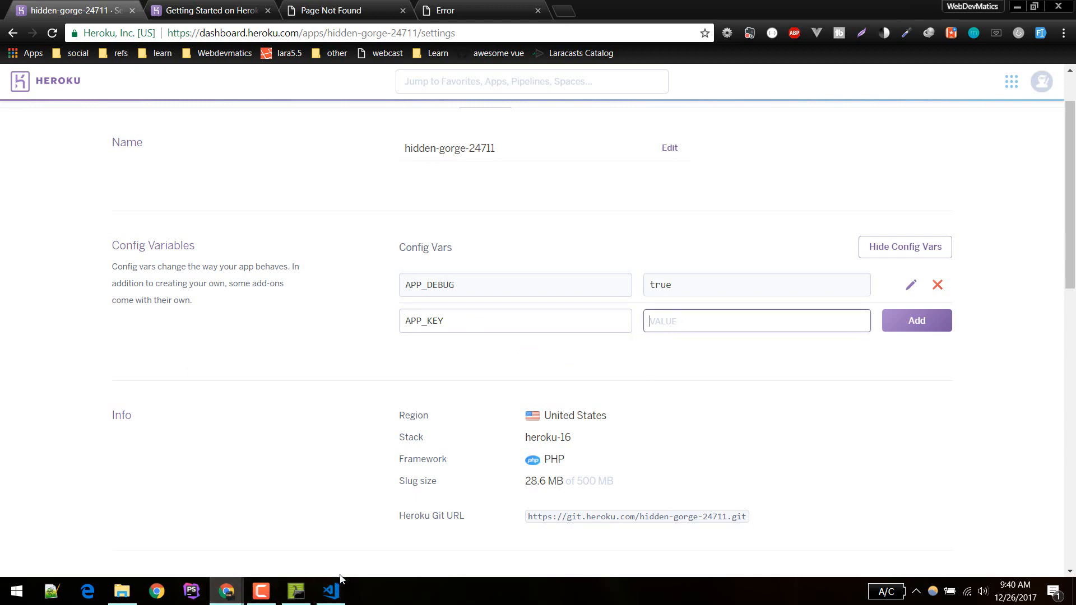
{"action": "left_click", "coordinate": [330, 591]}
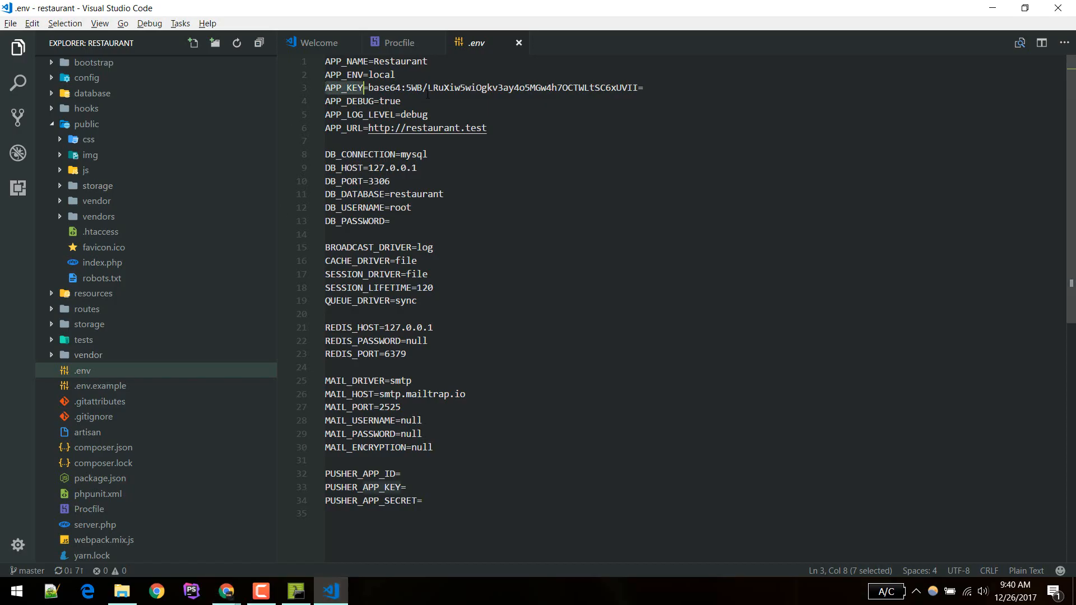
{"action": "double_click", "coordinate": [379, 74]}
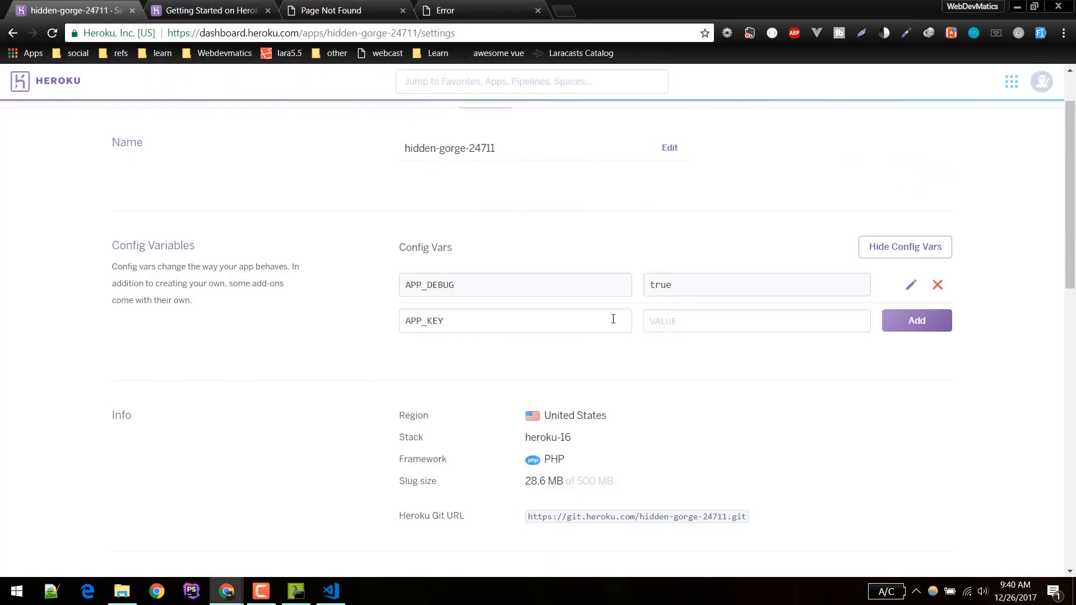
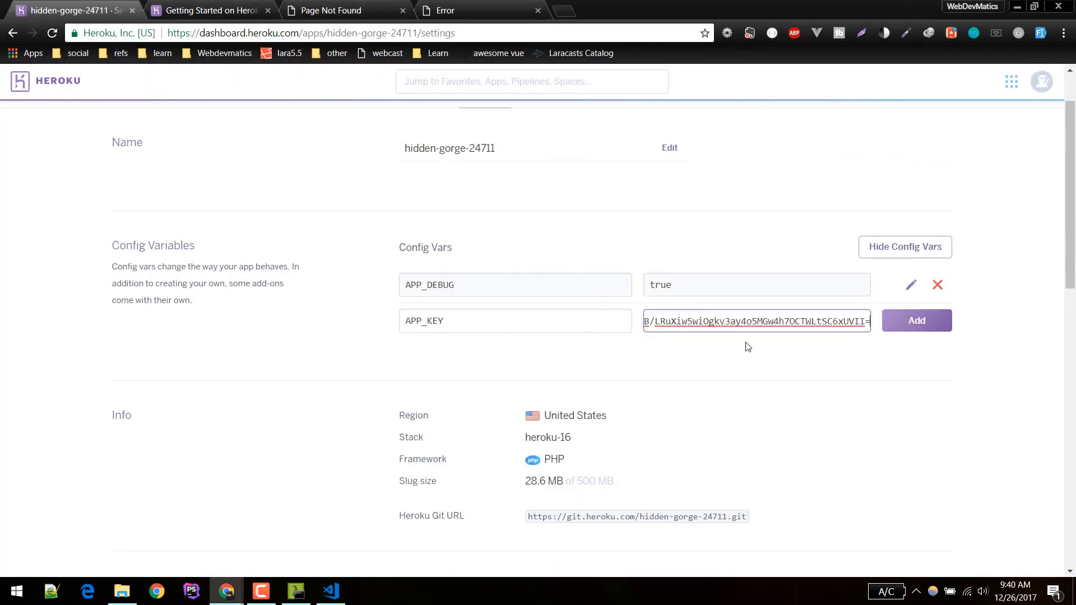
{"action": "left_click", "coordinate": [916, 320]}
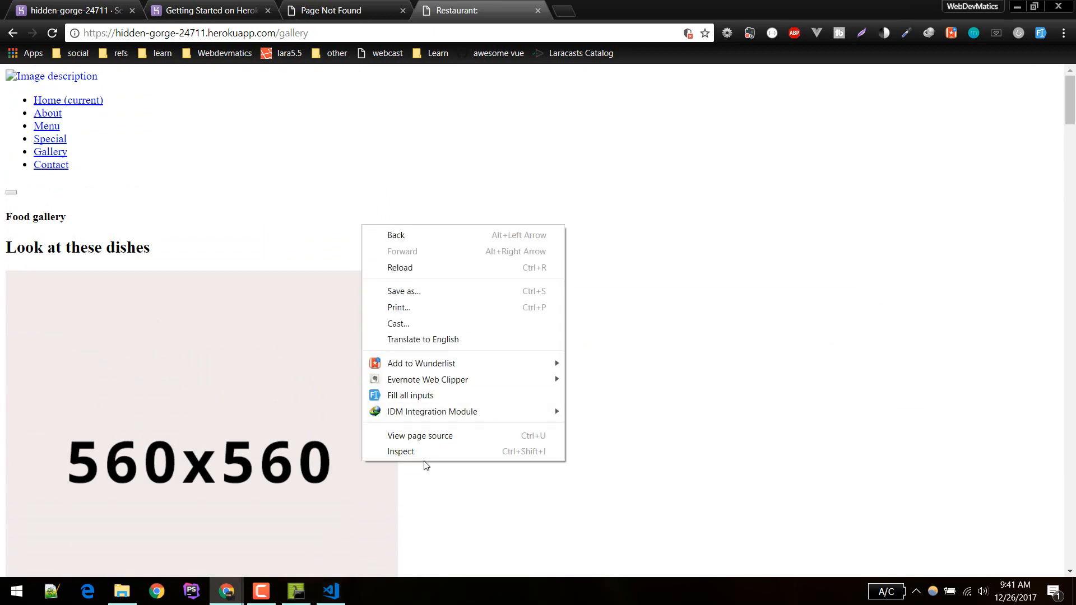
Inspect the gallery page's console for mixed-content errors and open the article on forcing HTTPS
{"action": "left_click", "coordinate": [401, 451]}
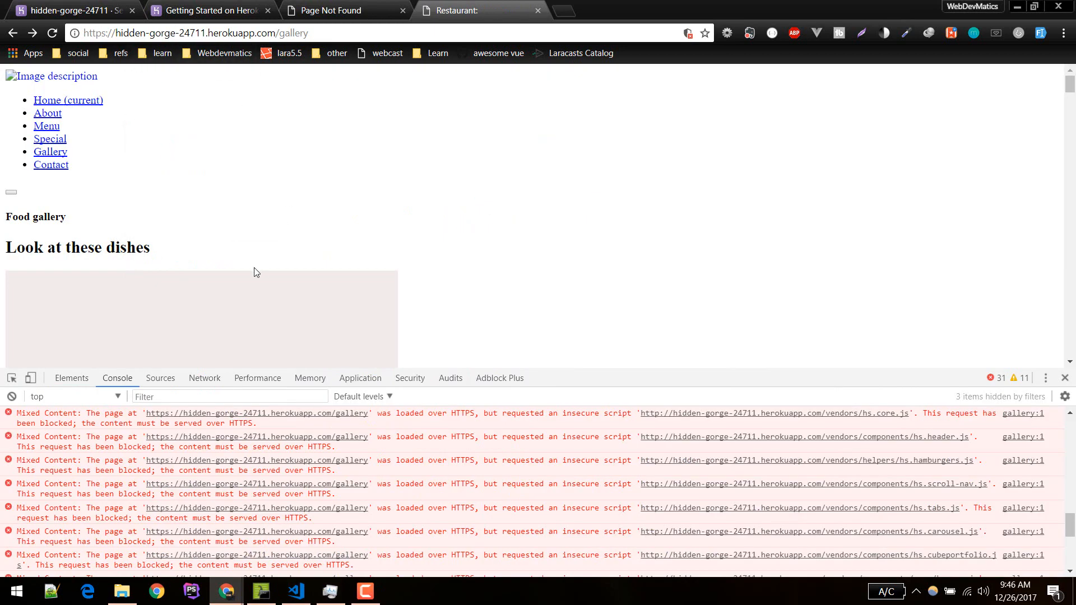
{"action": "mouse_move", "coordinate": [300, 418]}
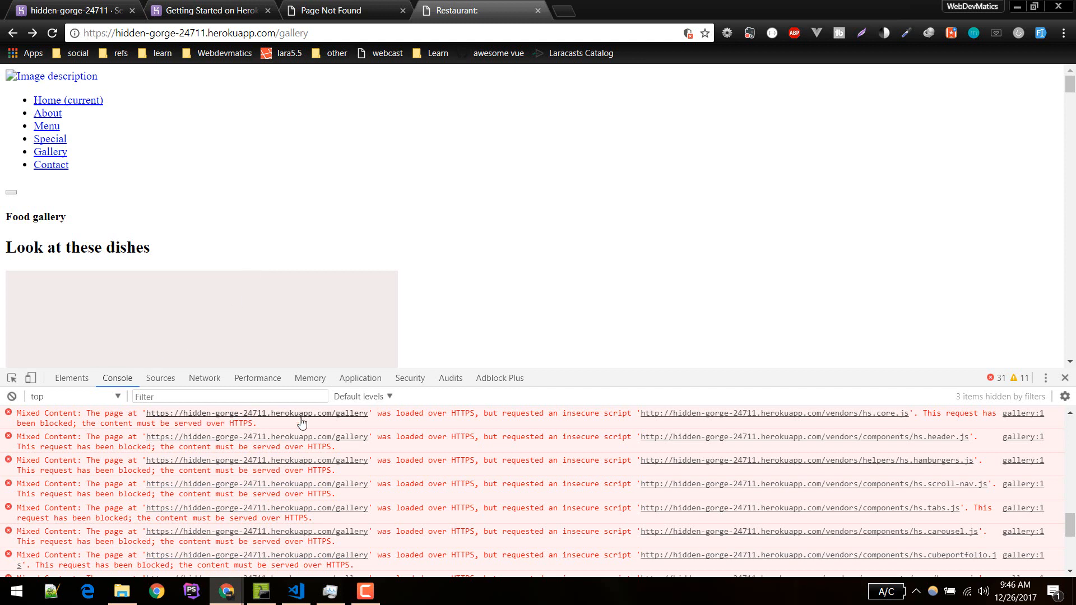
{"action": "mouse_move", "coordinate": [705, 413]}
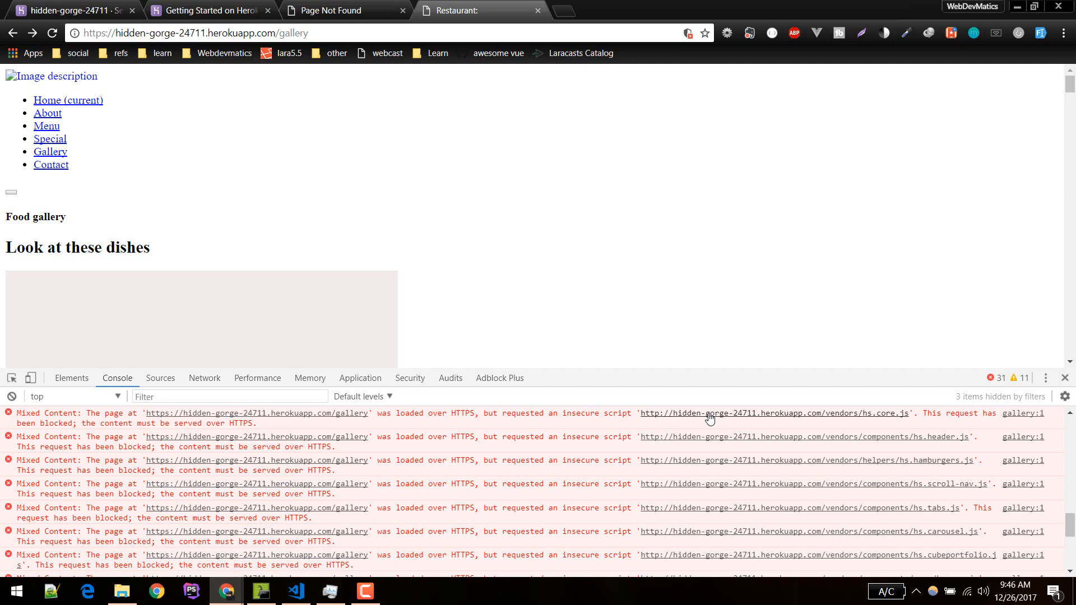
{"action": "left_click", "coordinate": [545, 10]}
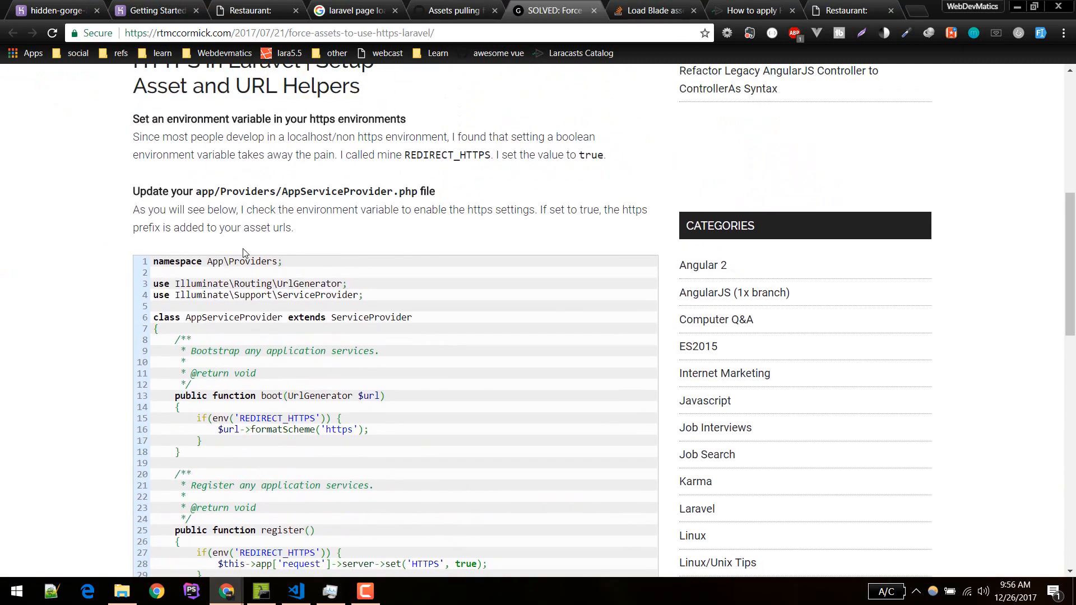
Add the force-HTTPS snippet to AppServiceProvider and a REDIRECT_HTTPS config var set to true
{"action": "scroll", "scroll_direction": "down", "scroll_amount": 3}
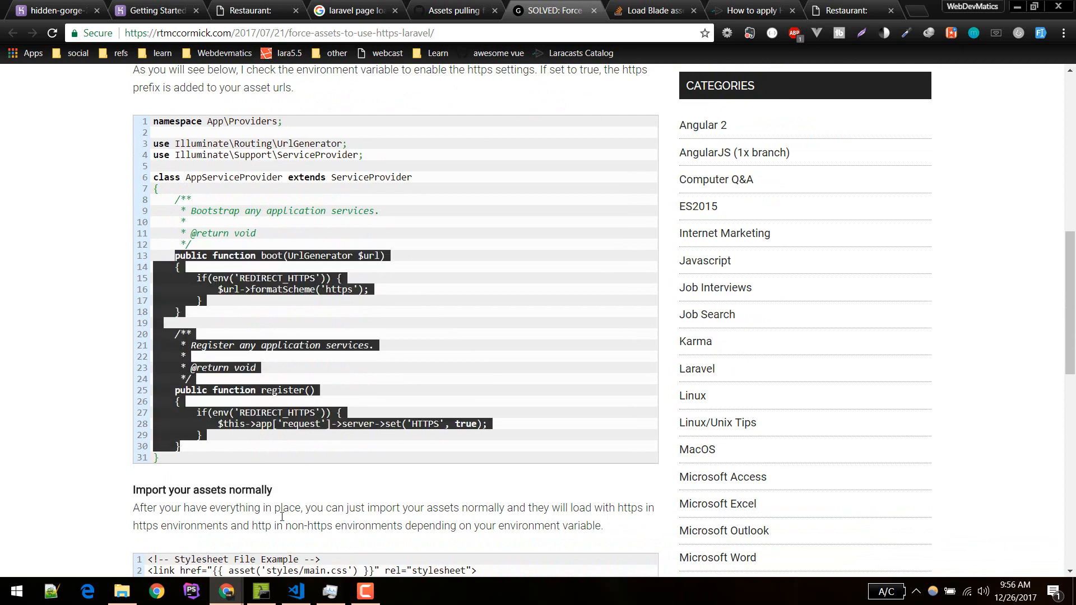
{"action": "left_click", "coordinate": [295, 590]}
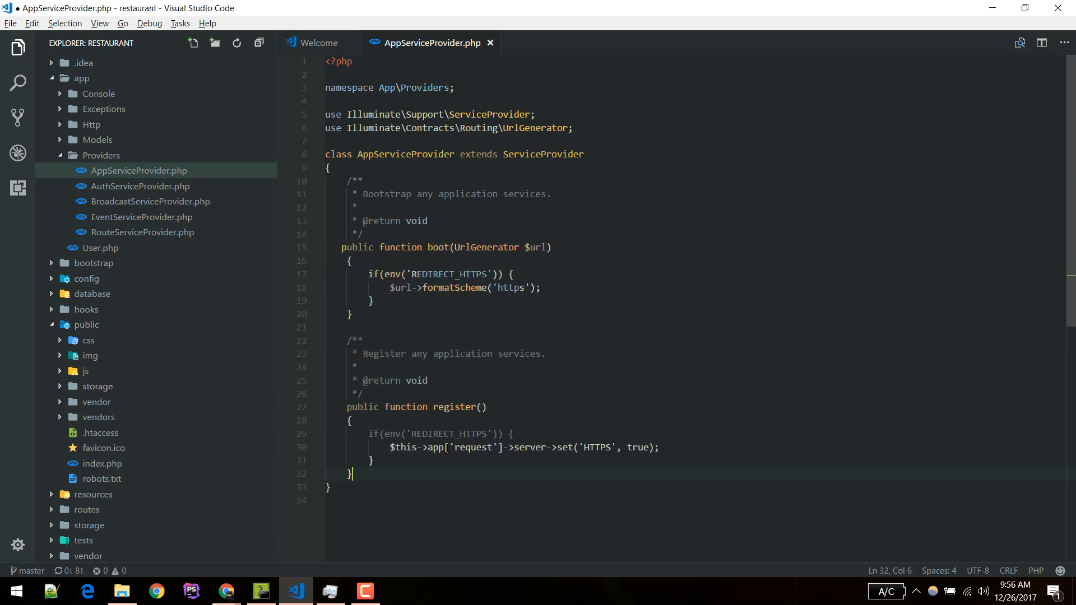
{"action": "left_click", "coordinate": [225, 595]}
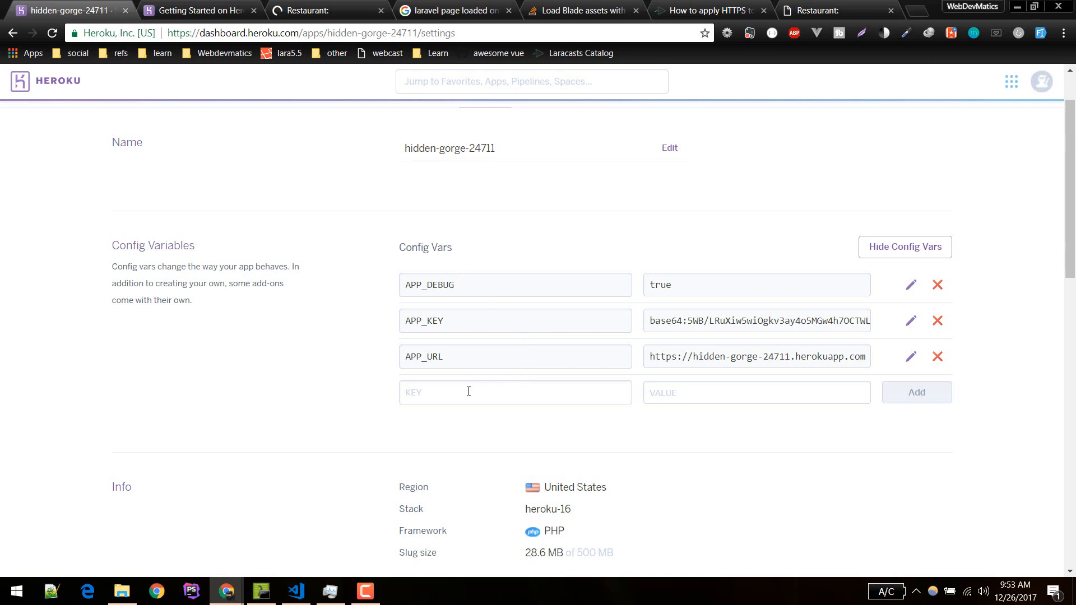
{"action": "type", "text": "REDIRECT_HTTPS"}
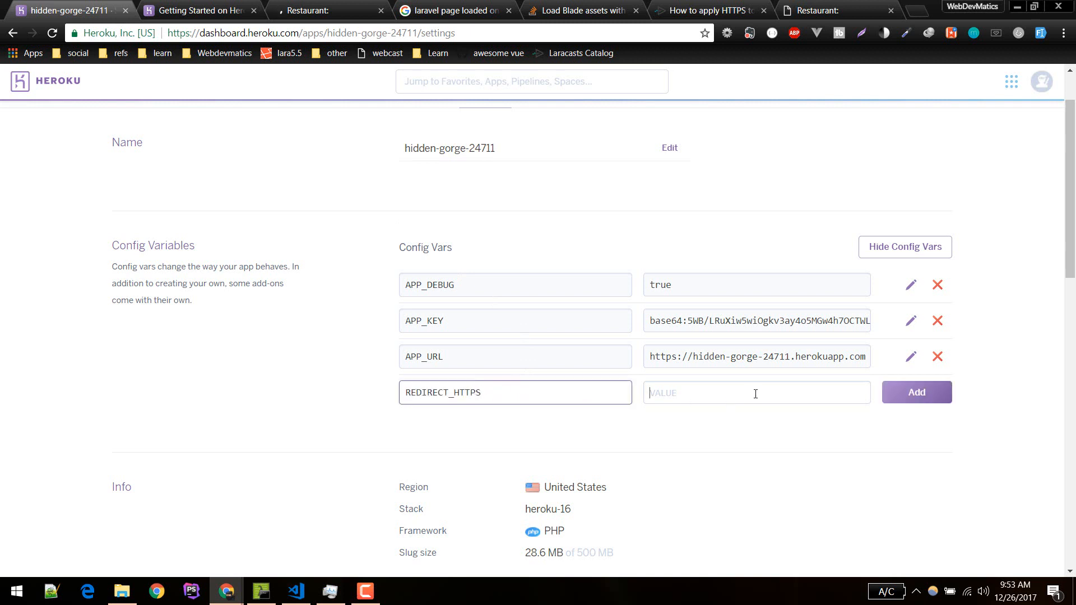
{"action": "type", "text": "true"}
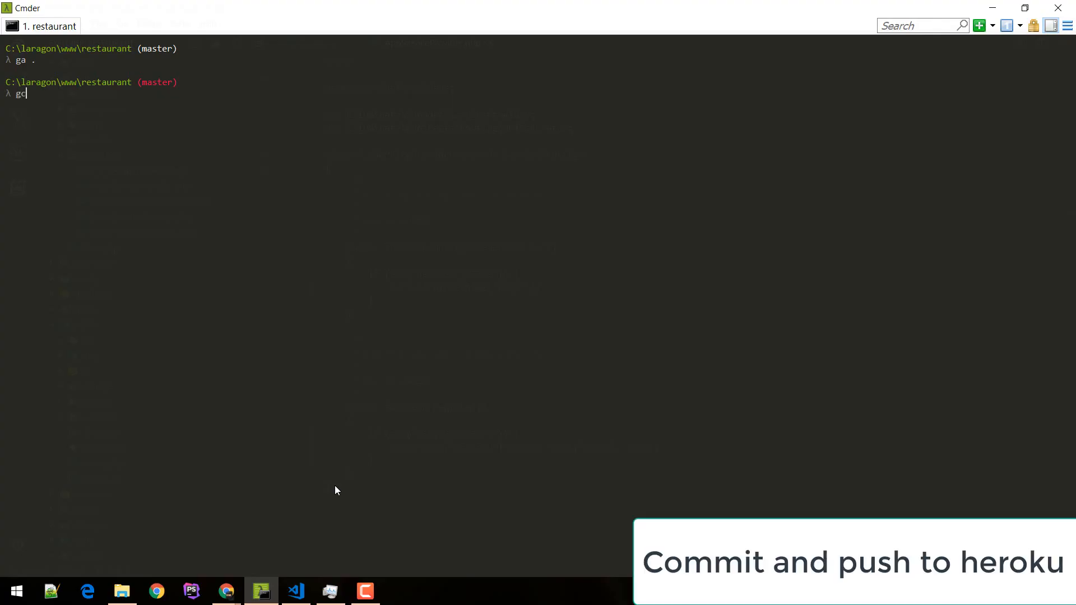
Commit the staged restaurant repository changes with a quoted commit message
{"action": "type", "text": "\""}
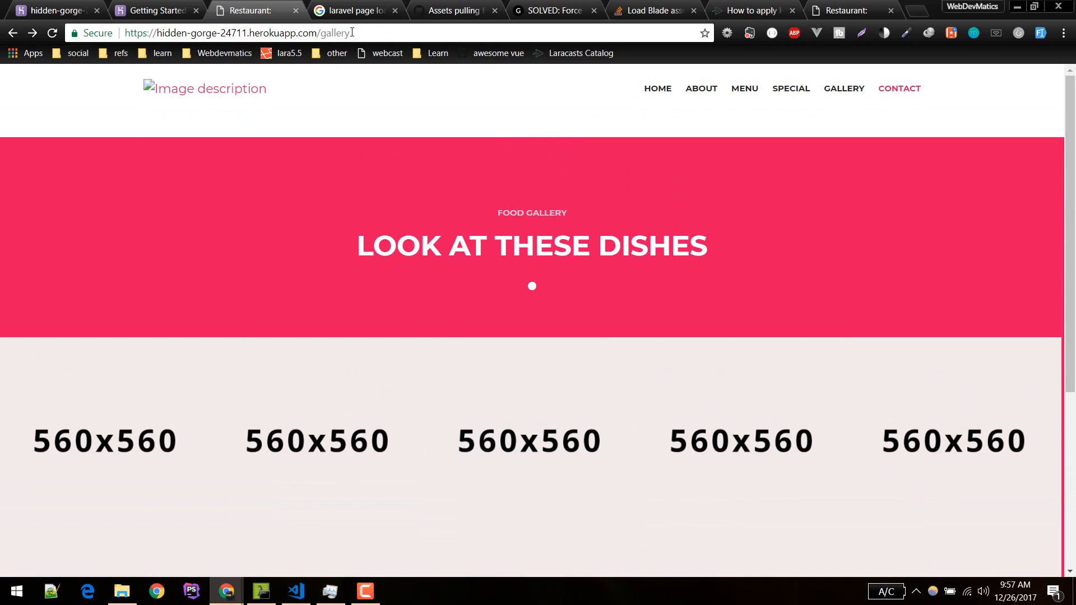
Load the site's /menu route, hitting a PDOException connection refused, then return to Heroku's PHP guide
{"action": "double_click", "coordinate": [336, 33]}
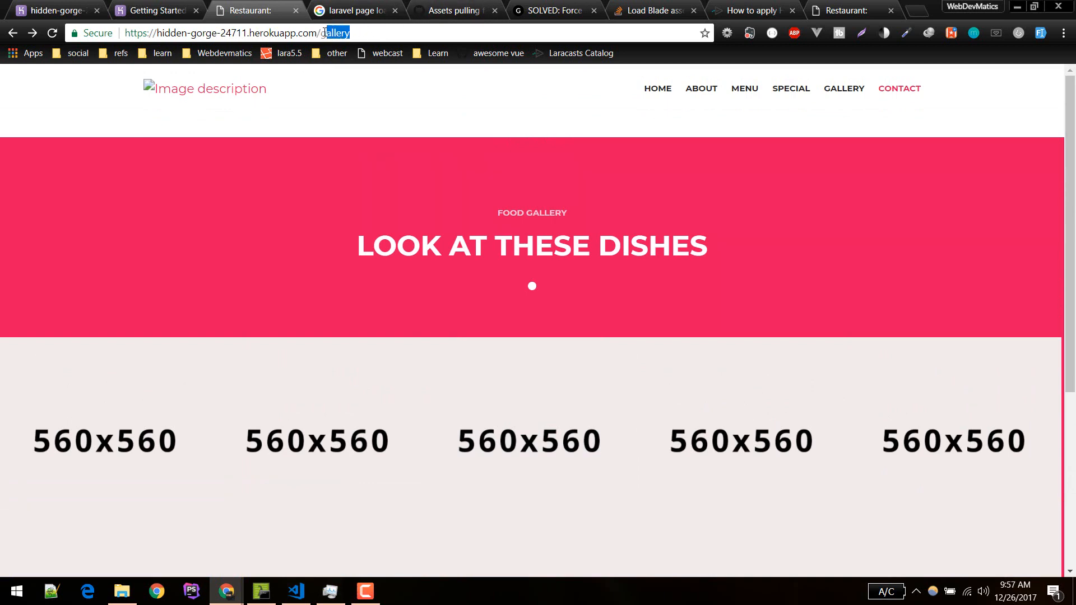
{"action": "type", "text": "menu"}
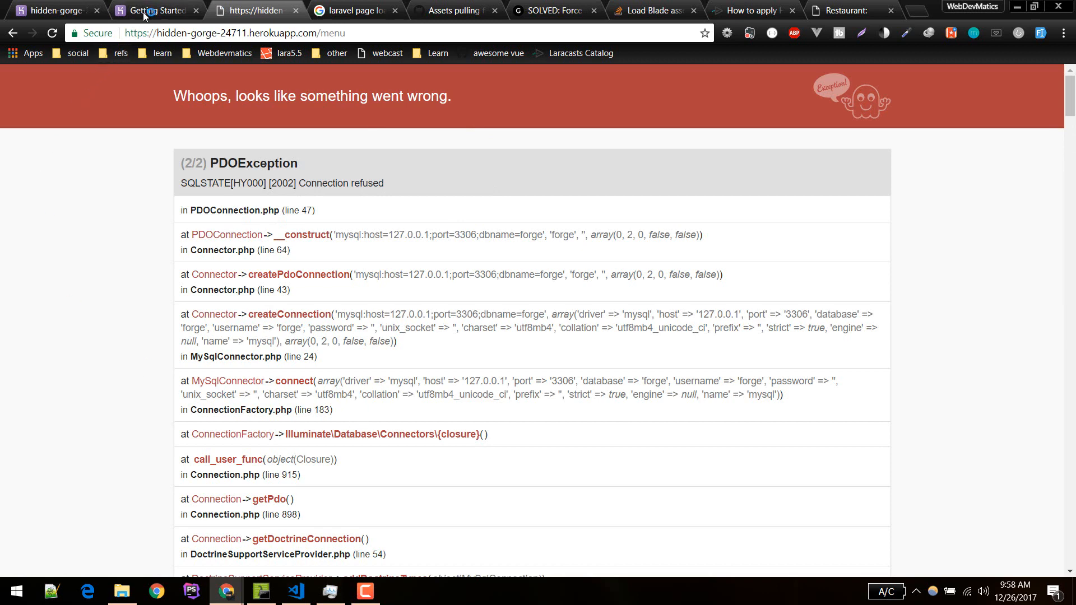
{"action": "mouse_move", "coordinate": [153, 10]}
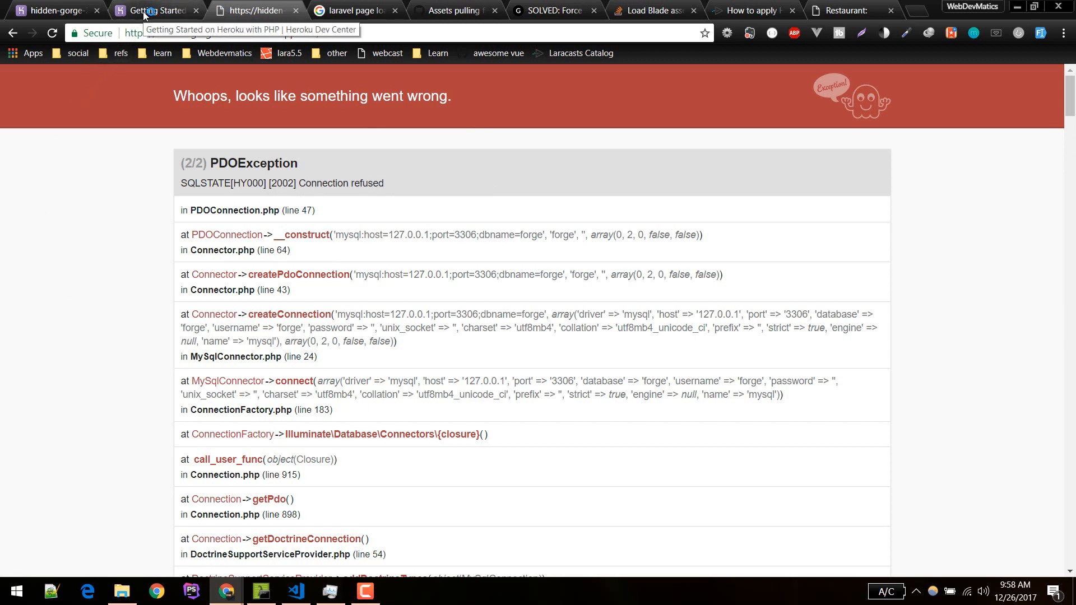
{"action": "left_click", "coordinate": [158, 10]}
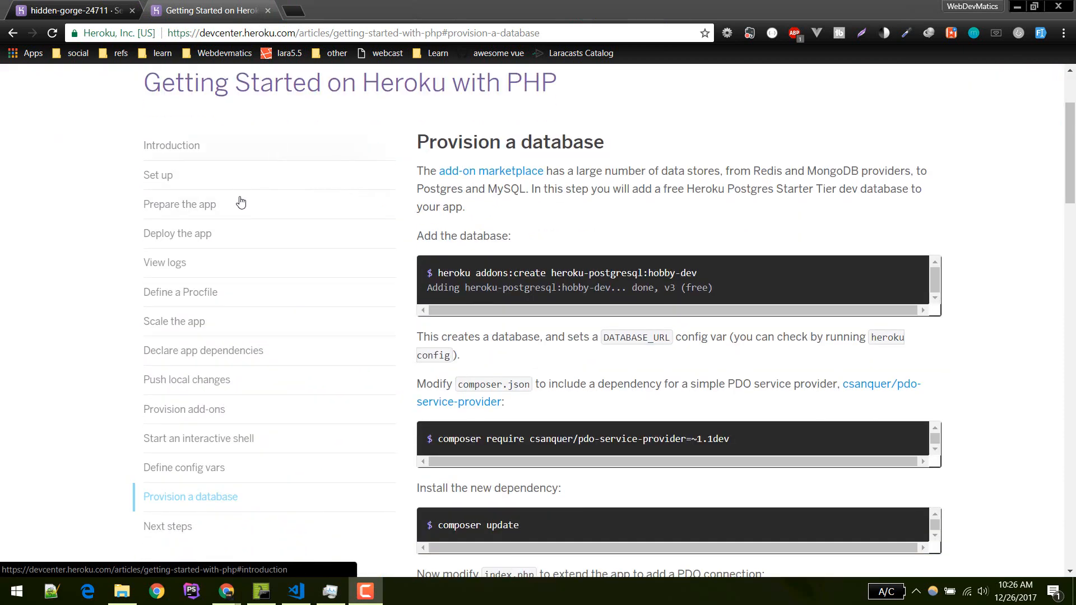
Review the Postgres provisioning steps and addon output, then view hidden-gorge-24711's DATABASE_URL config var
{"action": "scroll", "scroll_direction": "down", "scroll_amount": 3}
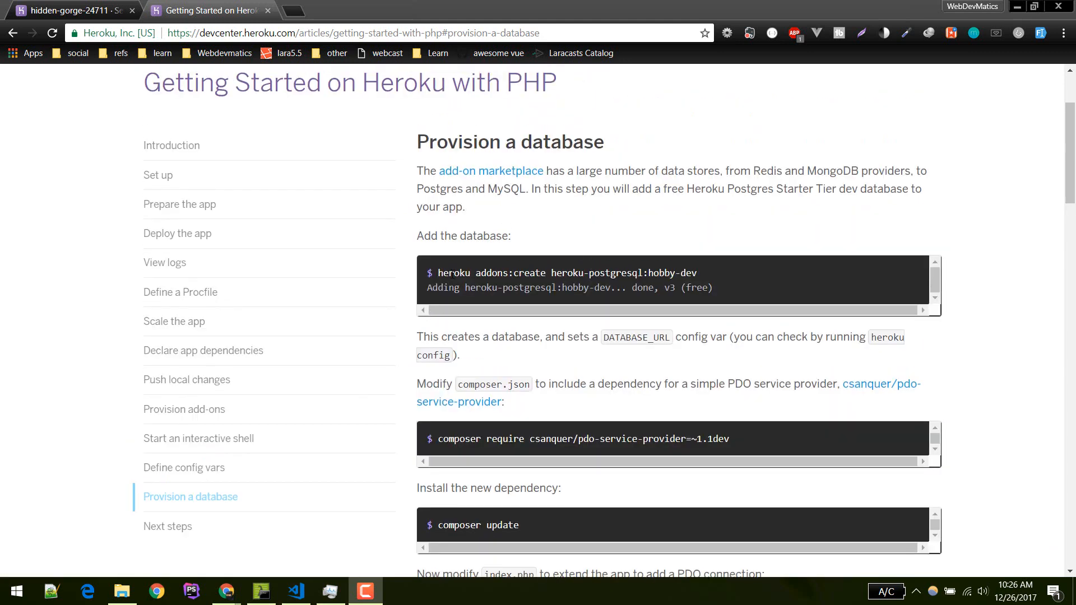
{"action": "mouse_move", "coordinate": [741, 282]}
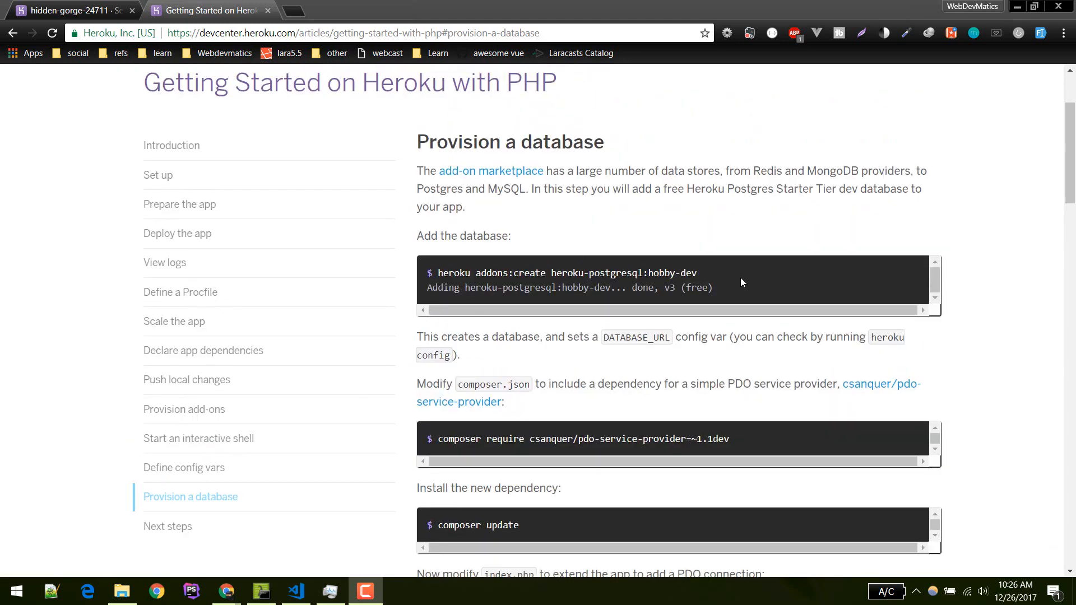
{"action": "mouse_move", "coordinate": [380, 207]}
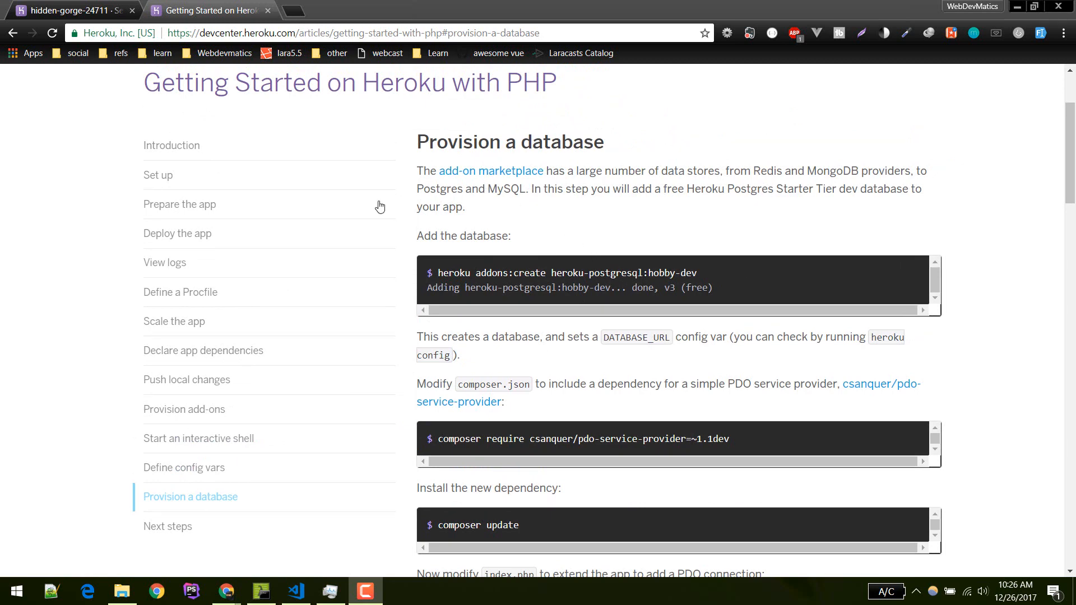
{"action": "mouse_move", "coordinate": [384, 298]}
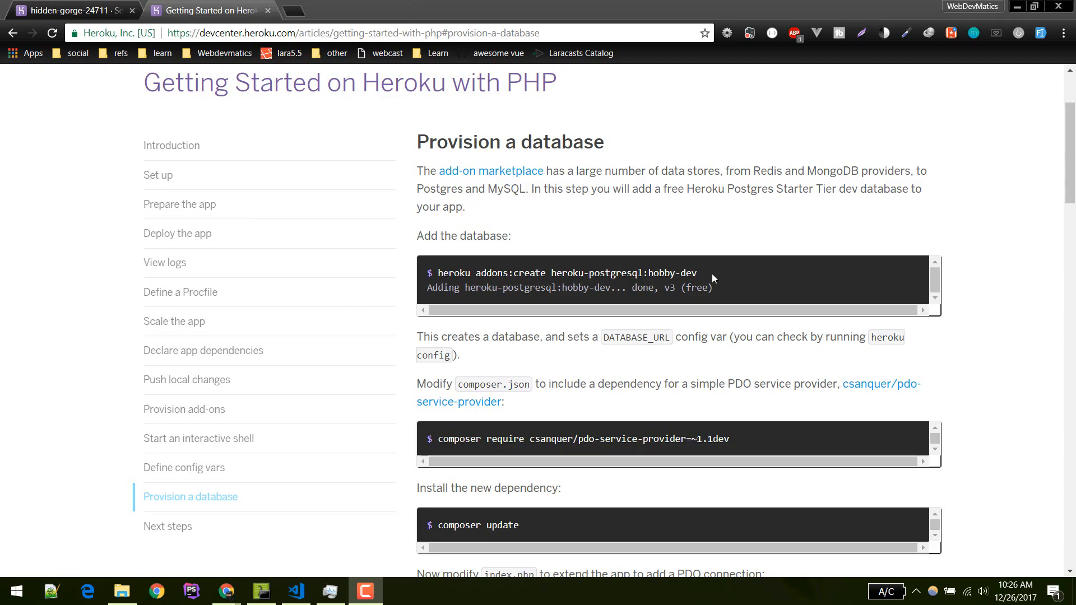
{"action": "left_click", "coordinate": [260, 590]}
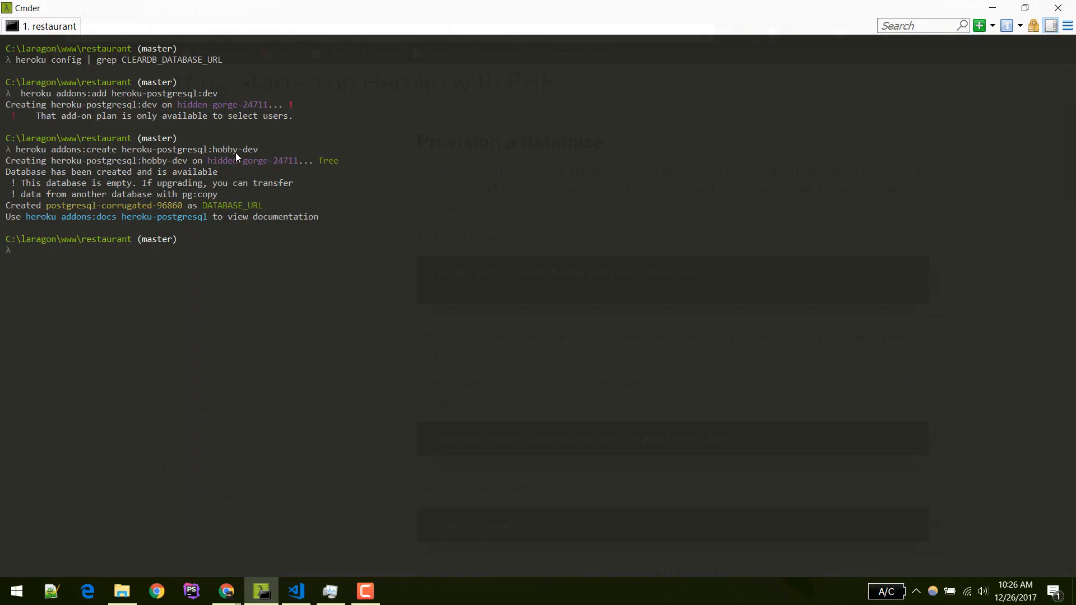
{"action": "left_click", "coordinate": [225, 590]}
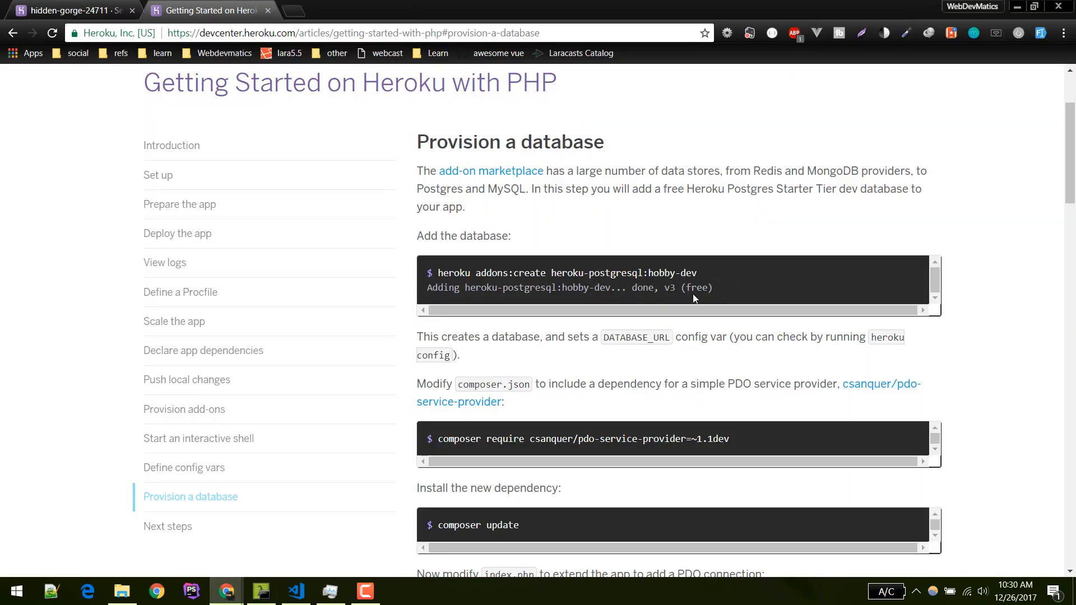
{"action": "scroll", "scroll_direction": "down", "scroll_amount": 3}
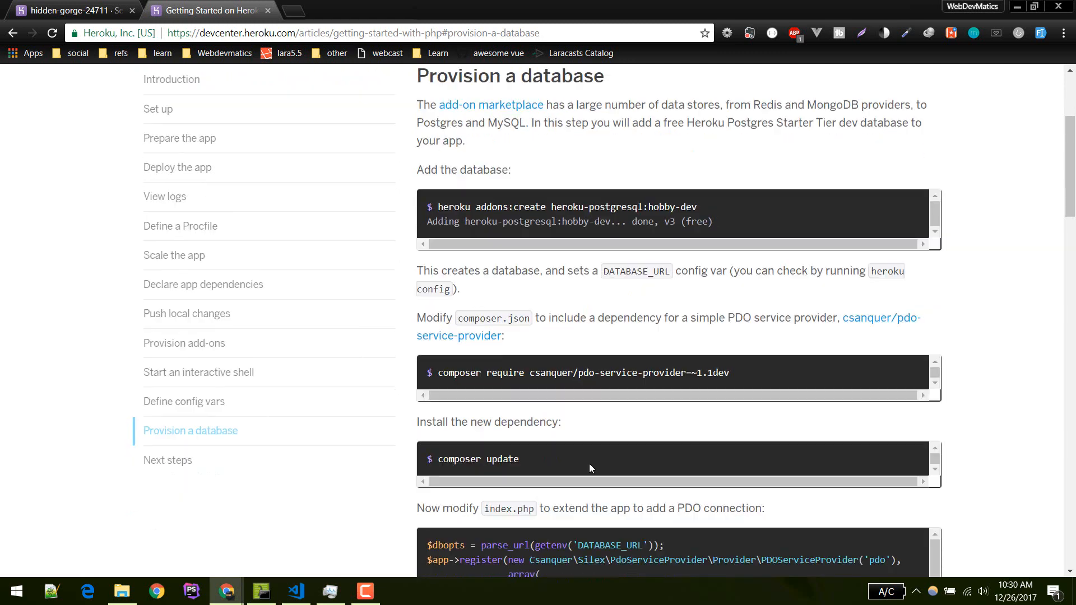
{"action": "scroll", "scroll_direction": "down", "scroll_amount": 3}
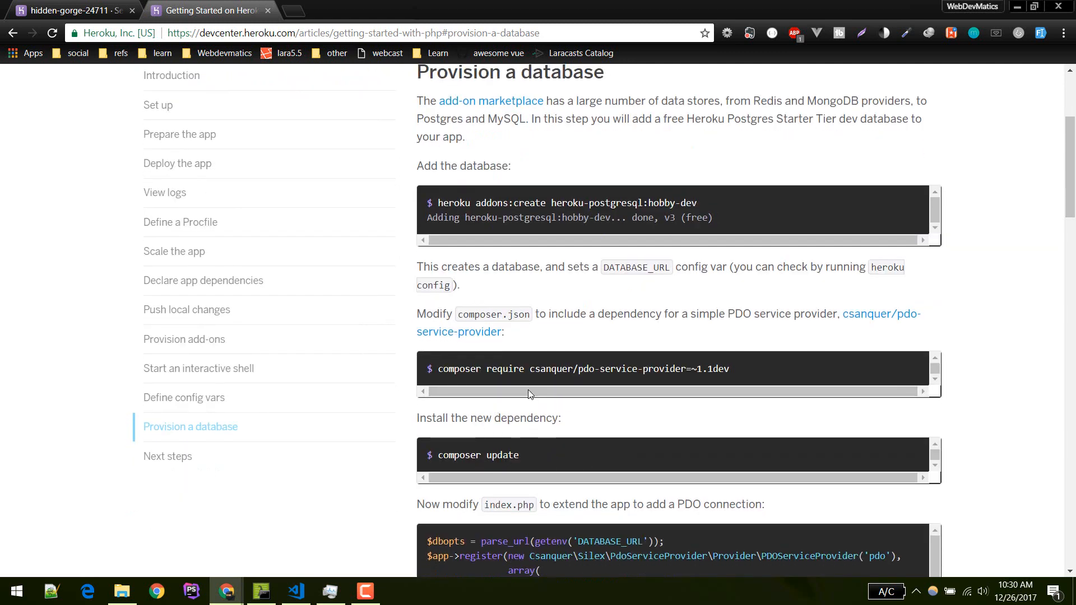
{"action": "scroll", "scroll_direction": "down", "scroll_amount": 3}
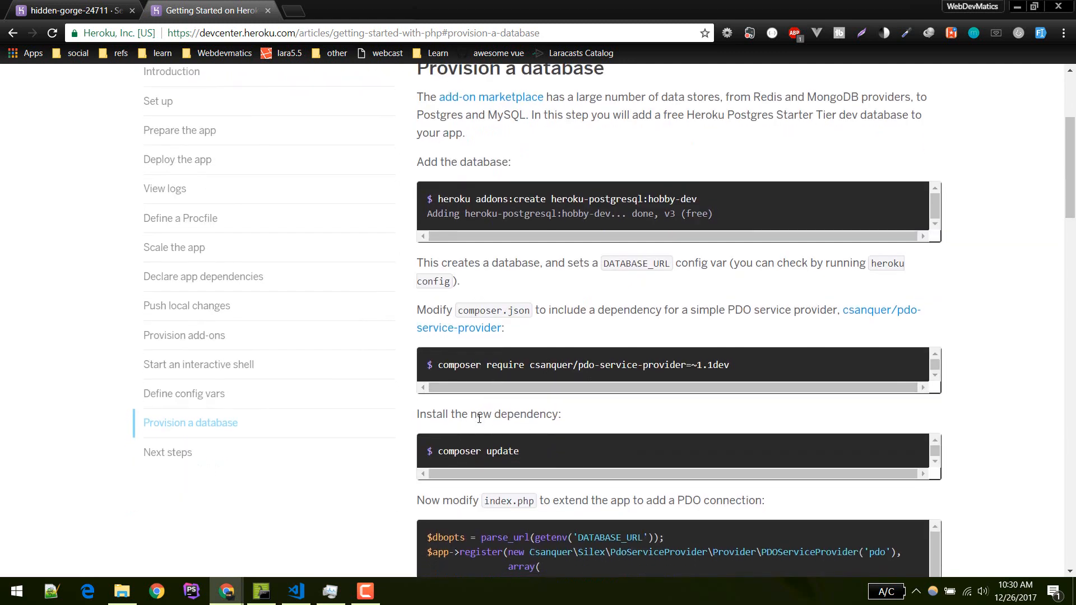
{"action": "scroll", "scroll_direction": "down", "scroll_amount": 3}
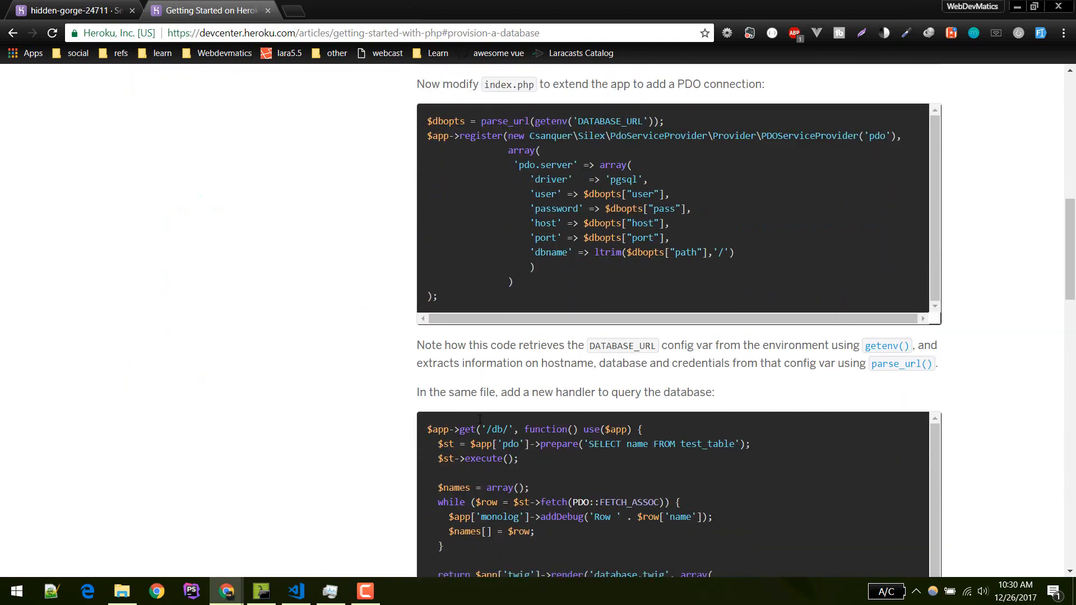
{"action": "scroll", "scroll_direction": "up", "scroll_amount": 3}
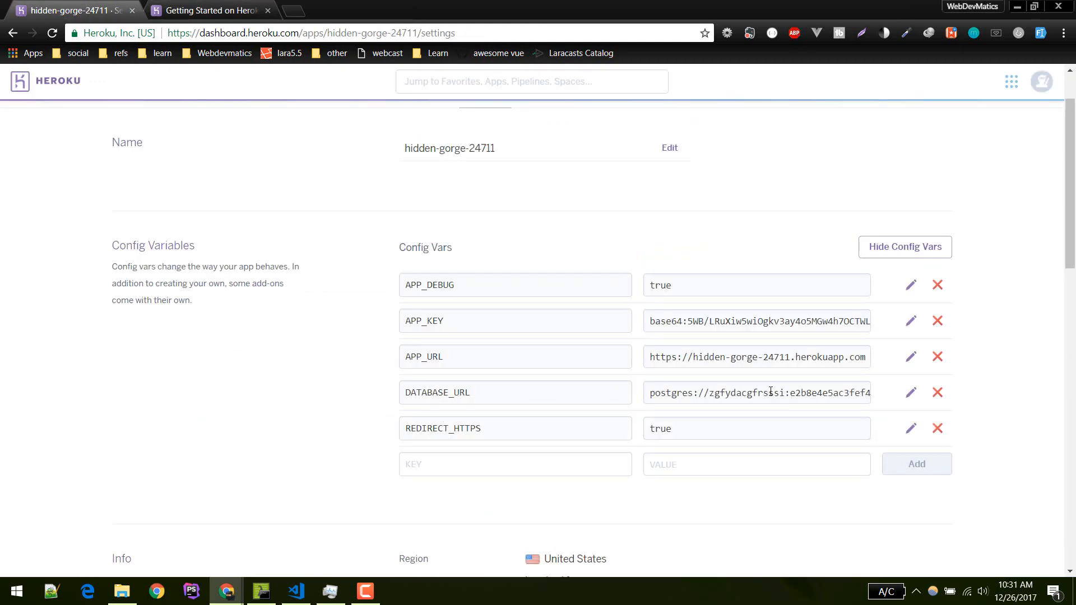
{"action": "left_click", "coordinate": [758, 391]}
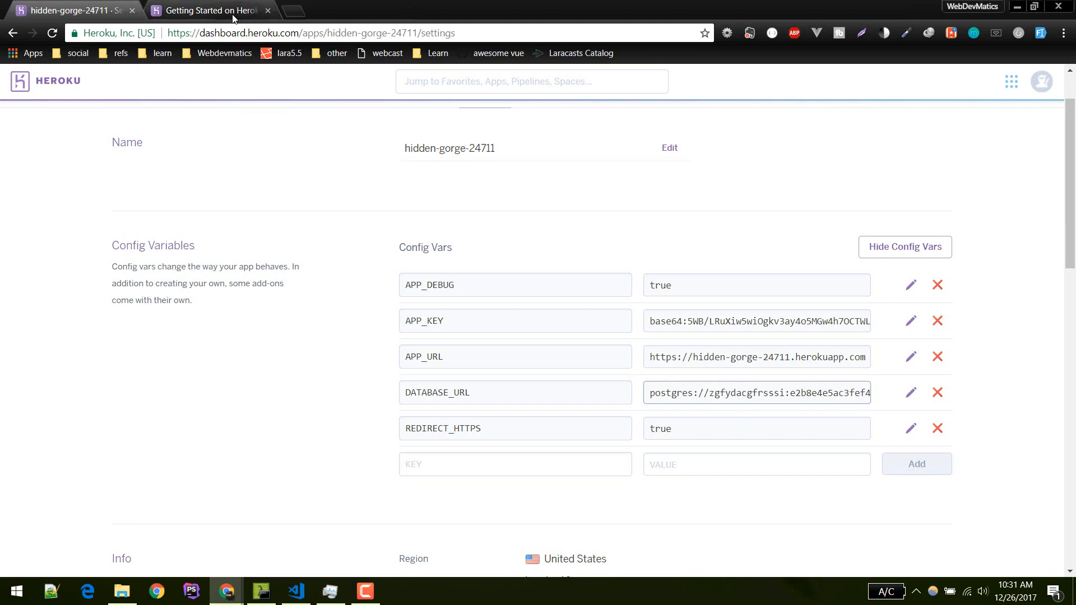
Study the guide's $dbopts sample code that splits DATABASE_URL into connection details
{"action": "left_click", "coordinate": [208, 10]}
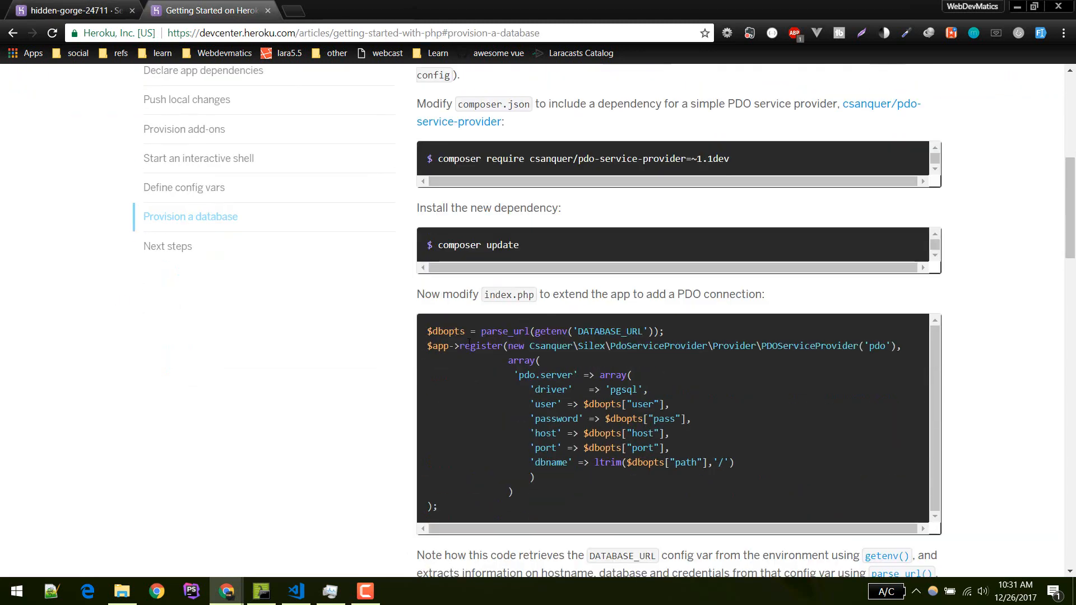
{"action": "double_click", "coordinate": [492, 331]}
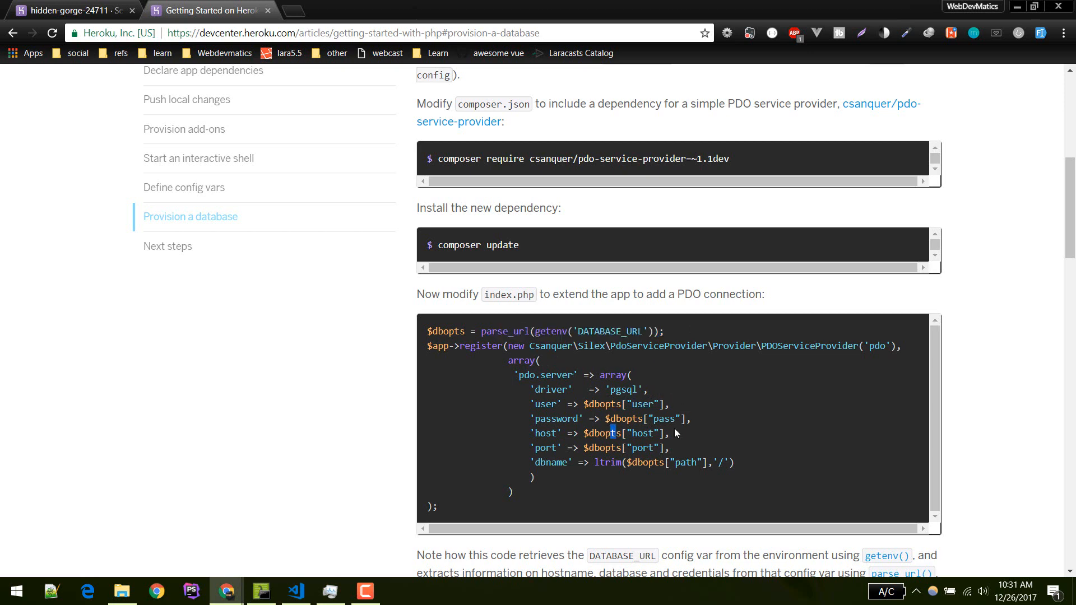
{"action": "scroll", "scroll_direction": "down", "scroll_amount": 3}
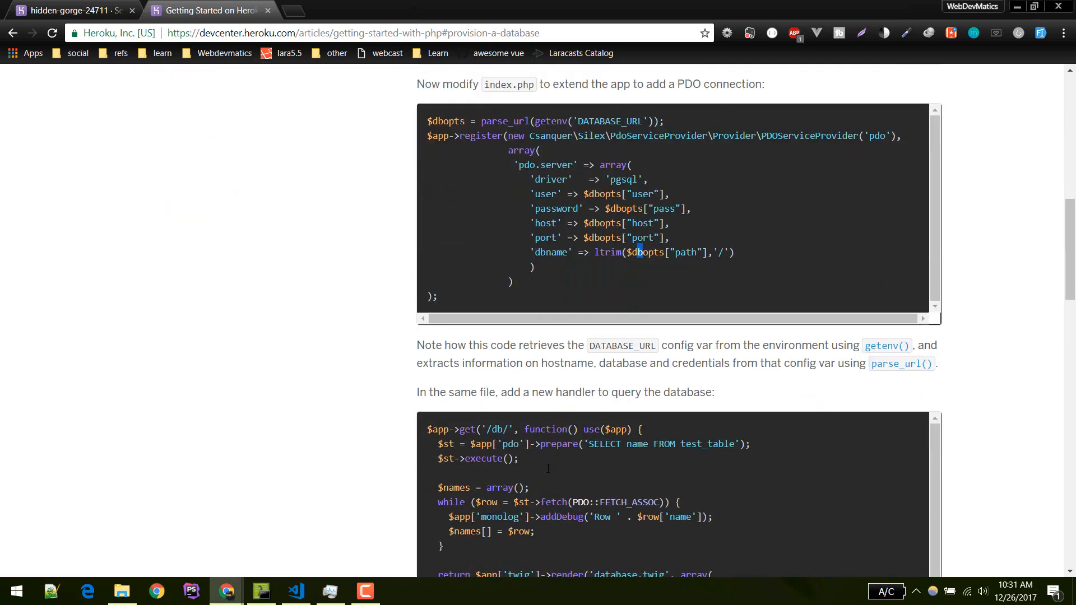
{"action": "scroll", "scroll_direction": "down", "scroll_amount": 3}
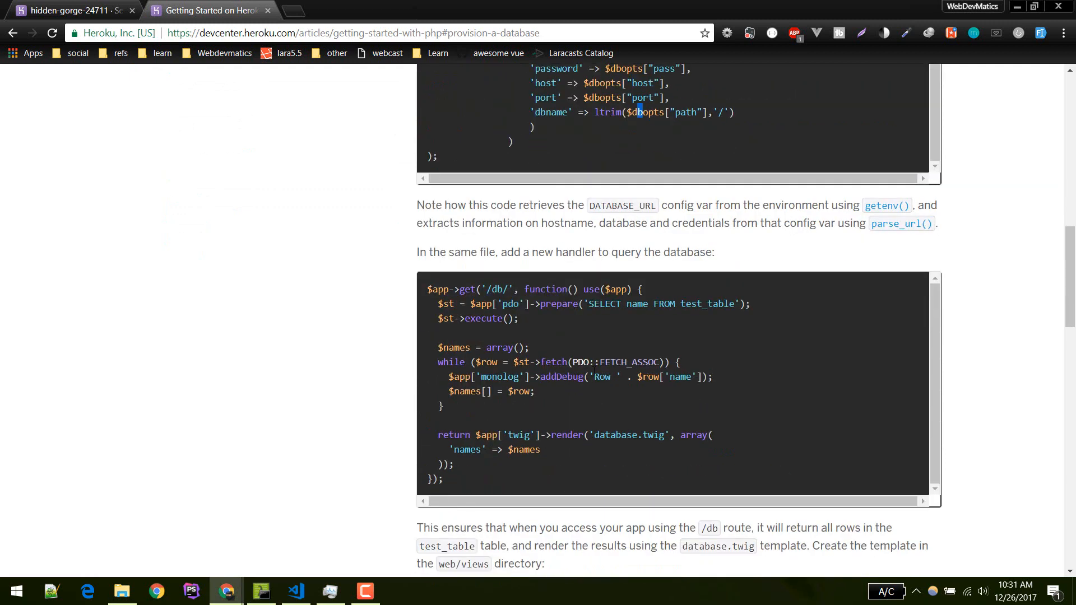
{"action": "left_click", "coordinate": [295, 590]}
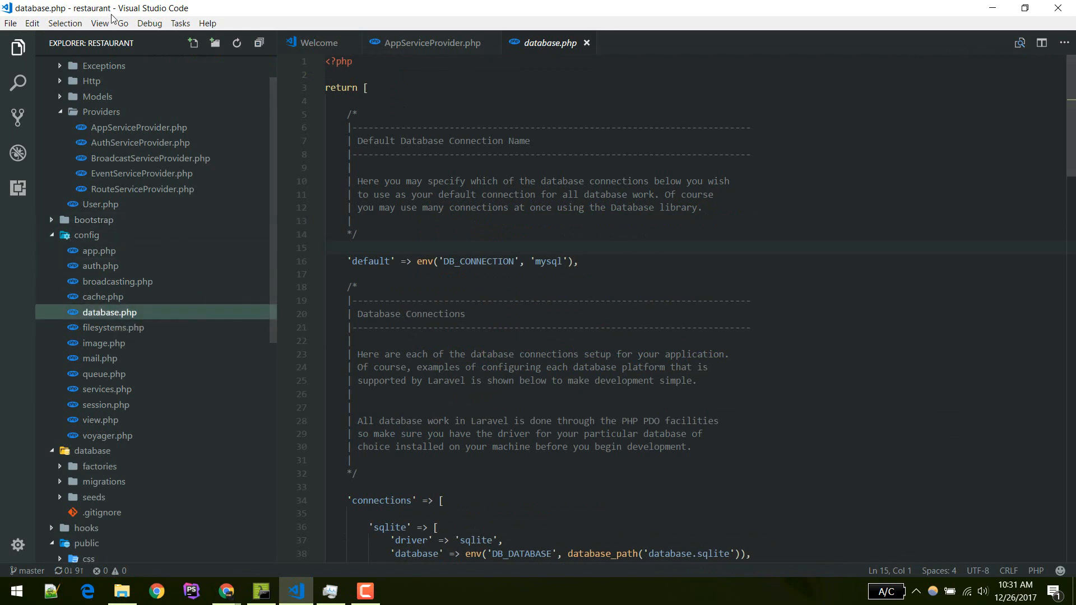
Add $url = parse_url(getenv("DATABASE_URL")) plus $host, $username, $password, $database lines to database.php
{"action": "scroll", "scroll_direction": "down", "scroll_amount": 3}
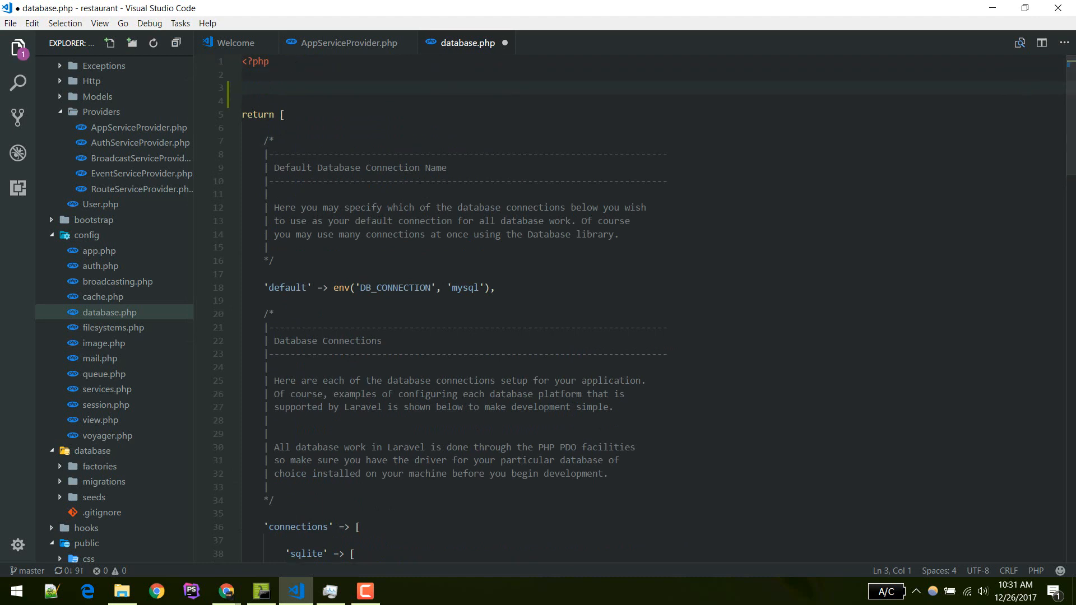
{"action": "type", "text": "$url = parse_url(getenv(\"DATABASE_URL\"));"}
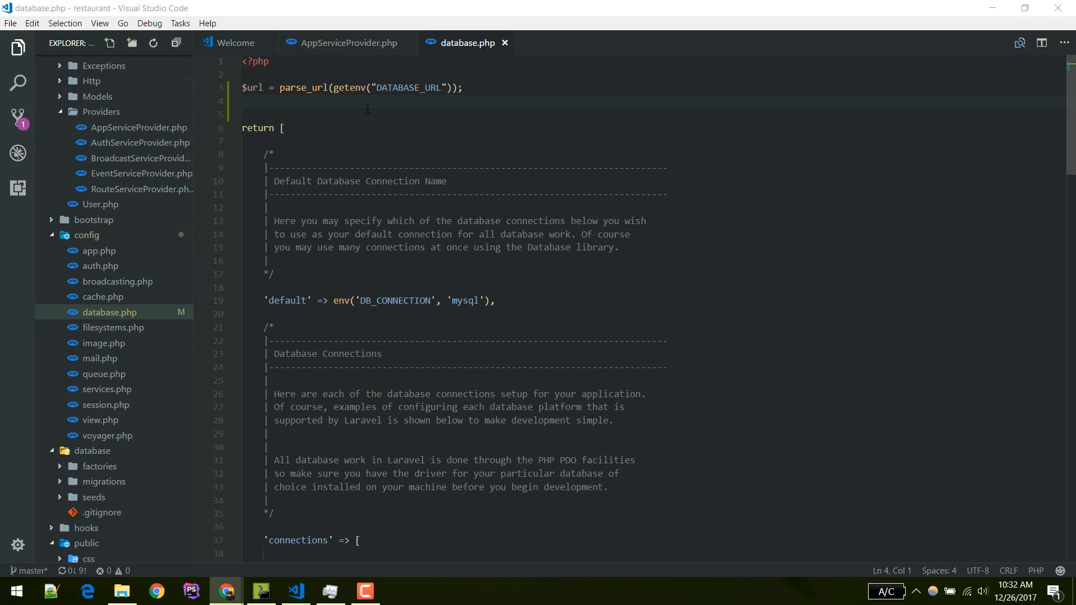
{"action": "type", "text": "$host = $url[\"host\"];"}
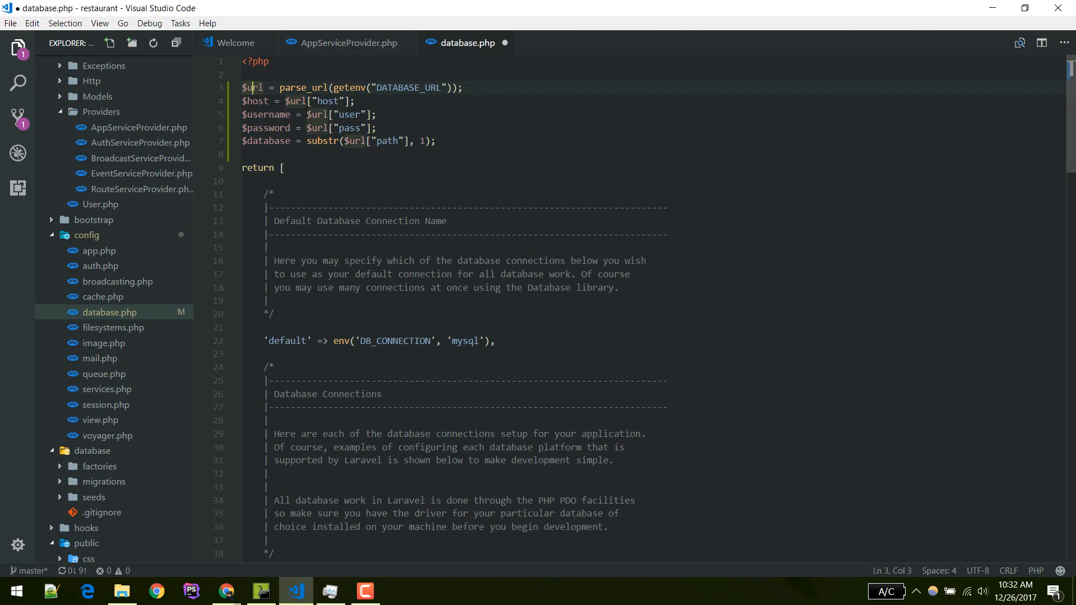
{"action": "left_click", "coordinate": [282, 168]}
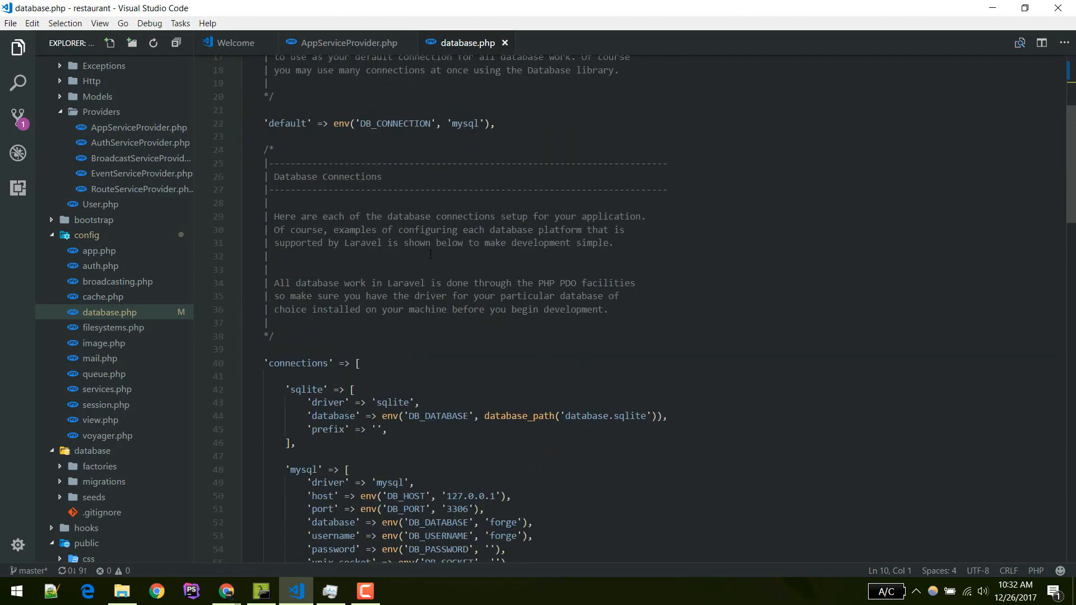
Add a 'pgsql_production' pgsql connection using $host, $database, $username and $password
{"action": "scroll", "scroll_direction": "down", "scroll_amount": 3}
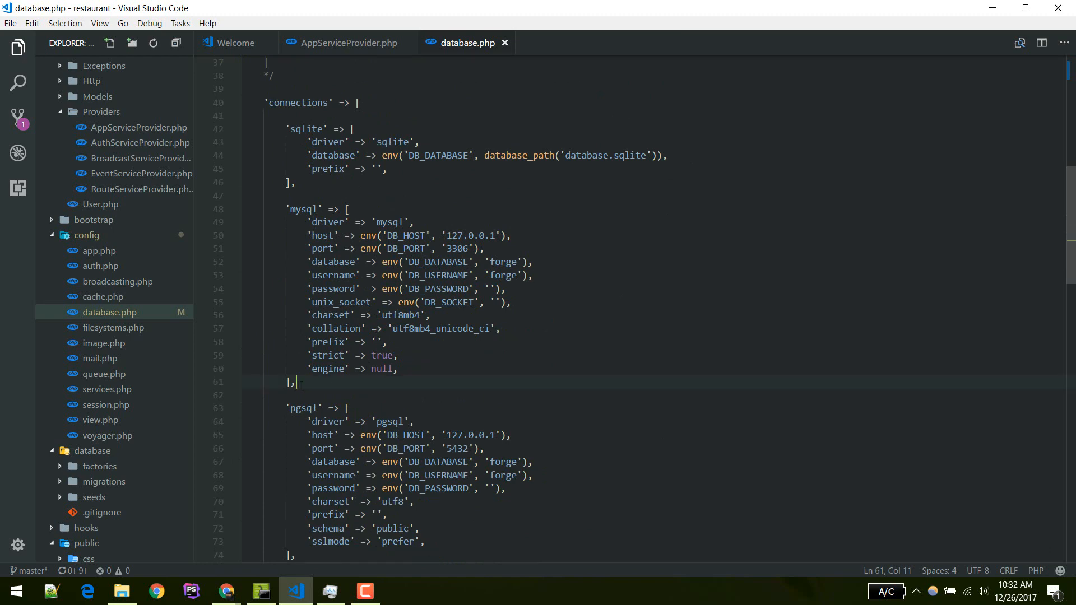
{"action": "scroll", "scroll_direction": "down", "scroll_amount": 3}
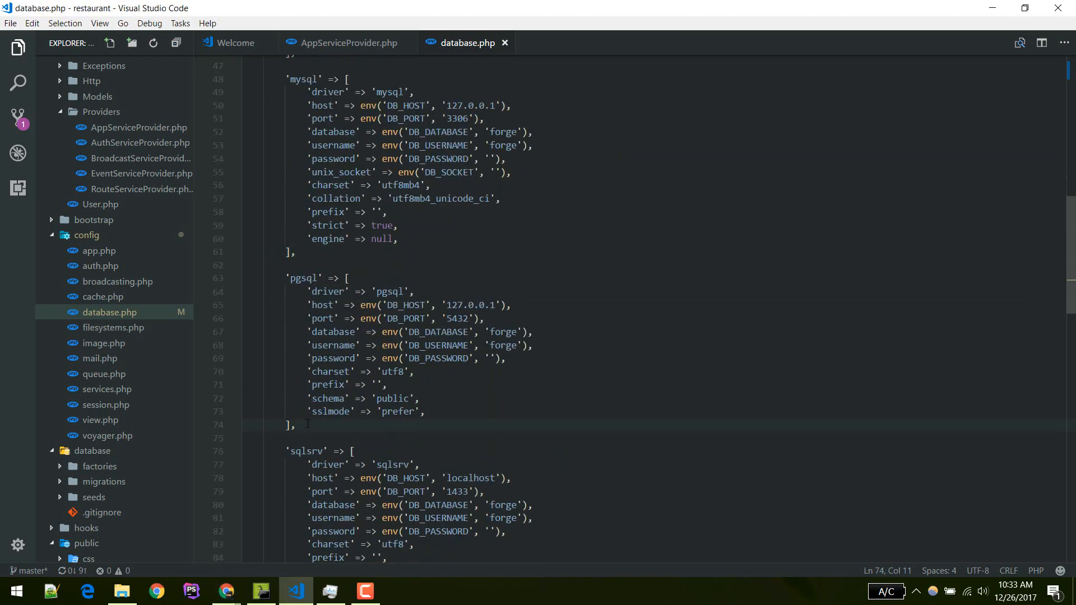
{"action": "key", "text": "Enter"}
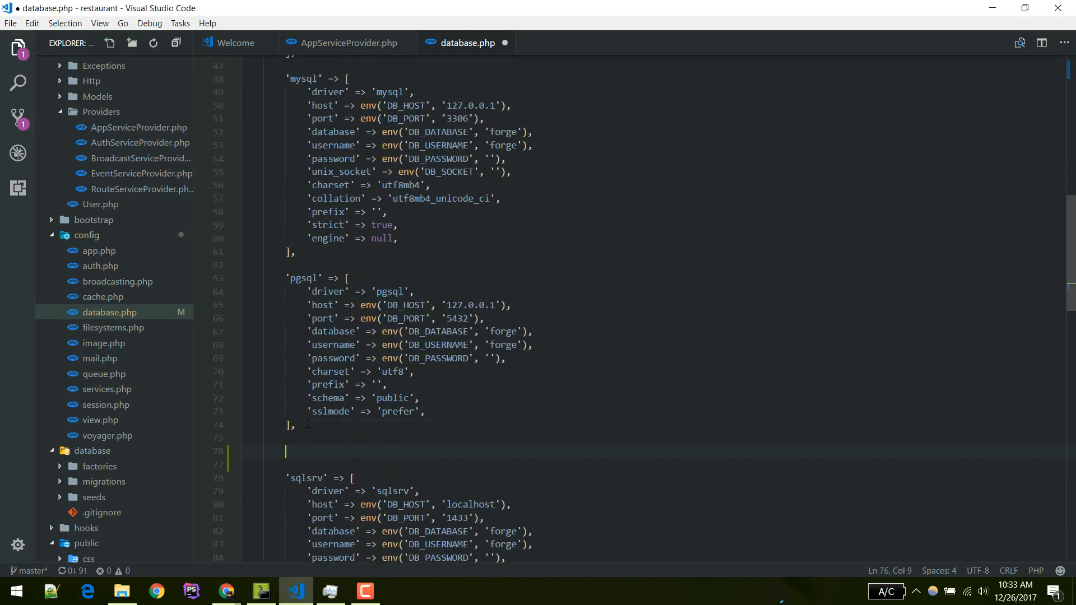
{"action": "type", "text": "'pgsql' =>["}
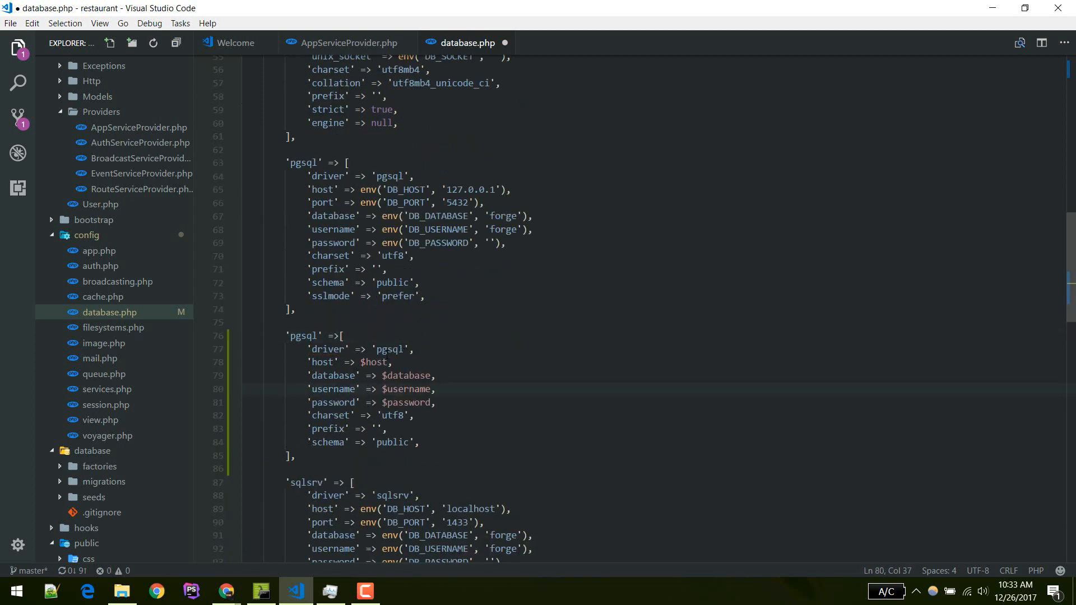
{"action": "double_click", "coordinate": [303, 336]}
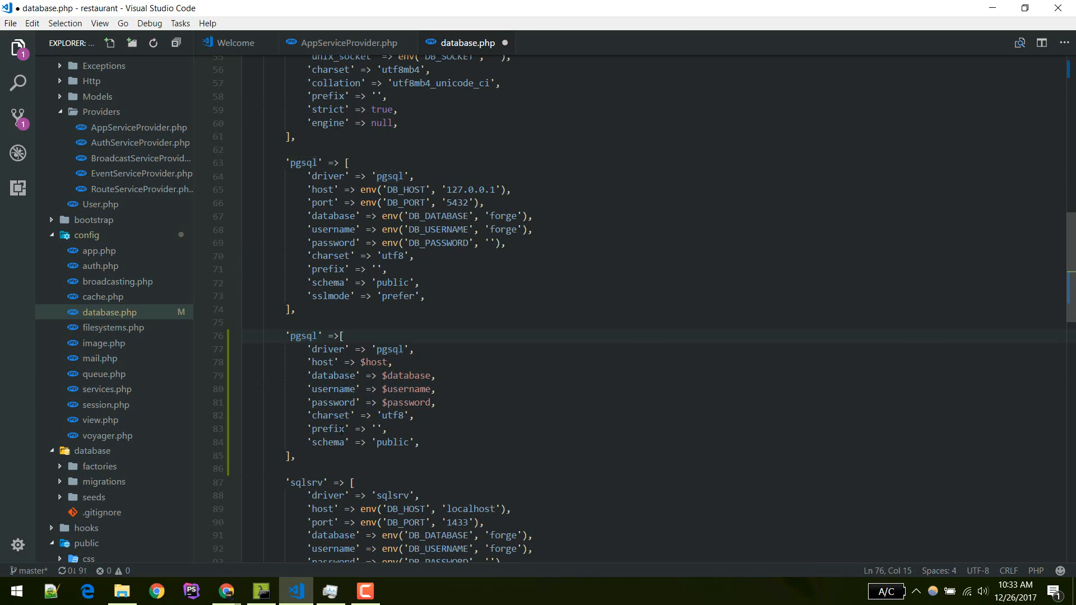
{"action": "type", "text": "_produc"}
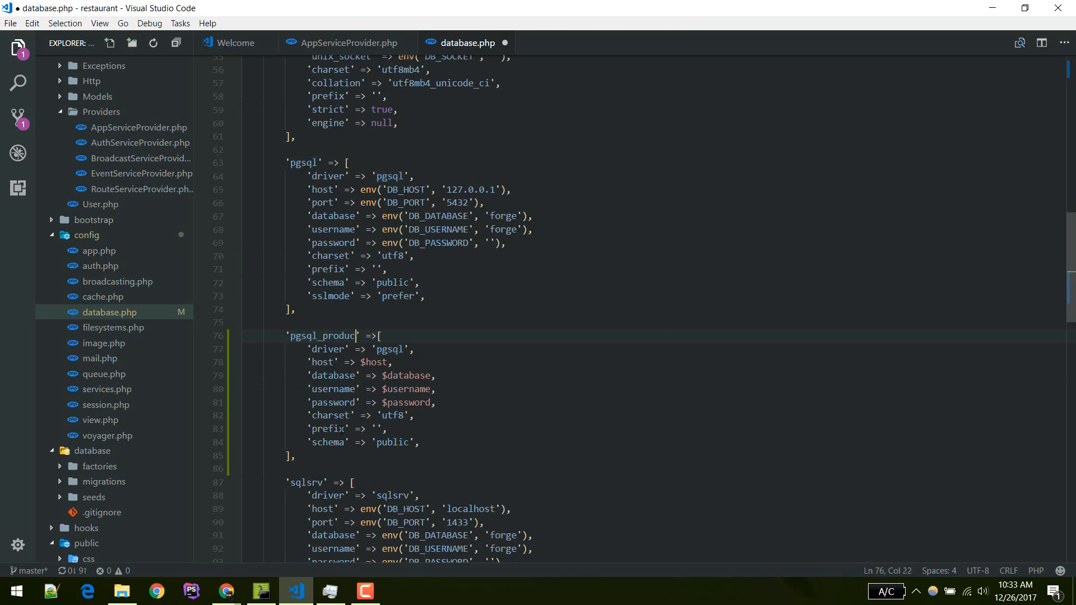
{"action": "type", "text": "tion"}
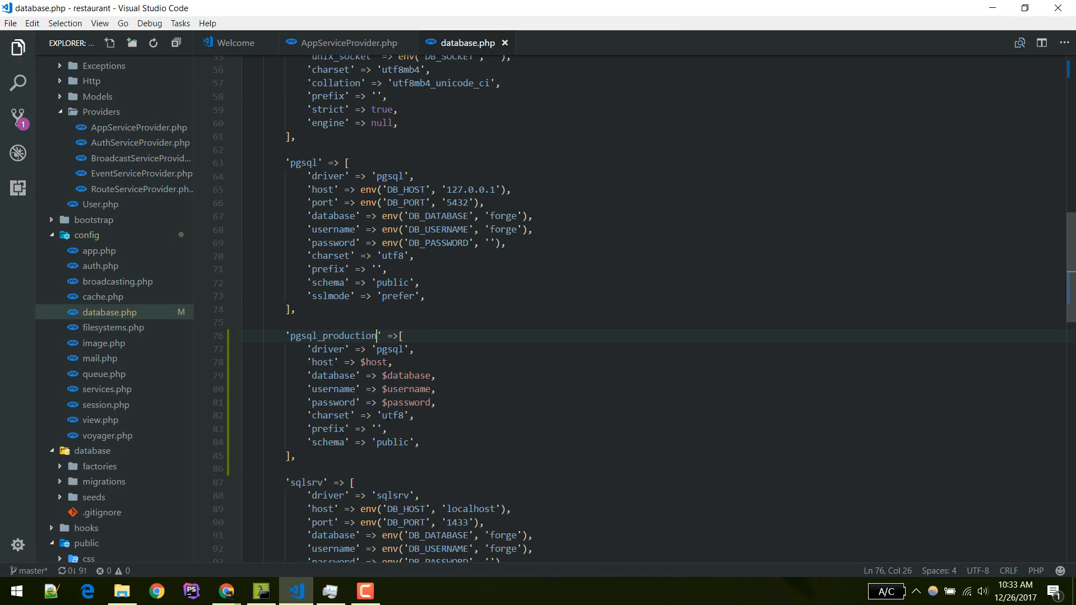
{"action": "double_click", "coordinate": [333, 336]}
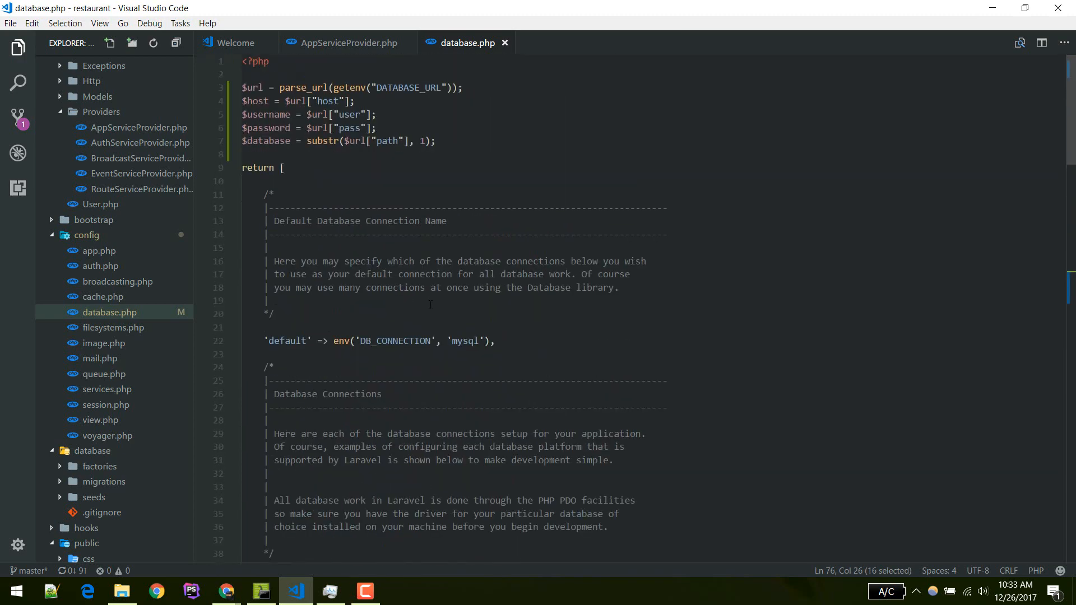
Set the default connection to pgsql_production, give parsed values ??null fallbacks, and save
{"action": "left_click", "coordinate": [463, 341]}
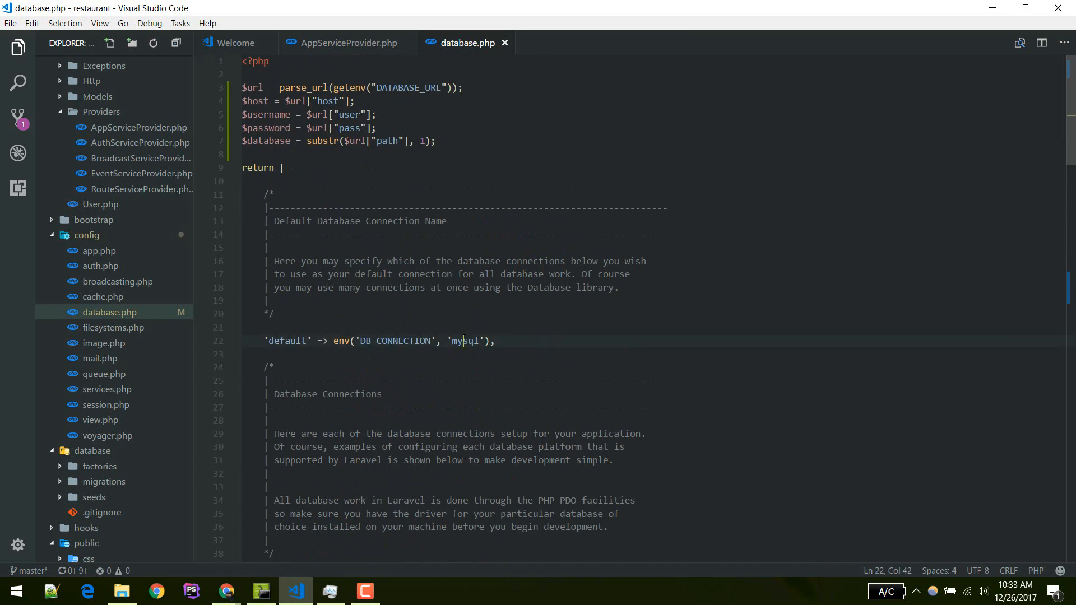
{"action": "type", "text": "pgsql_production"}
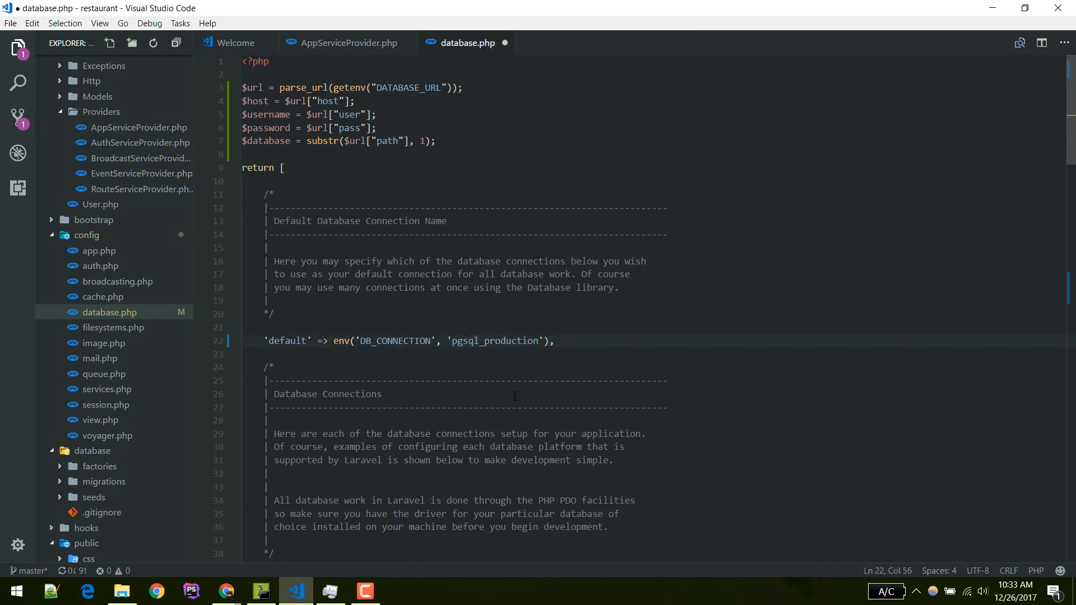
{"action": "key", "text": "ctrl+s"}
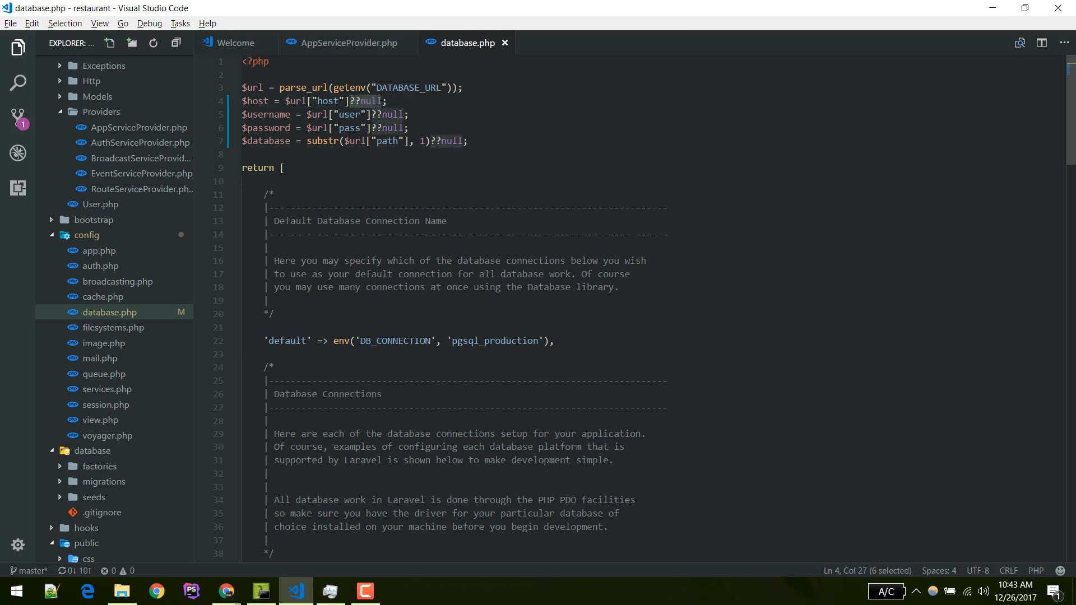
{"action": "key", "text": "Delete"}
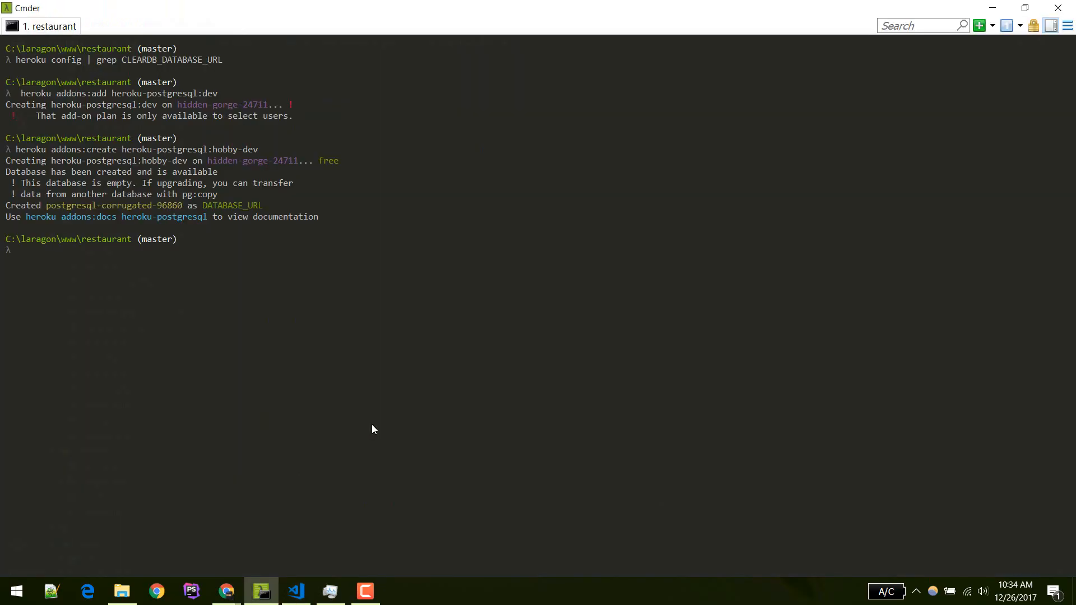
Commit the changes as "database setup" and push to Heroku, deploying release v13
{"action": "type", "text": "gs"}
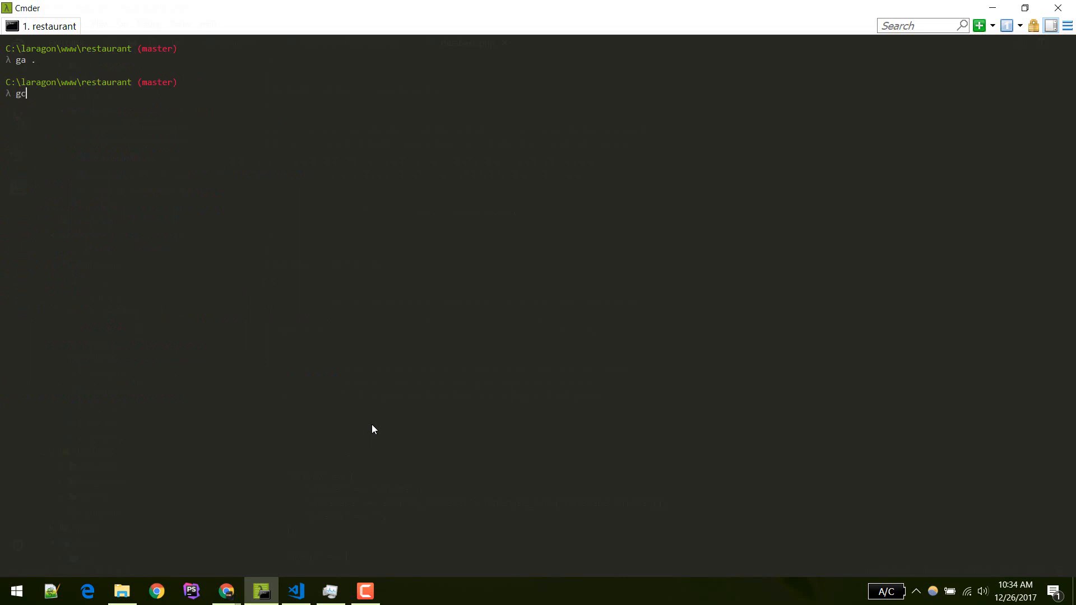
{"action": "type", "text": "\"dat"}
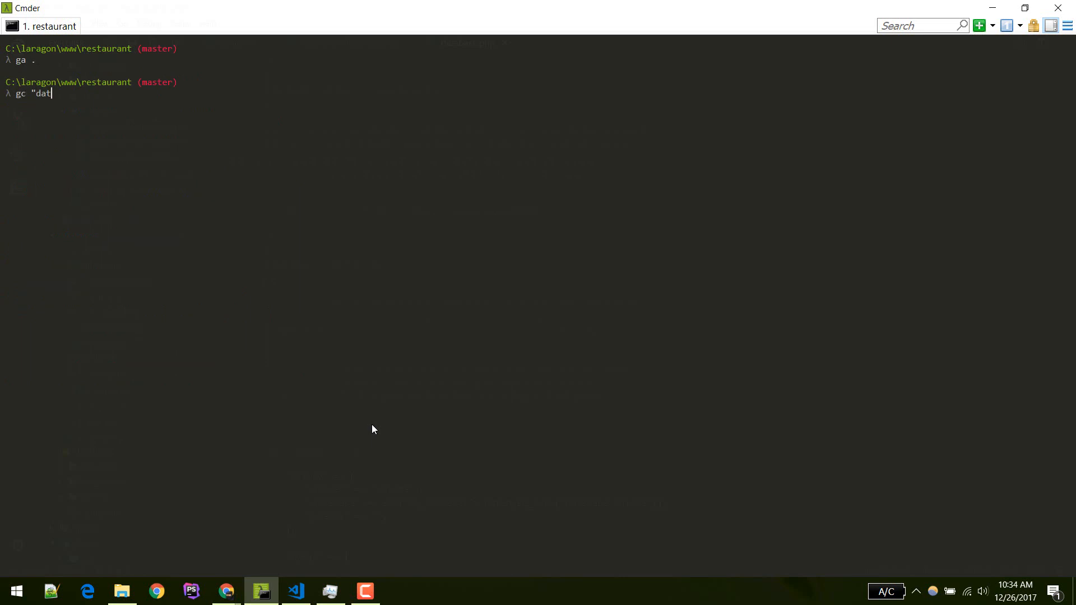
{"action": "type", "text": "abase setu"}
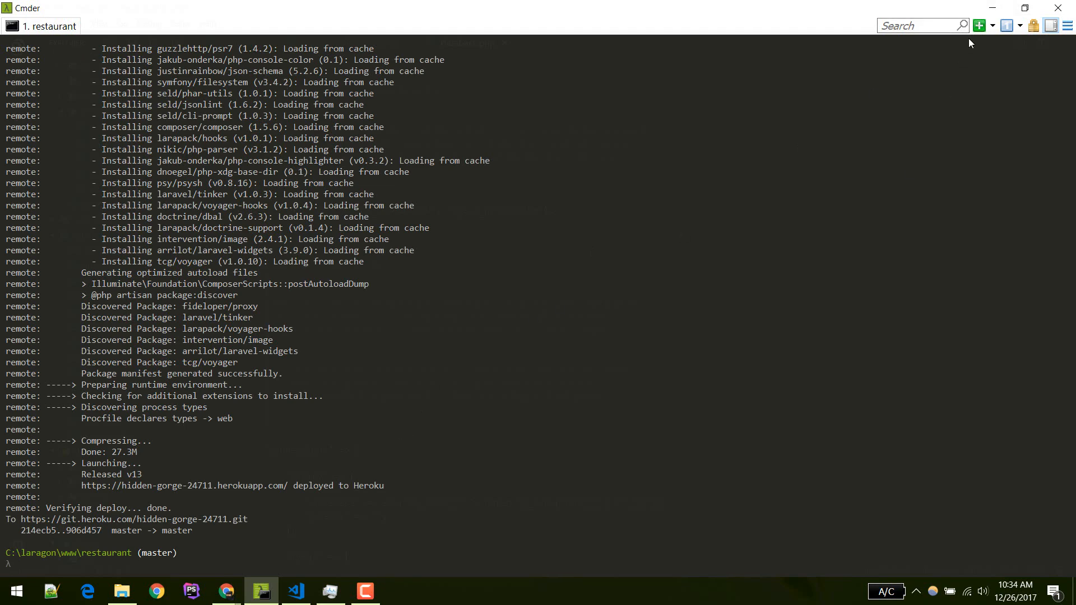
{"action": "left_click", "coordinate": [297, 594]}
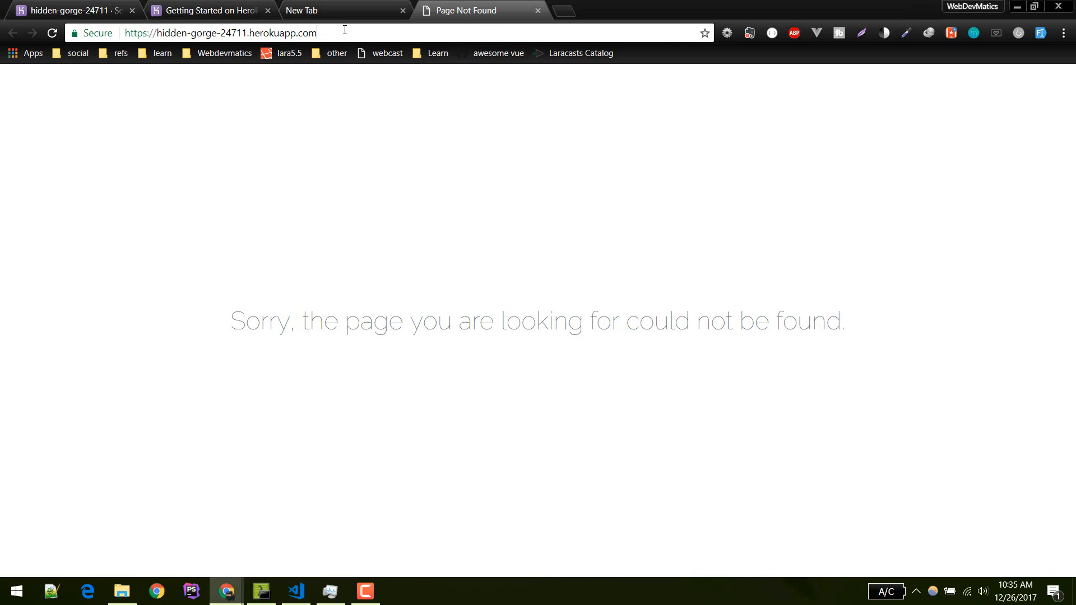
Load /menu, which errors because the foodmenus table is missing, then request /admin
{"action": "type", "text": "/menu"}
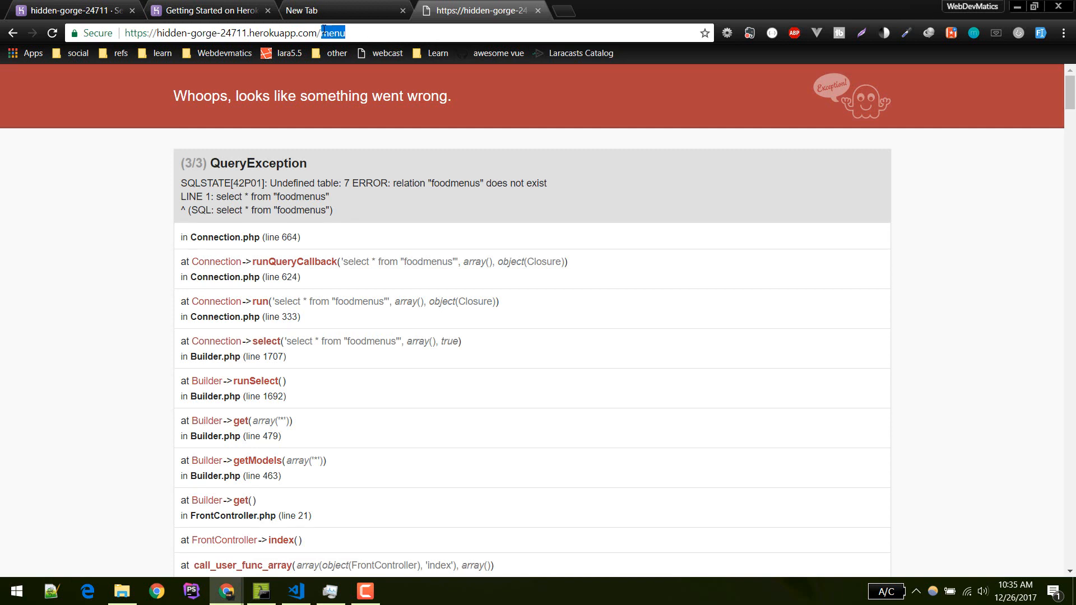
{"action": "type", "text": "admi"}
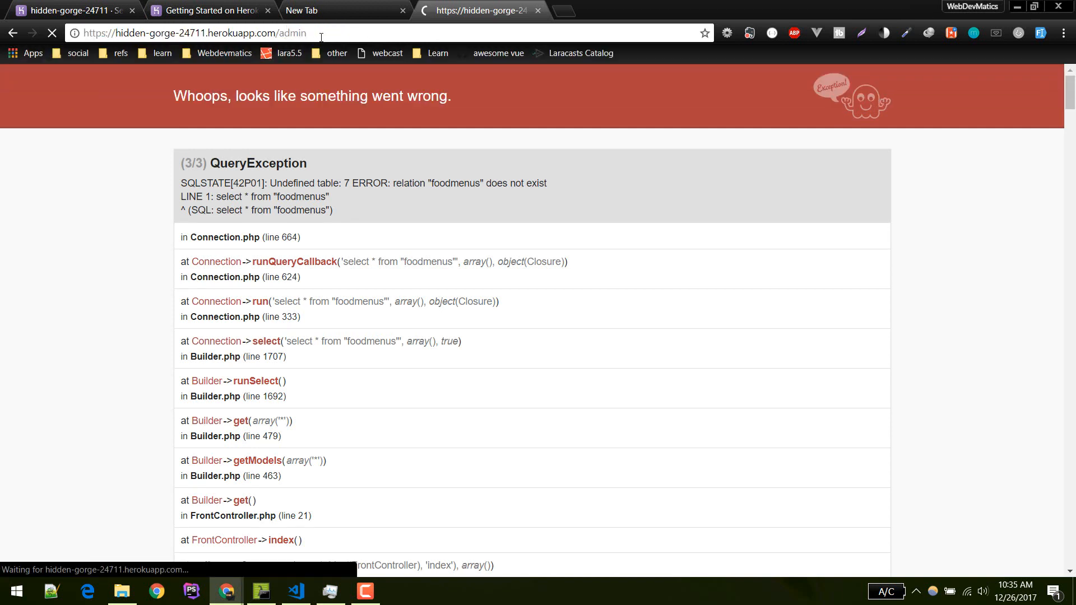
{"action": "left_click", "coordinate": [260, 591]}
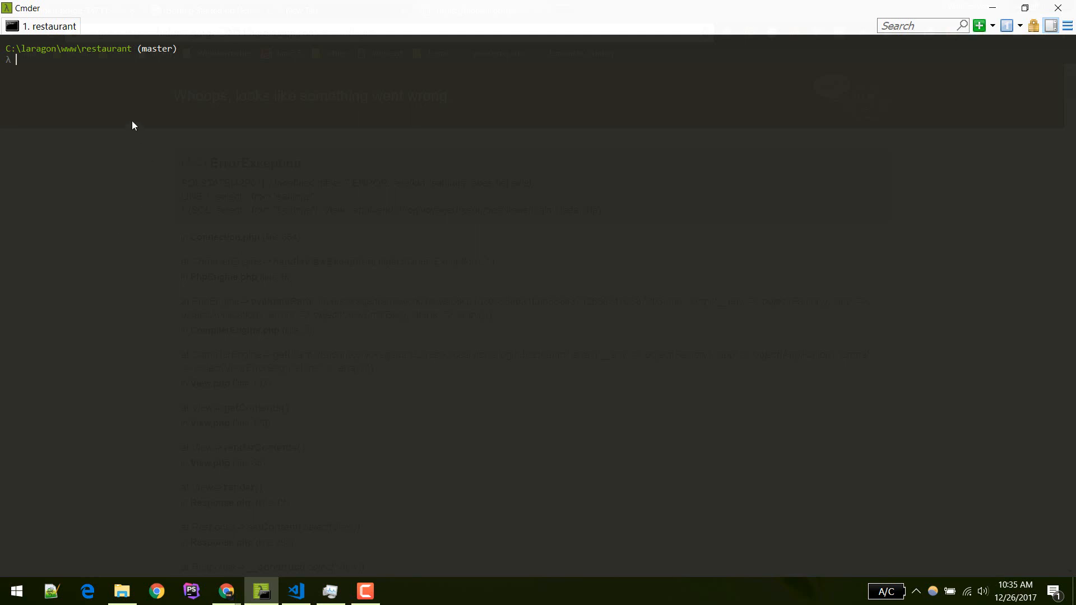
Run heroku run php /app/artisan migrate --seed and answer yes to the production prompt
{"action": "type", "text": "heroku run p"}
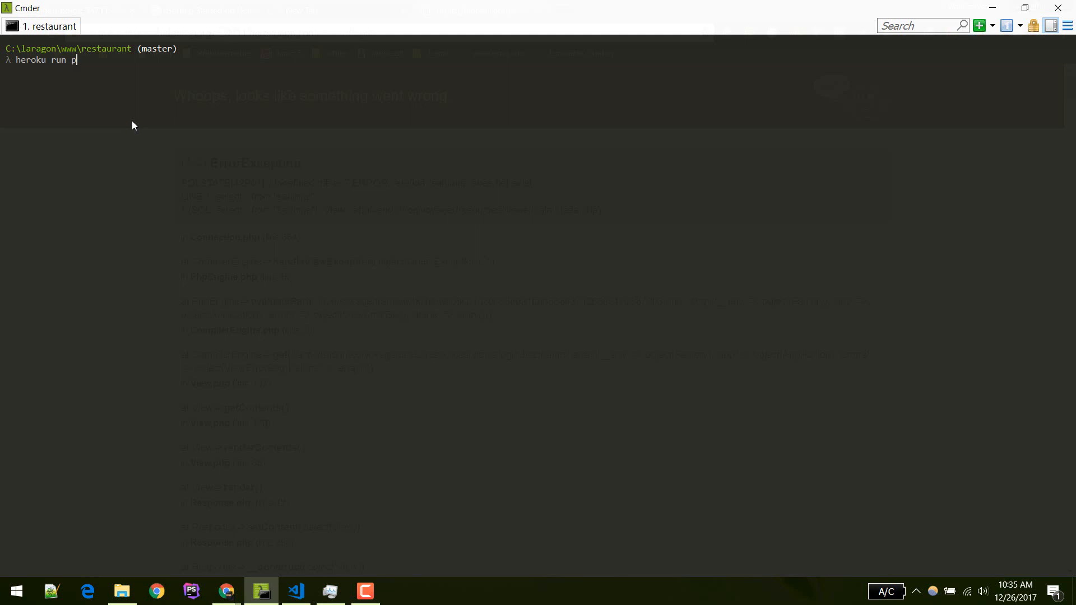
{"action": "type", "text": "hp"}
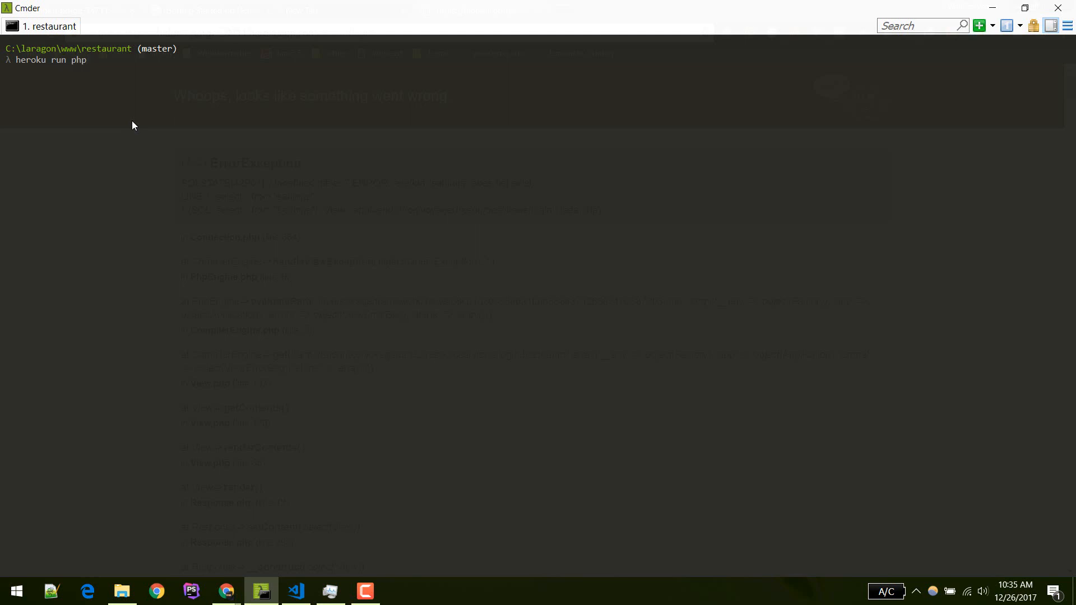
{"action": "type", "text": "/app/"}
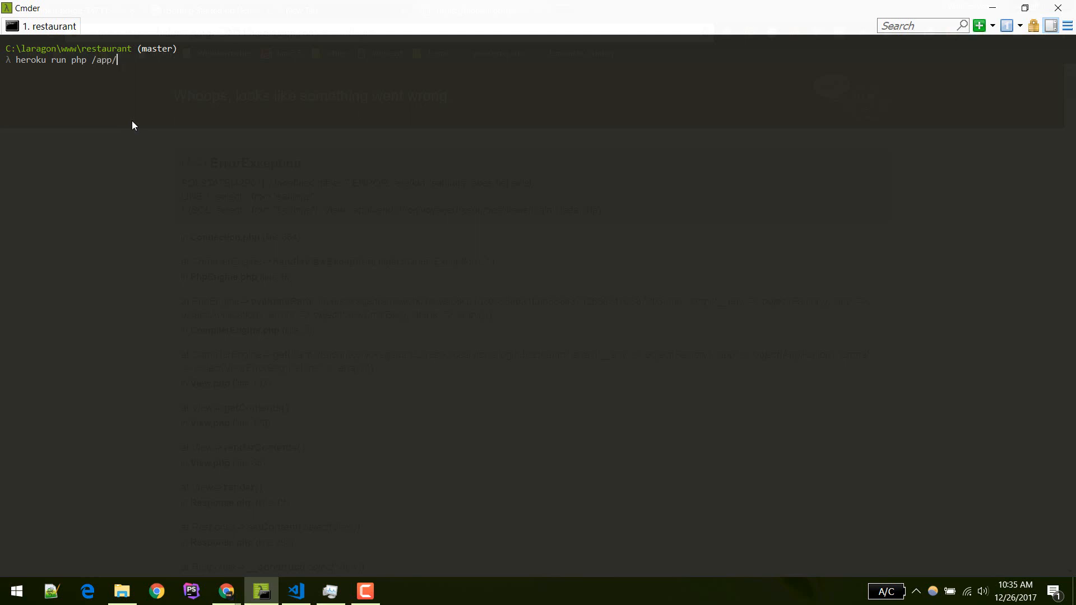
{"action": "type", "text": "a"}
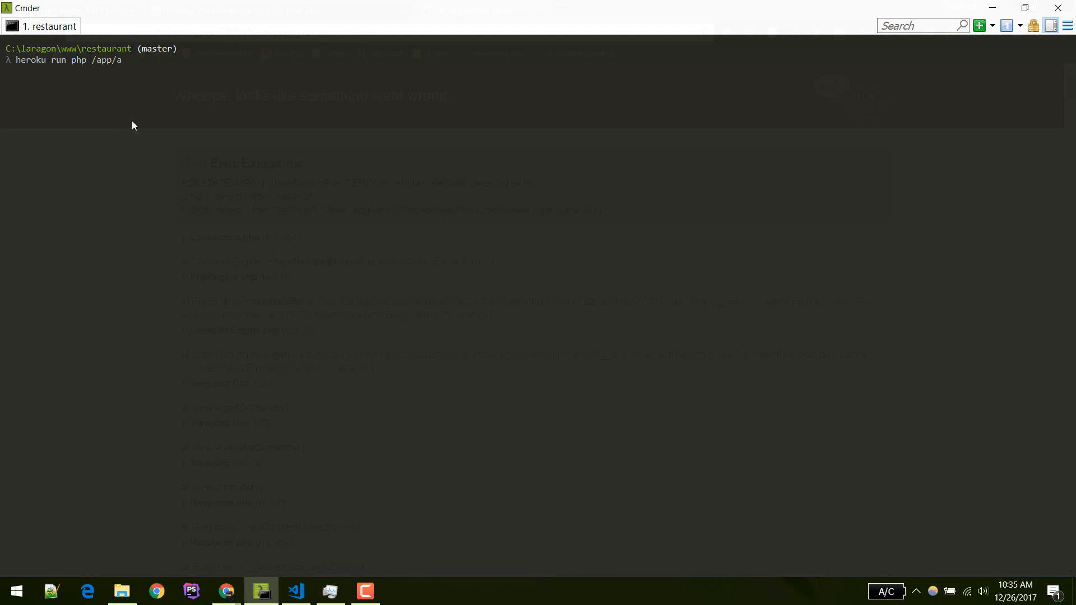
{"action": "type", "text": "rtisan"}
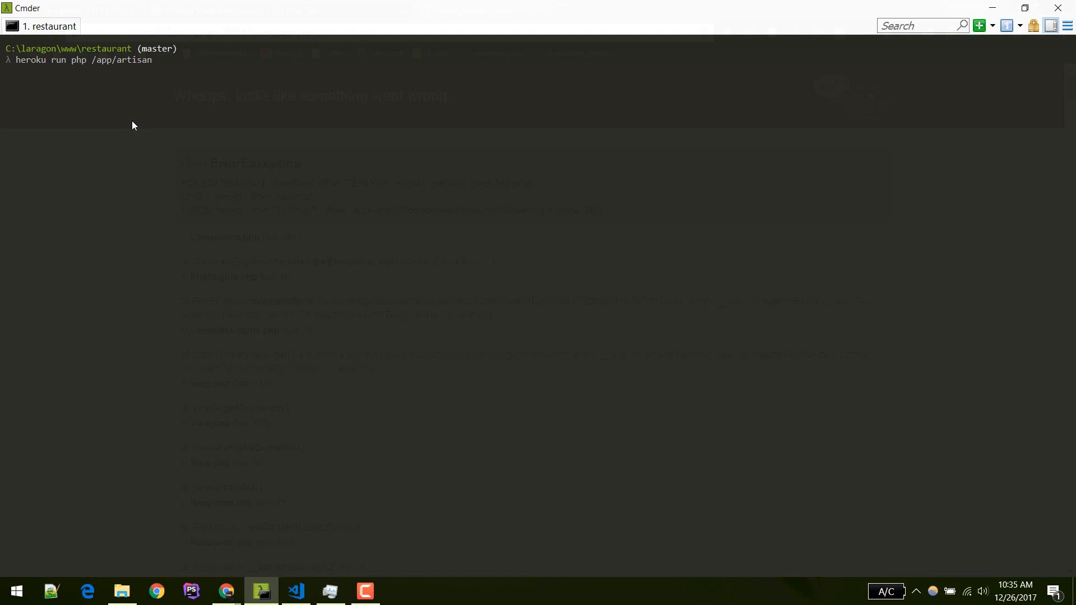
{"action": "type", "text": "m"}
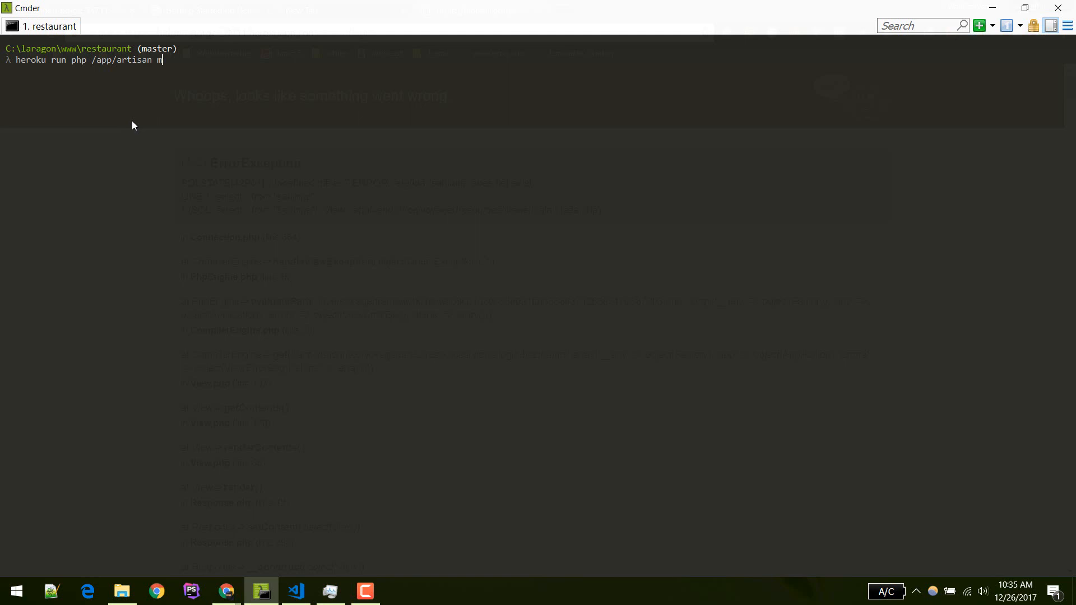
{"action": "type", "text": "igrate"}
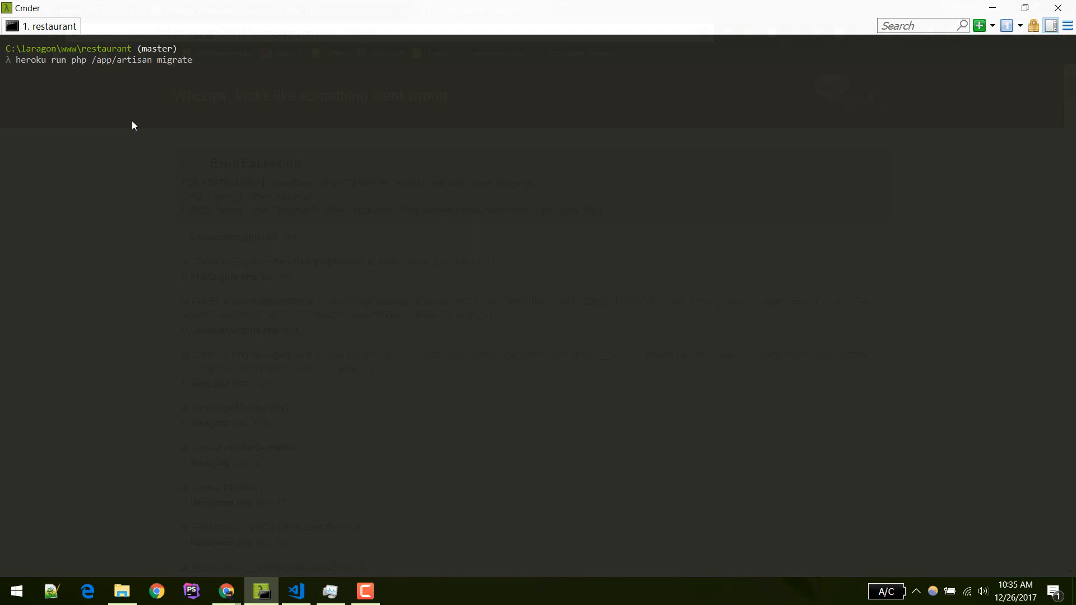
{"action": "type", "text": "--seed"}
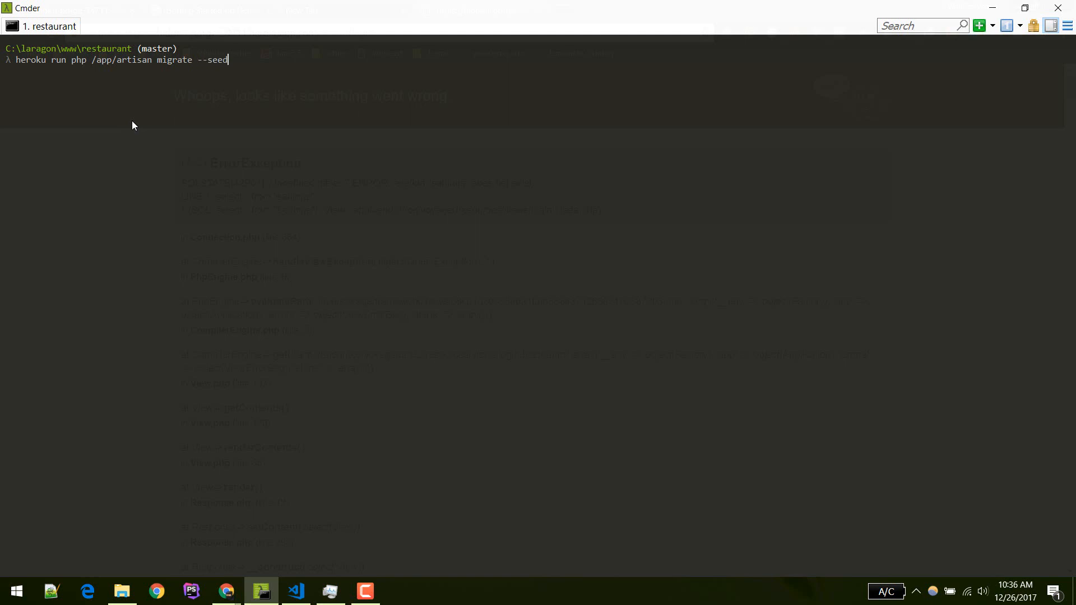
{"action": "key", "text": "Enter"}
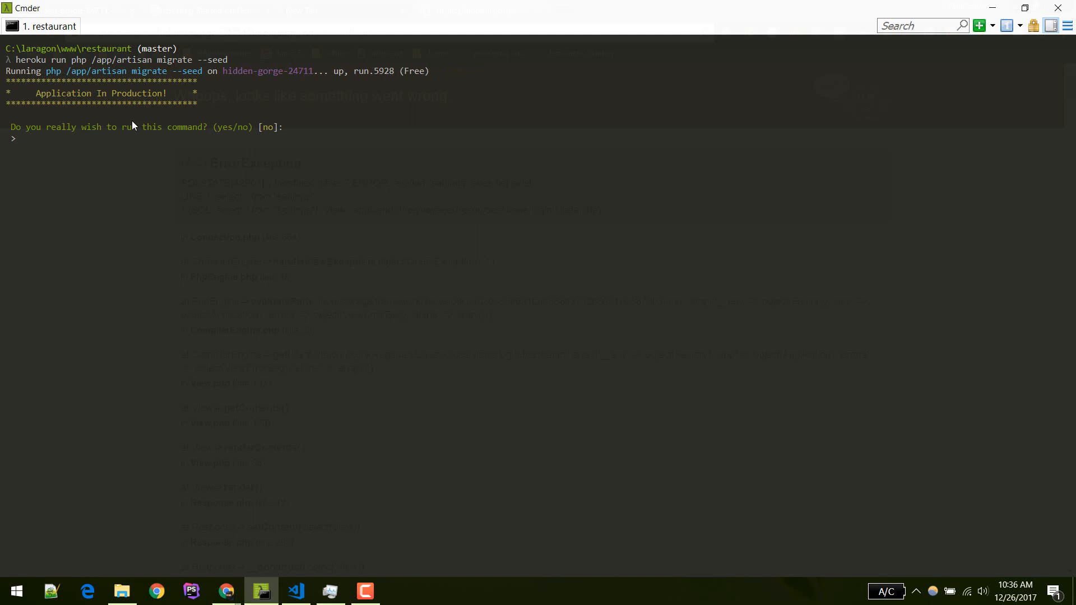
{"action": "type", "text": "ye"}
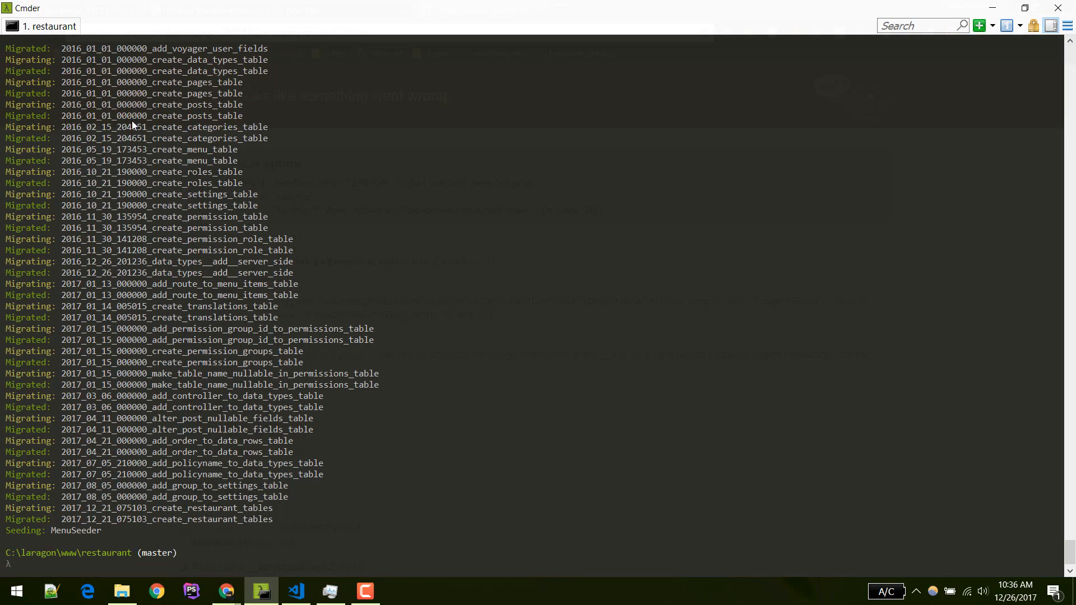
Reload to confirm /menu shows breakfast, lunch, dinner and dessert tabs, then go to /admin
{"action": "left_click", "coordinate": [225, 591]}
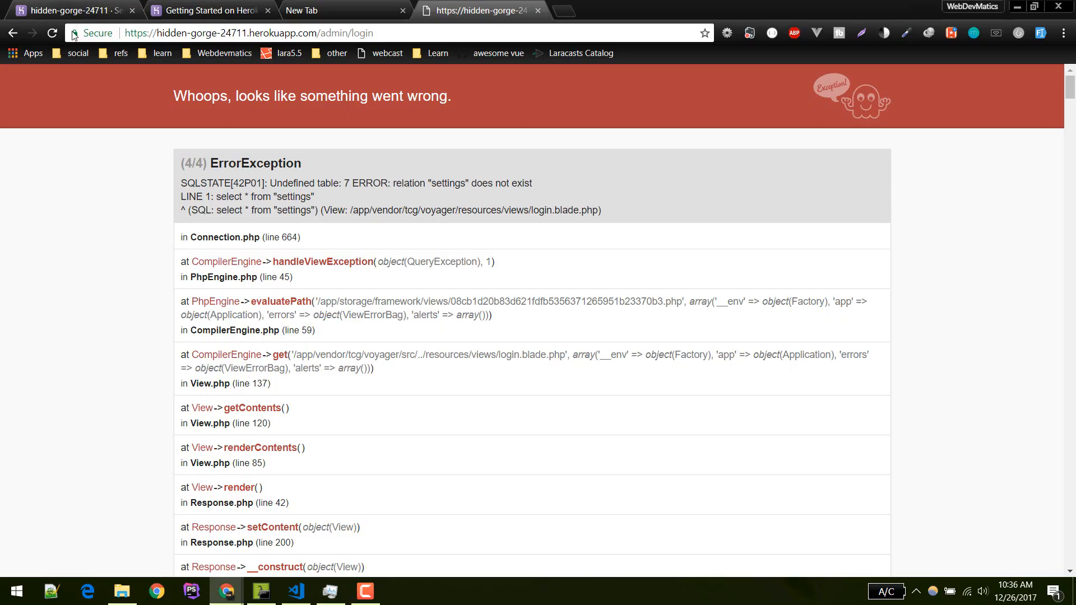
{"action": "left_click", "coordinate": [52, 33]}
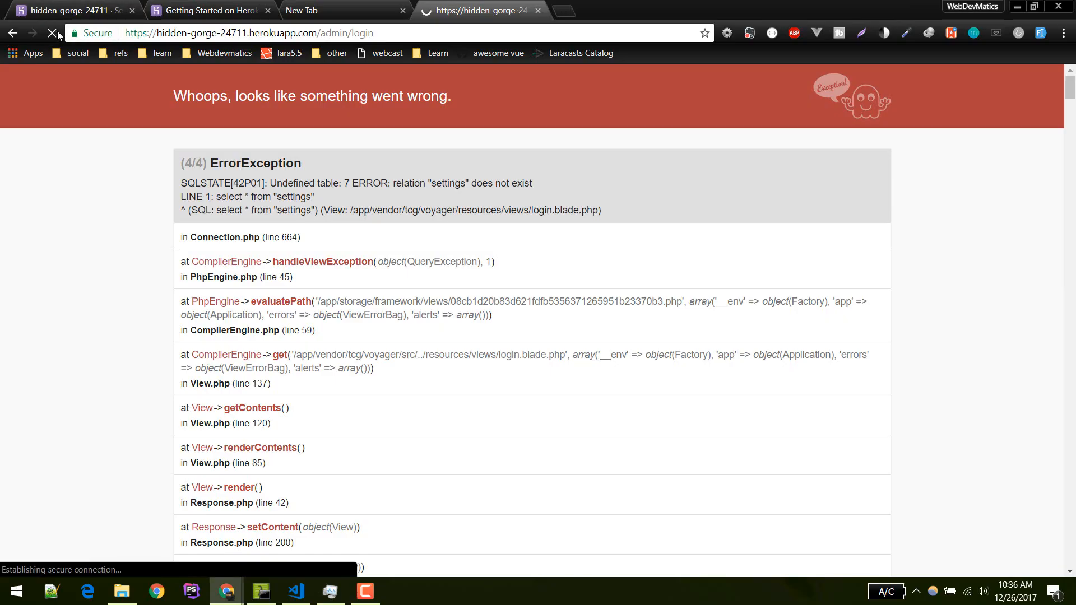
{"action": "left_click", "coordinate": [53, 33]}
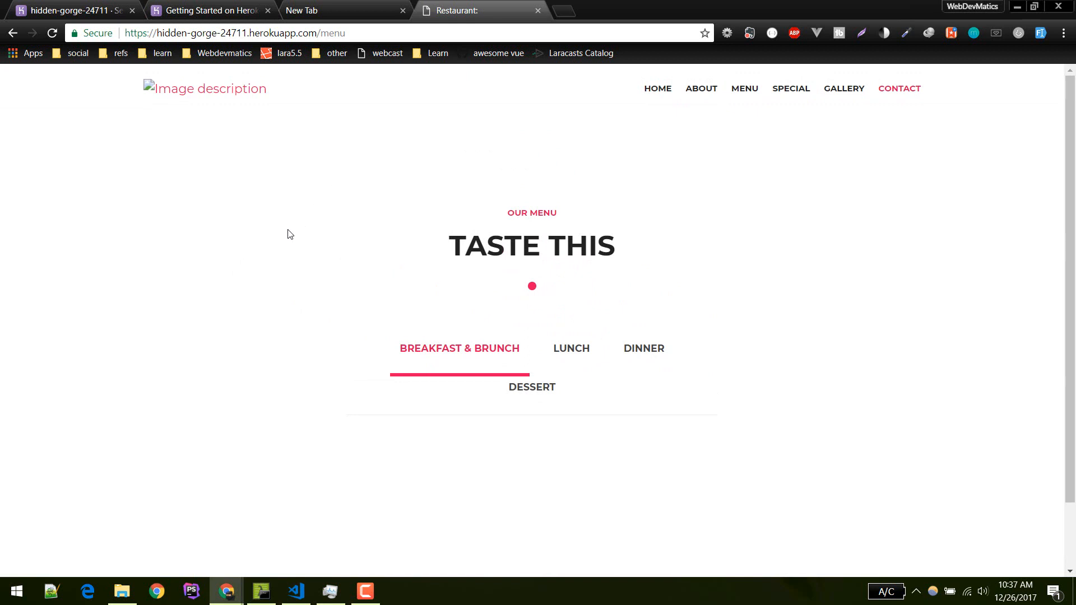
{"action": "mouse_move", "coordinate": [293, 238]}
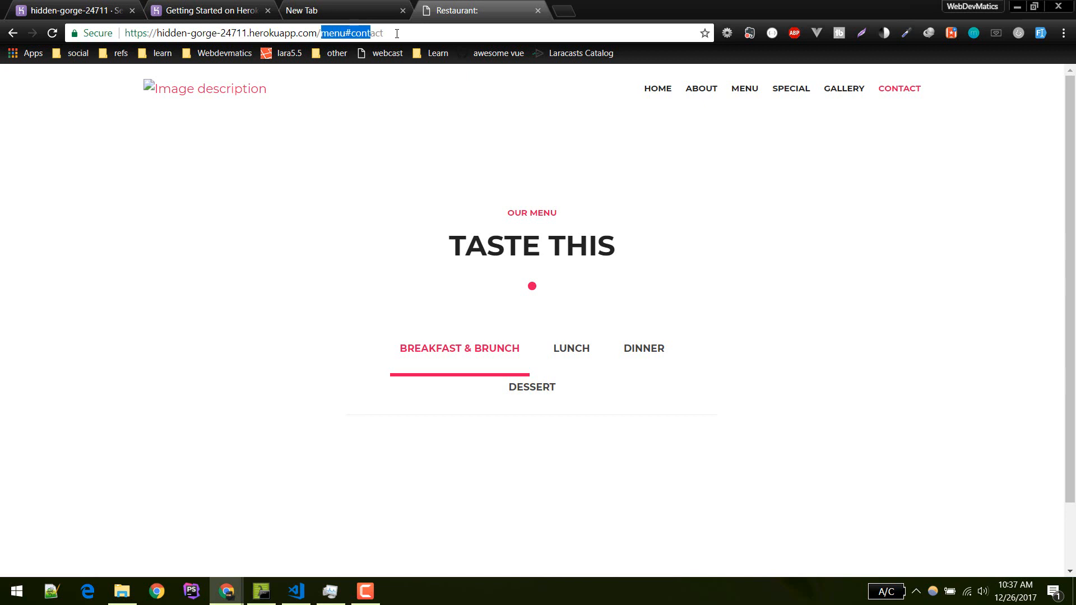
{"action": "type", "text": "admin"}
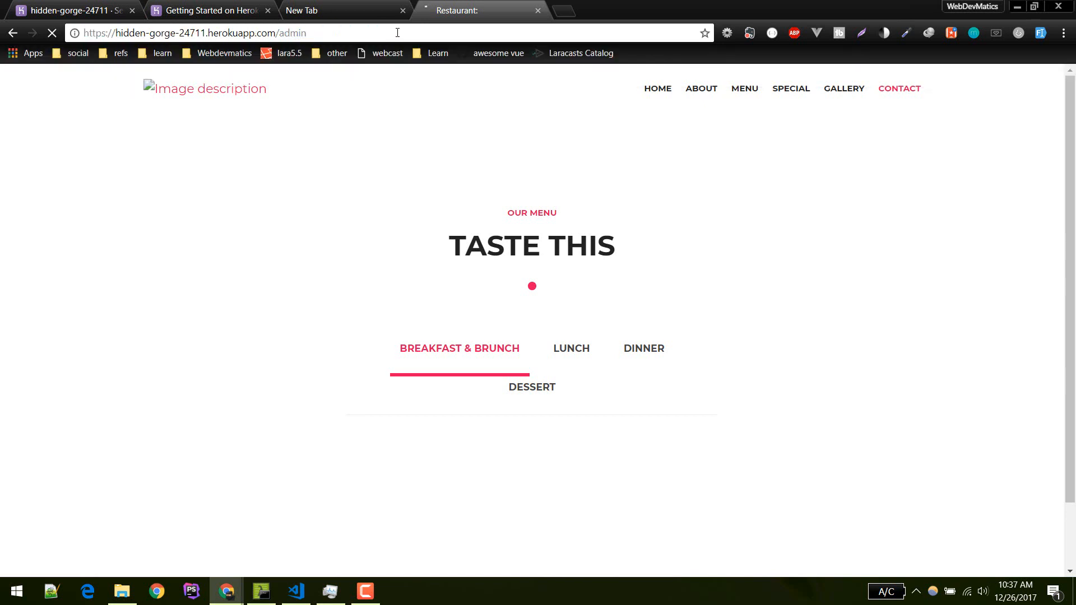